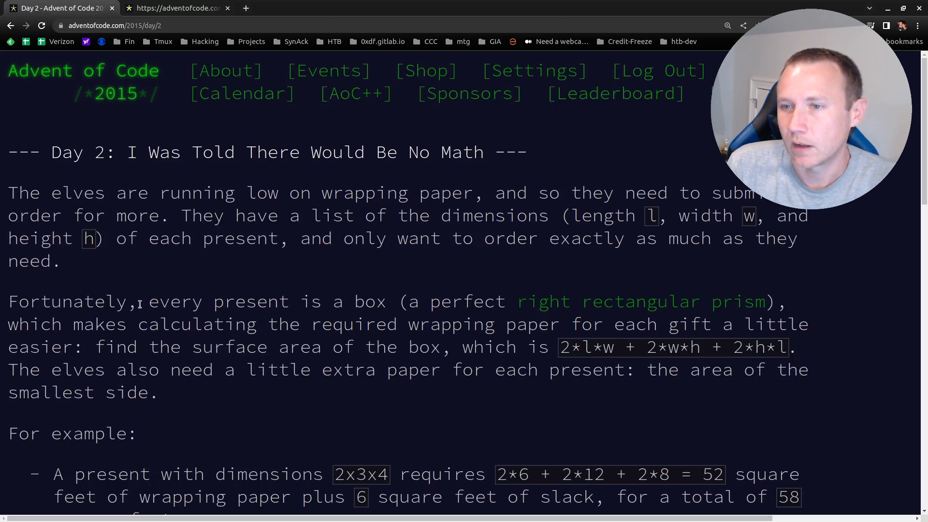
Review the Day 2 puzzle description and highlight the surface area formula.
left_click_drag(9, 302, 441, 325)
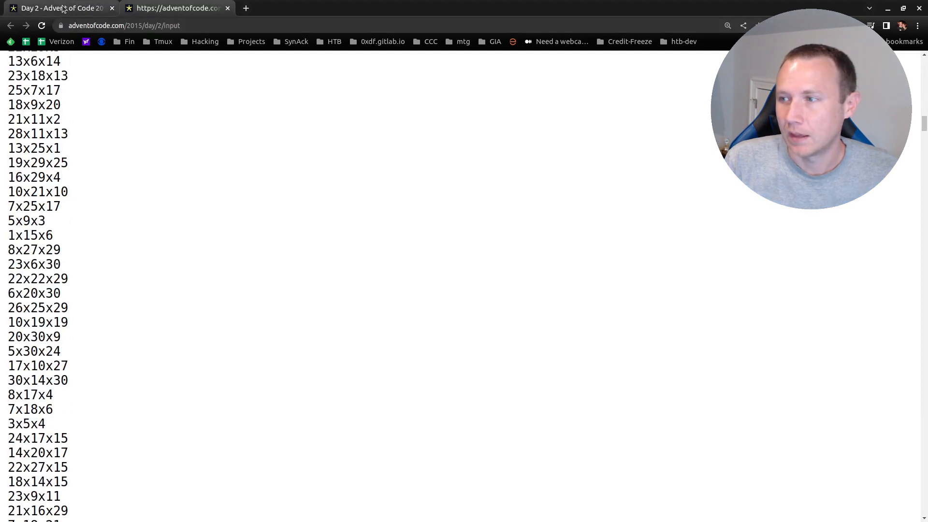
left_click(58, 8)
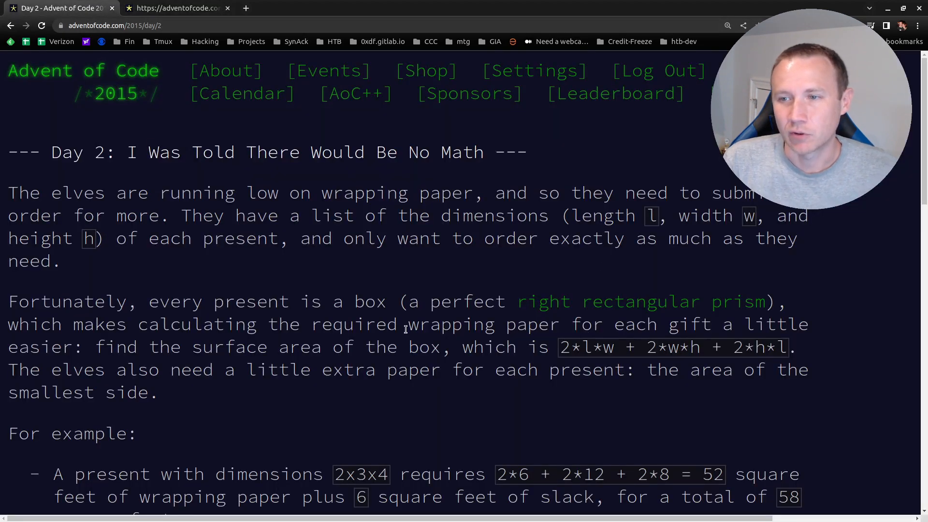
left_click_drag(149, 347, 547, 347)
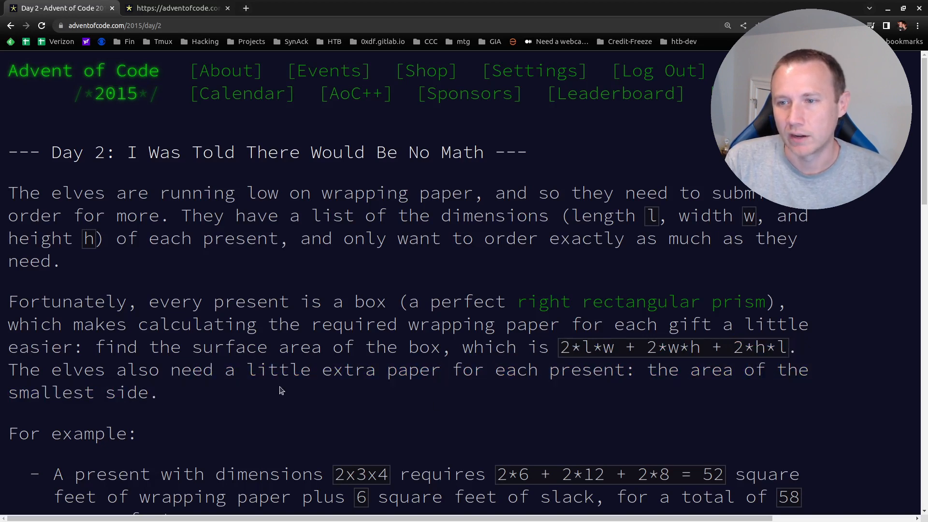
scroll("down", 3)
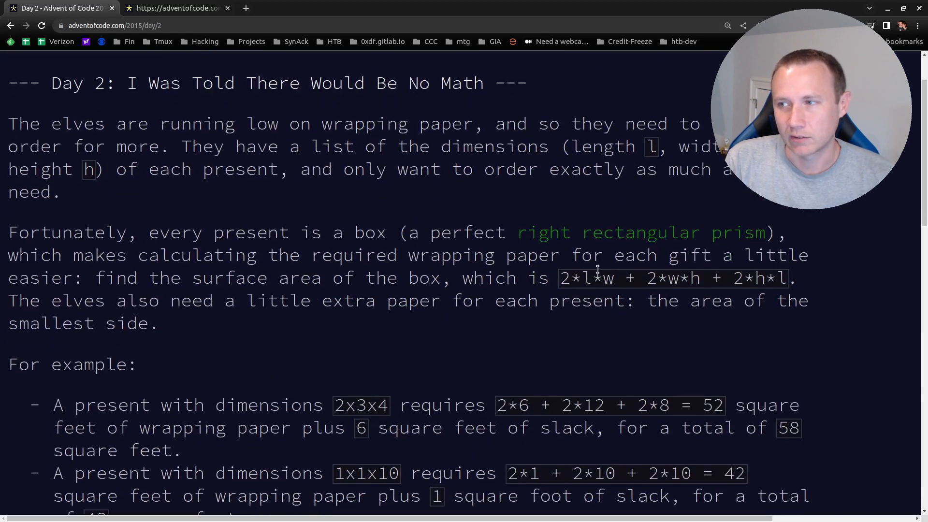
left_click_drag(560, 278, 592, 279)
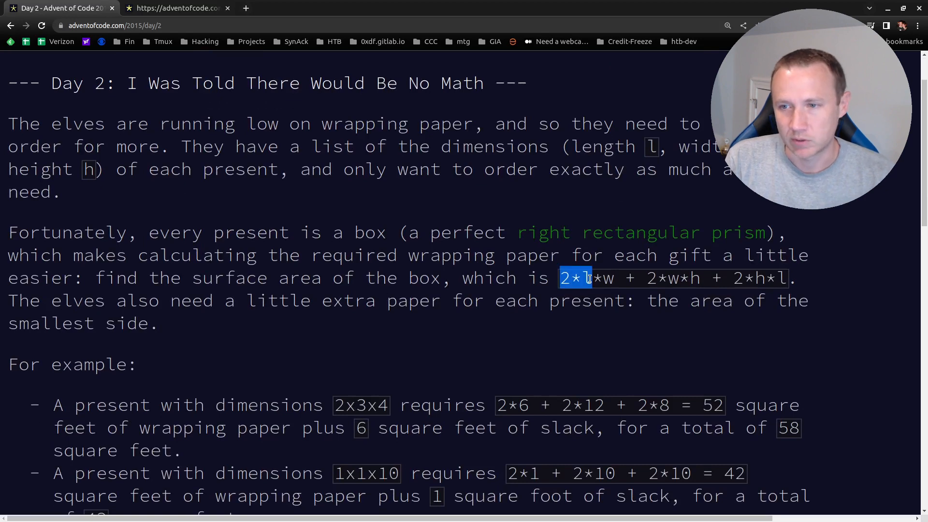
scroll("down", 3)
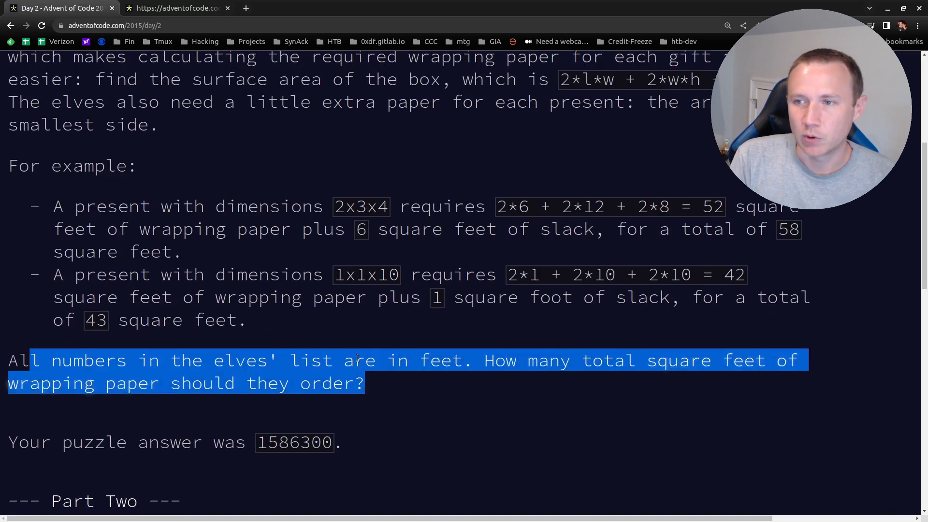
Generate the day02 package with '. genday.sh 2' and reveal its input.txt in the Explorer.
left_click(119, 298)
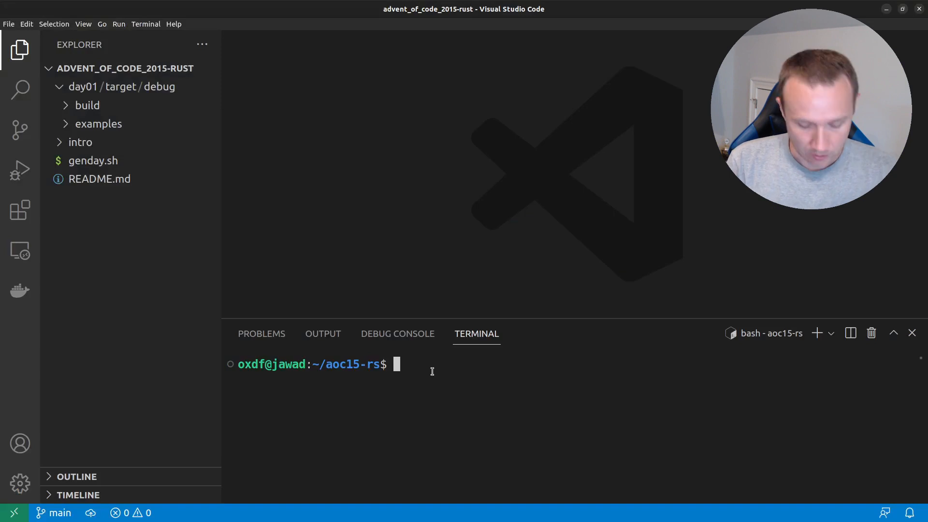
type(". gen")
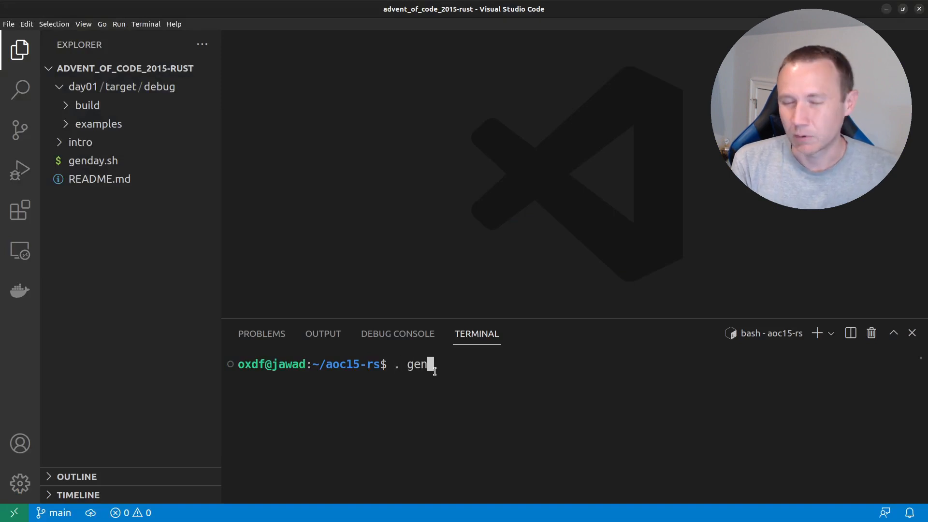
type("day.sh 2")
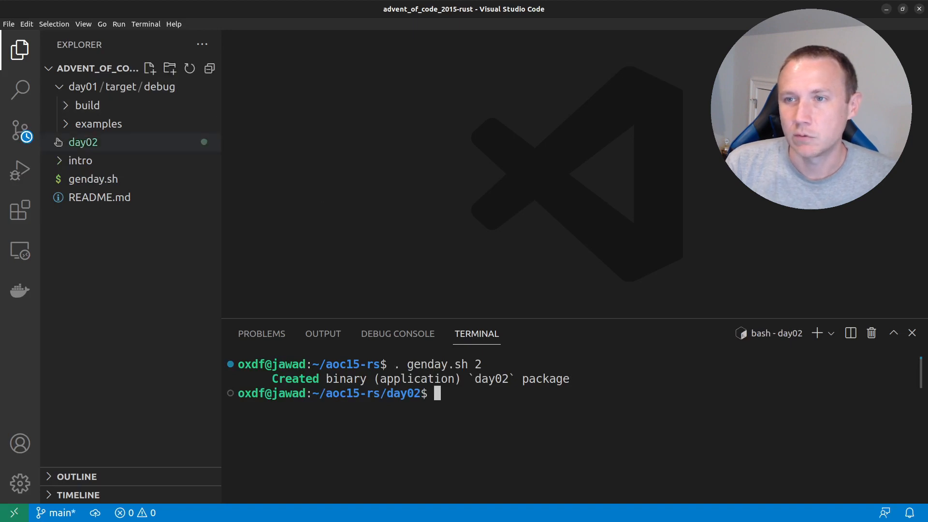
left_click(83, 142)
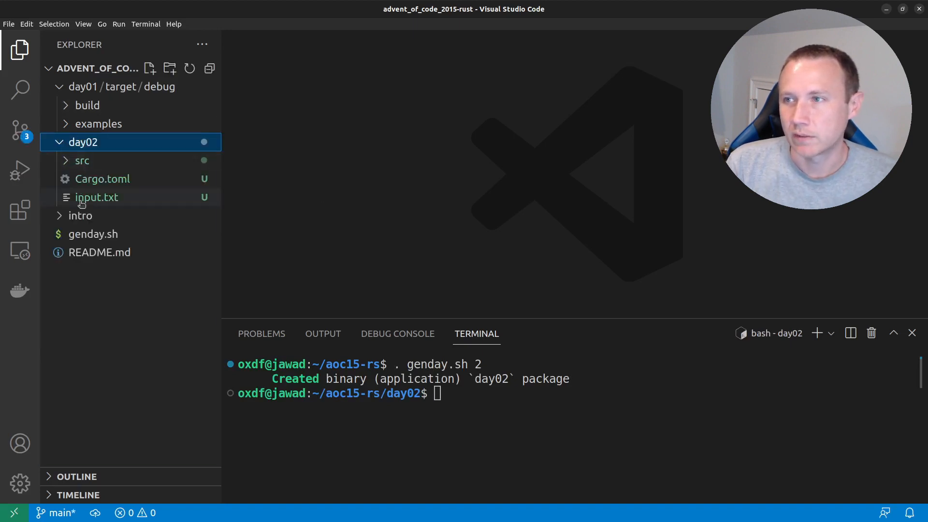
left_click(97, 197)
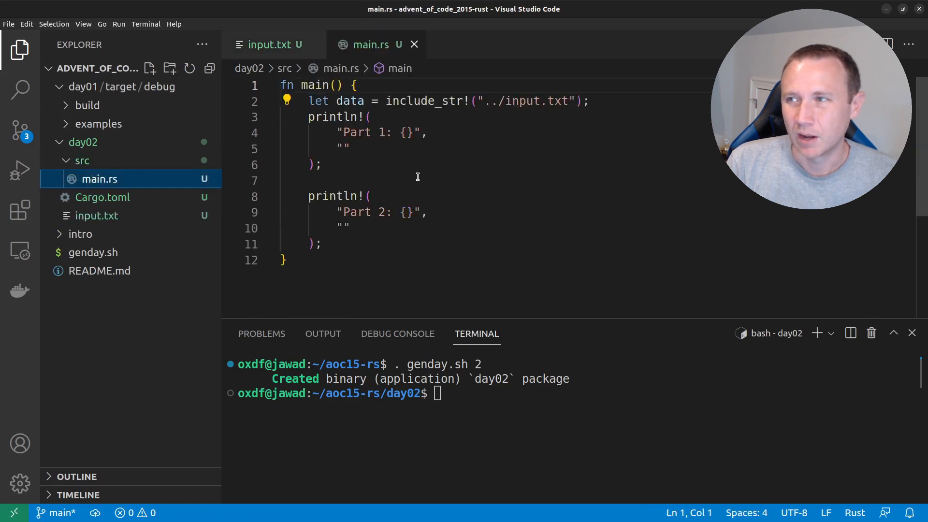
Add an empty 'for line in data.lines() {' loop after the include_str! line.
key("Enter")
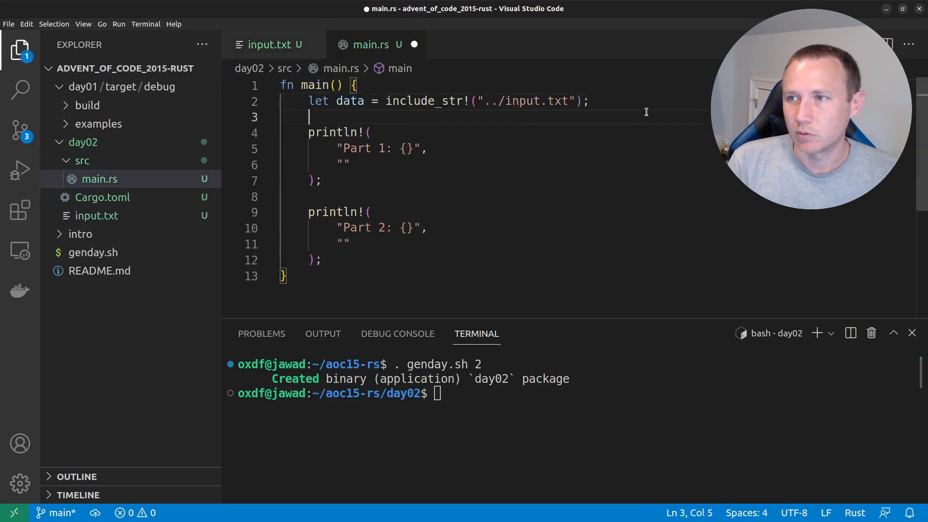
key("Enter")
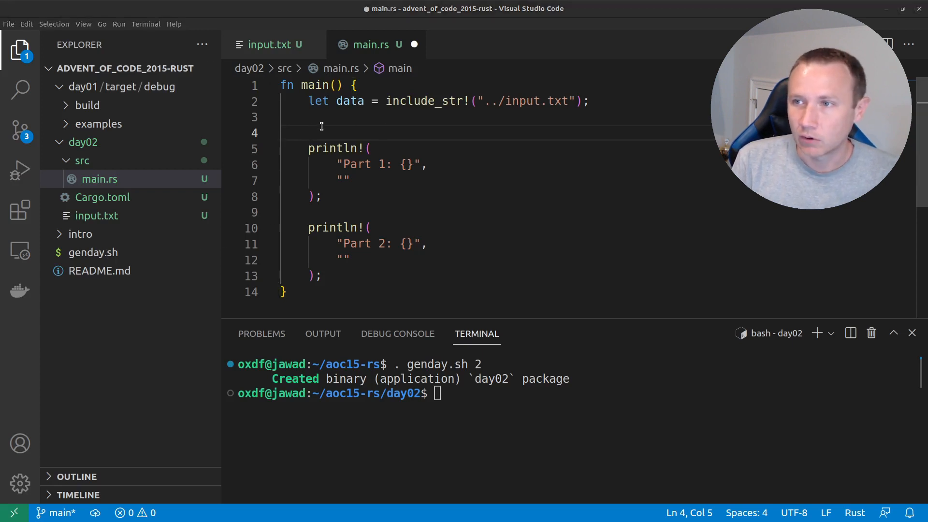
type("for")
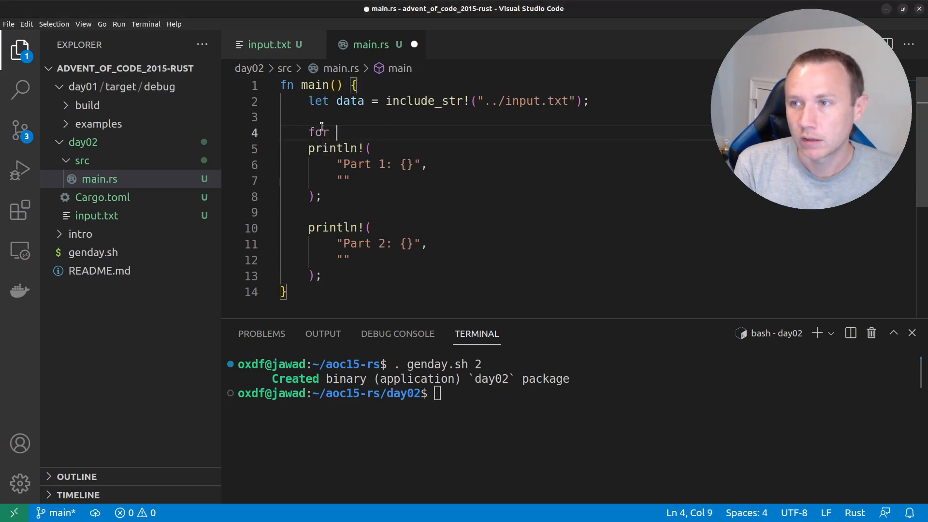
type("line in")
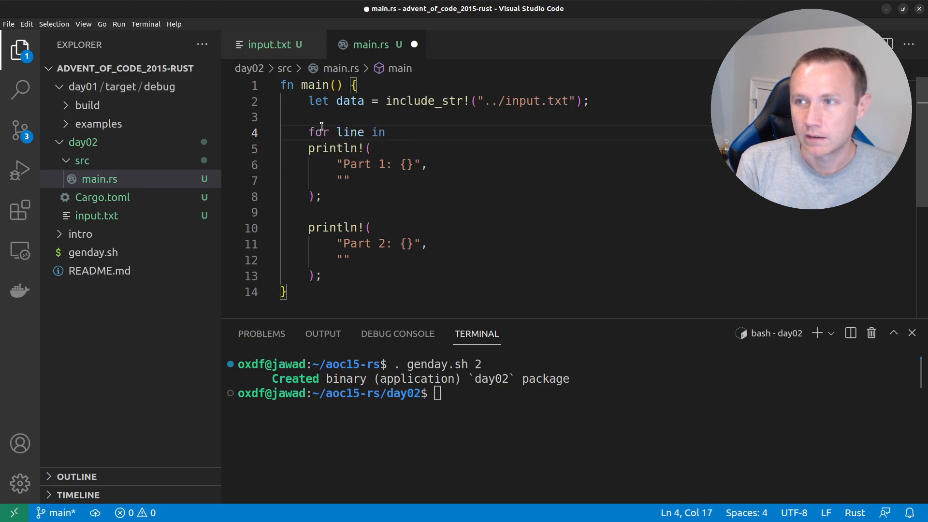
type("data.lines() {")
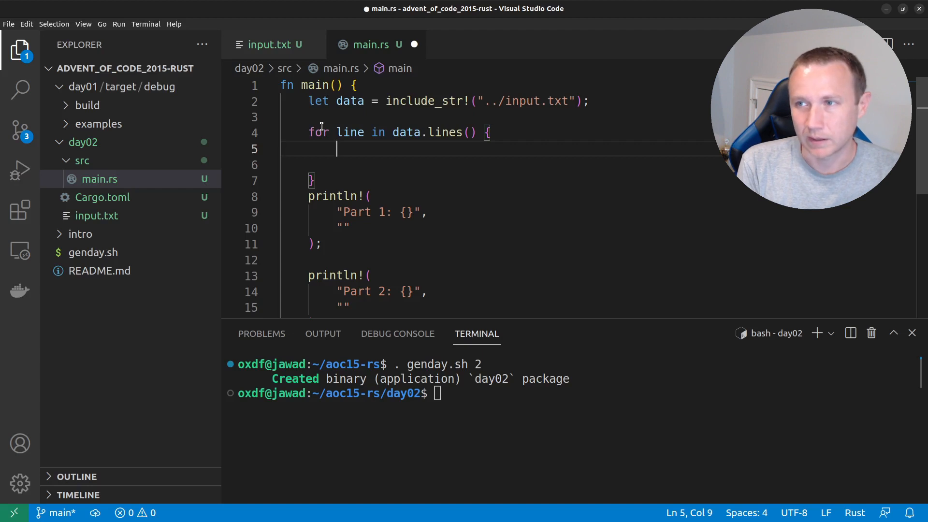
Declare let dims: Vec<u32> from line.split('x') inside the loop.
type("let m")
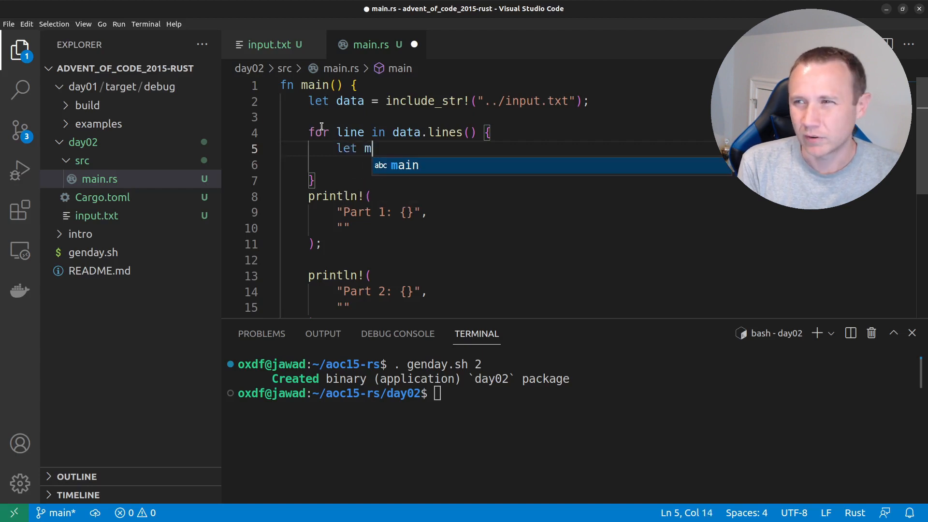
key("BackSpace")
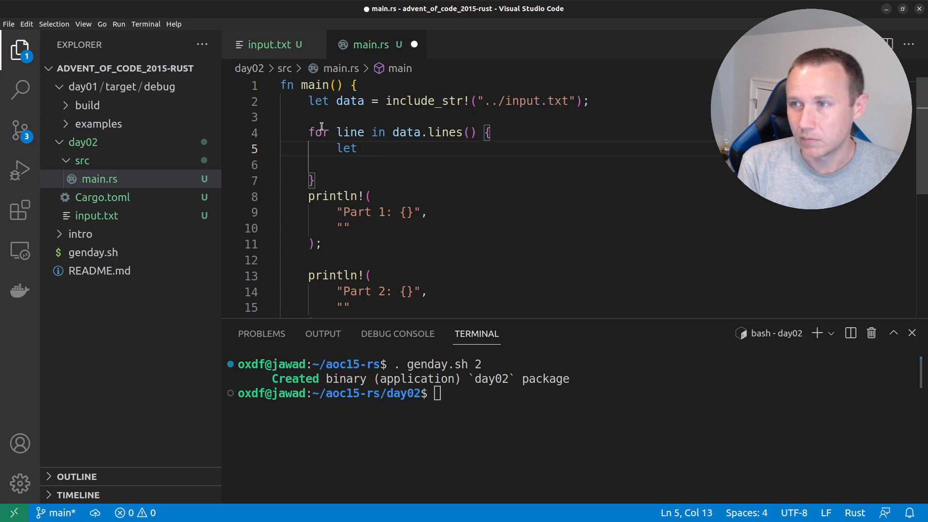
type("dims =")
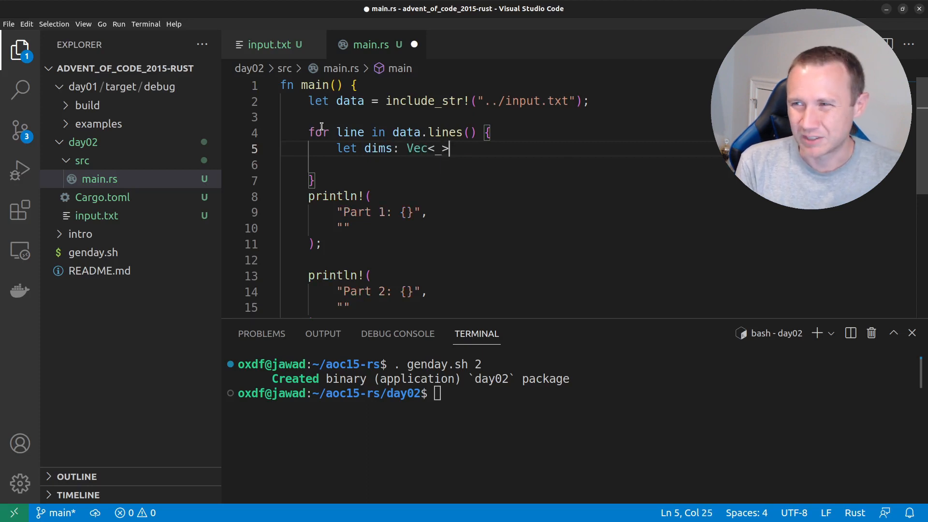
key("BackSpace")
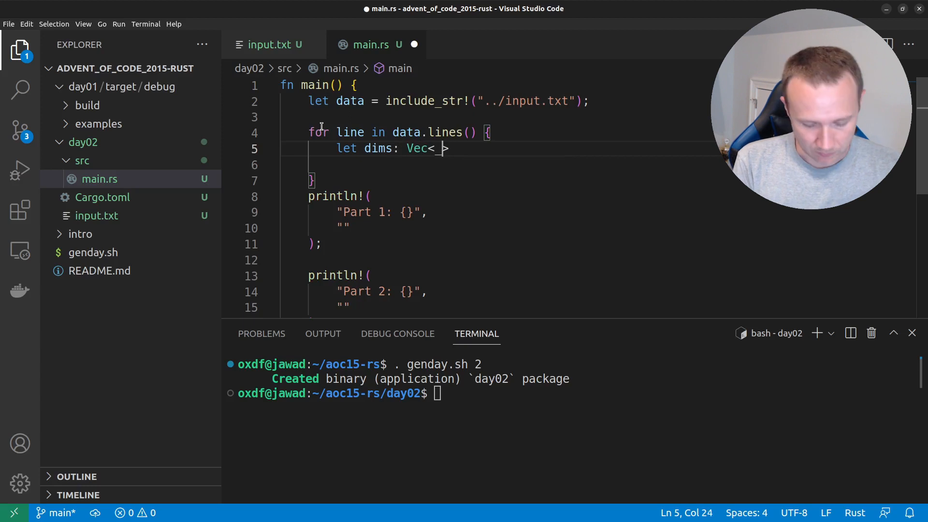
type("u32>")
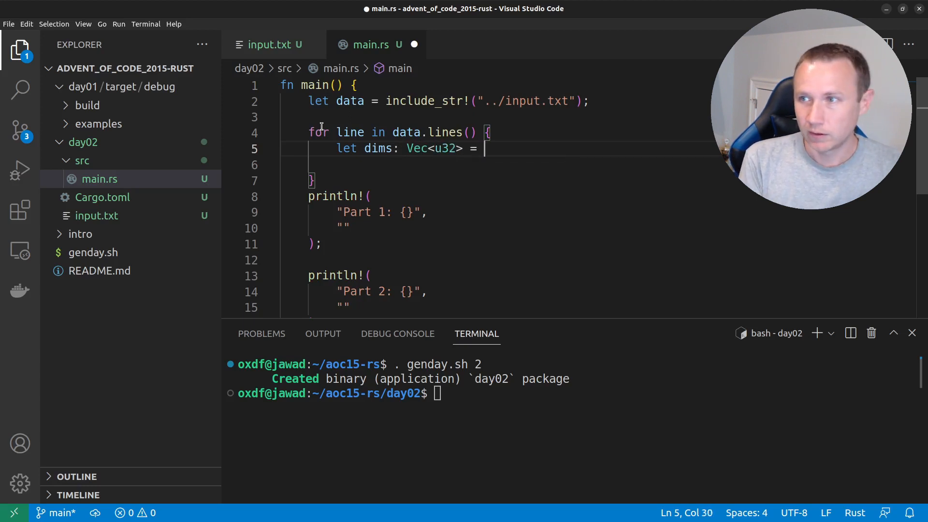
type("line")
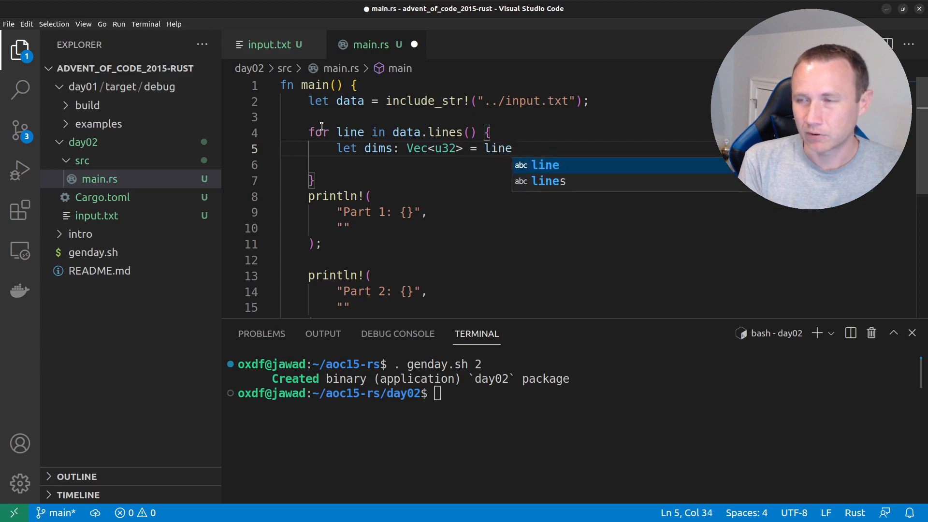
type(".")
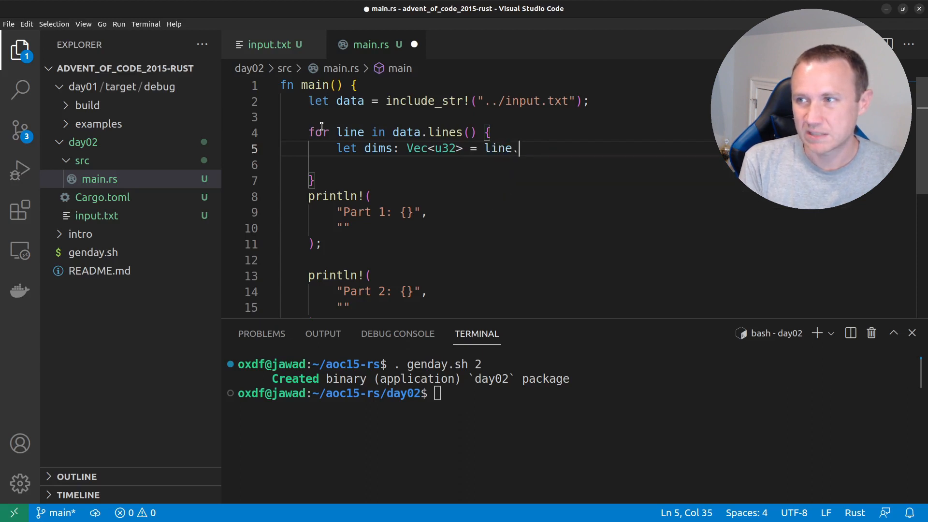
type("split(')")
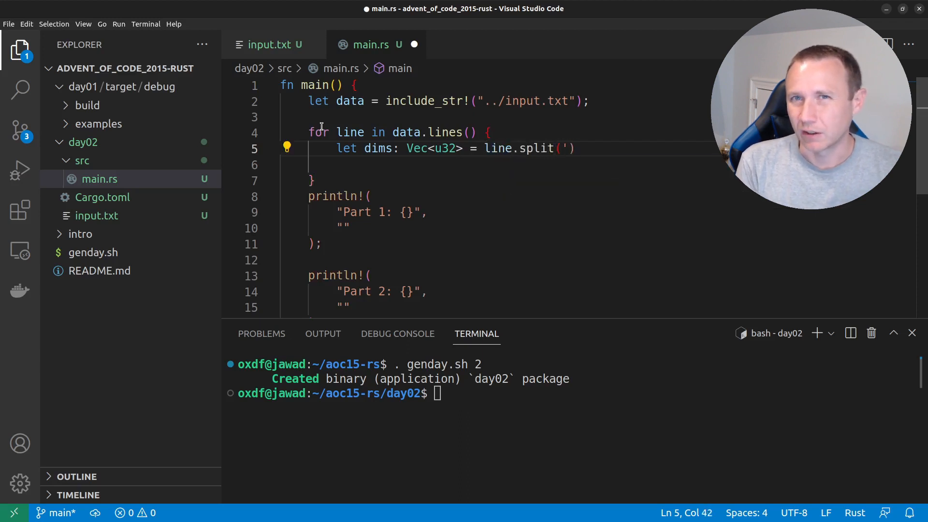
type("x")
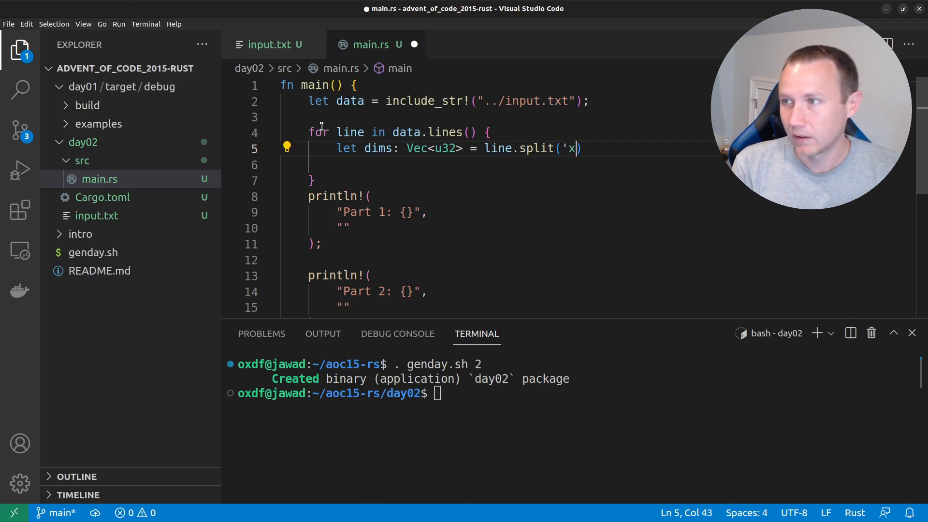
type("')")
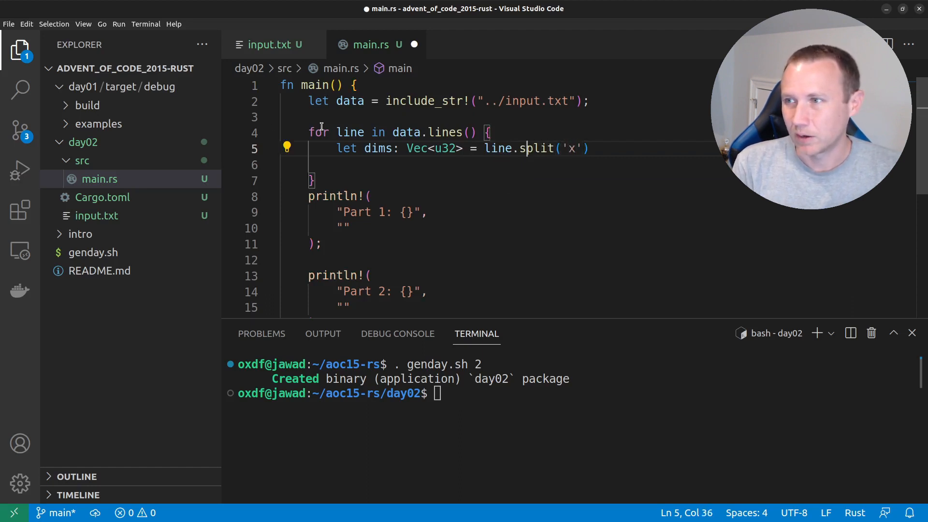
key("Enter")
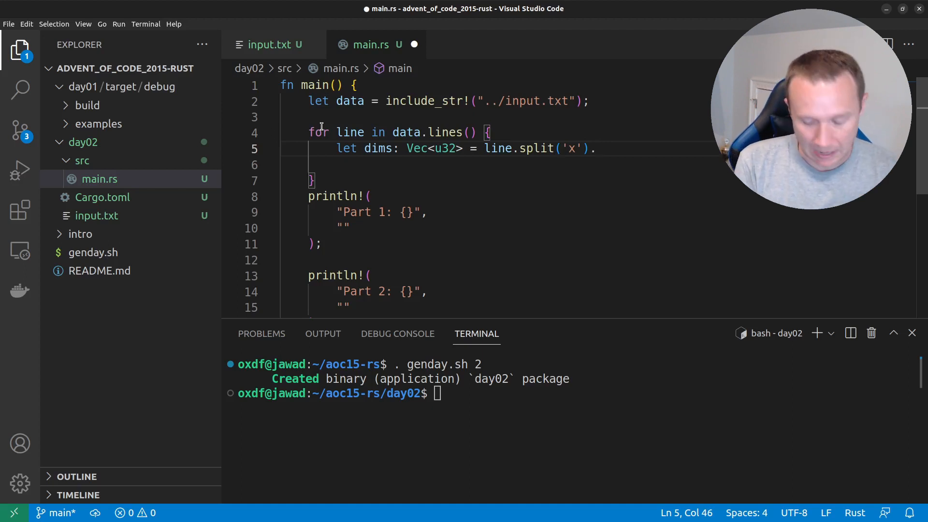
Chain .map(|d| d.parse()).collect(); onto the split call.
type("maps()")
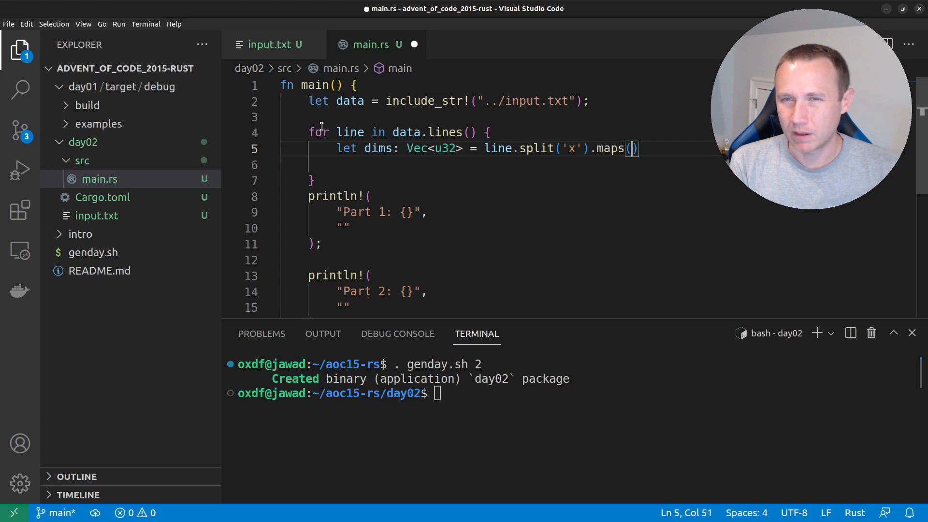
key("BackSpace")
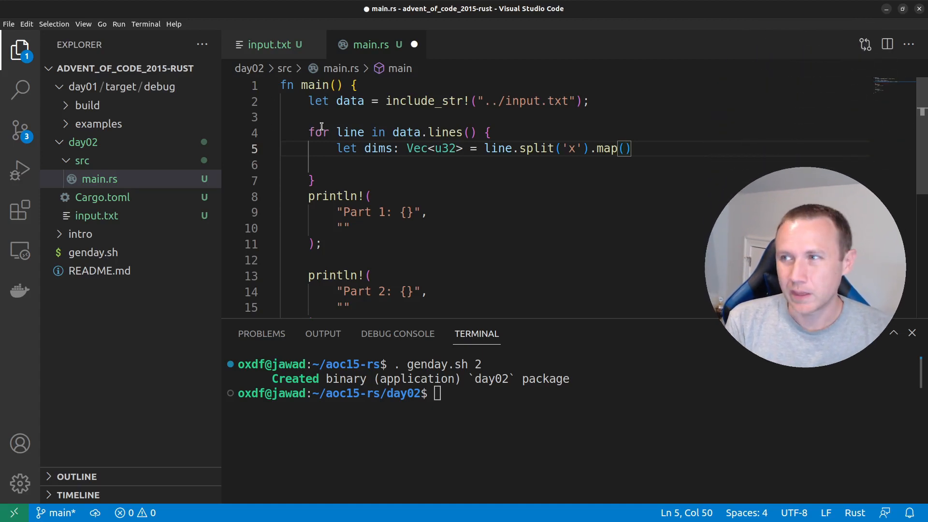
type("|d")
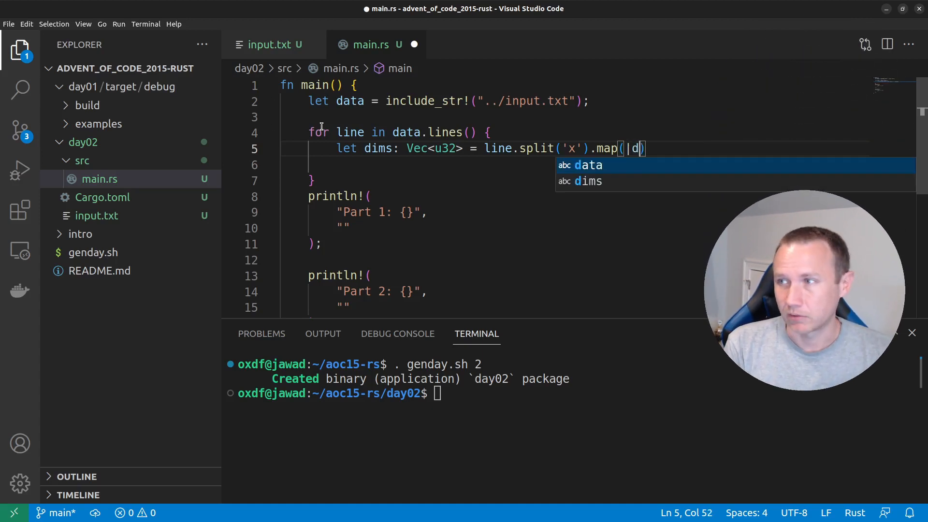
type("|")
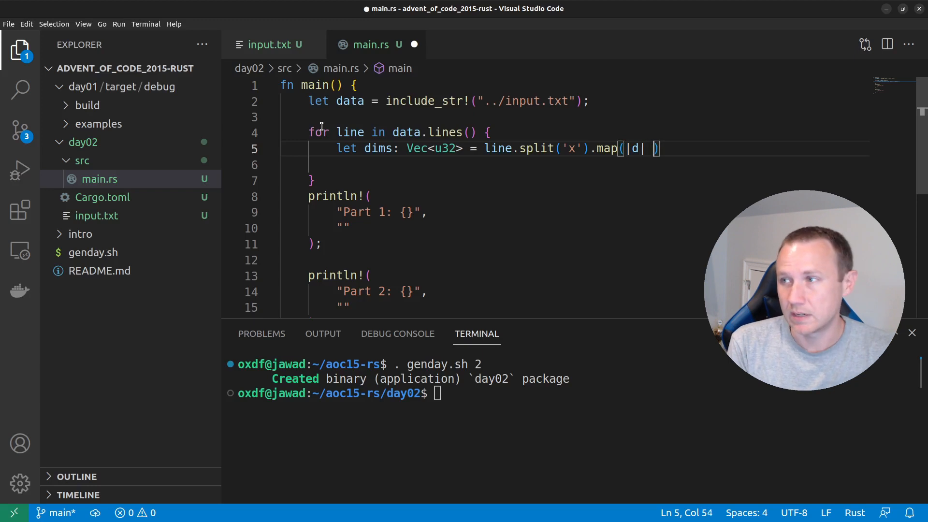
type("d.parse()")
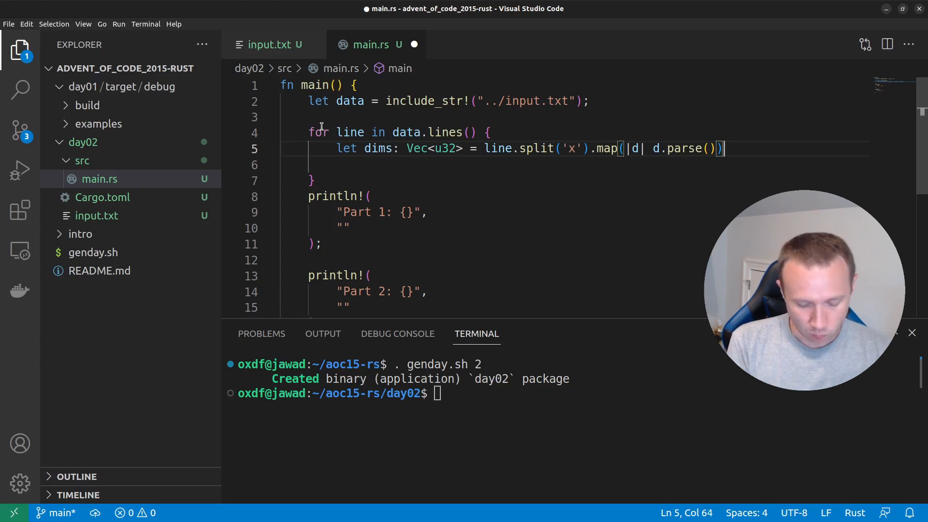
type(".collect")
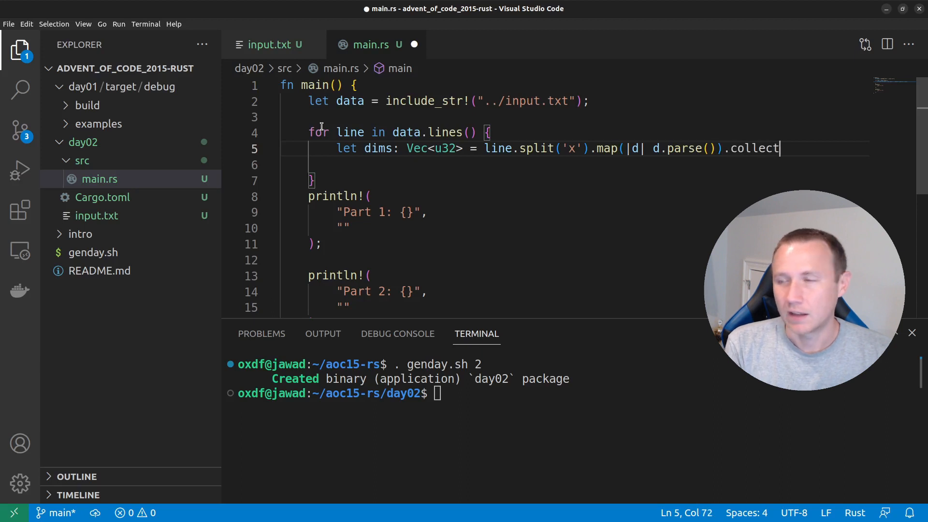
type("();")
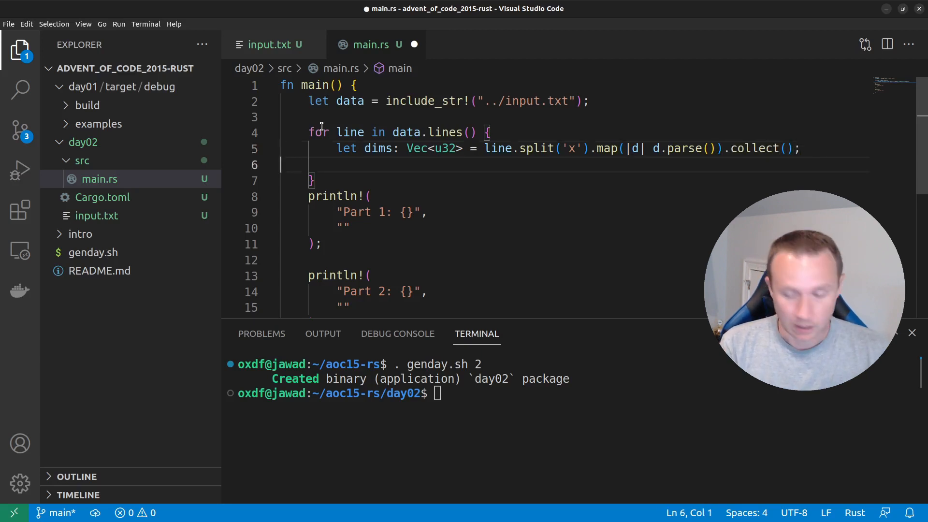
Save main.rs and break the dims chain so split, map and collect sit on separate lines.
key("ctrl+s")
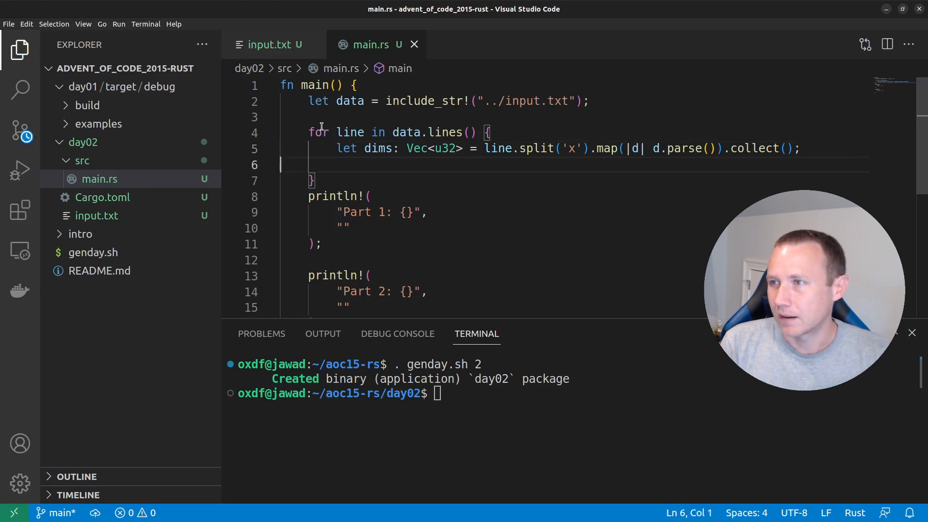
left_click(513, 149)
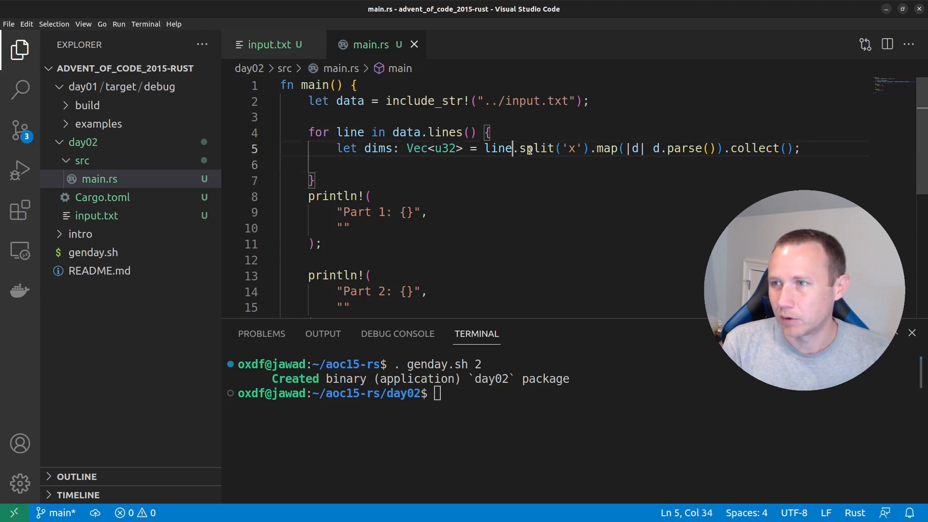
key("Enter")
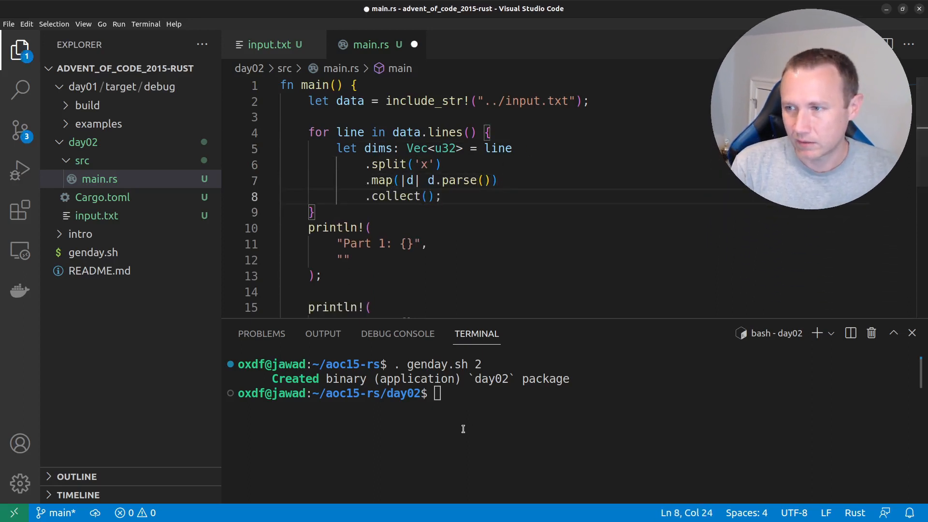
Run cargo run and inspect the compile error on the map closure.
type("cargo")
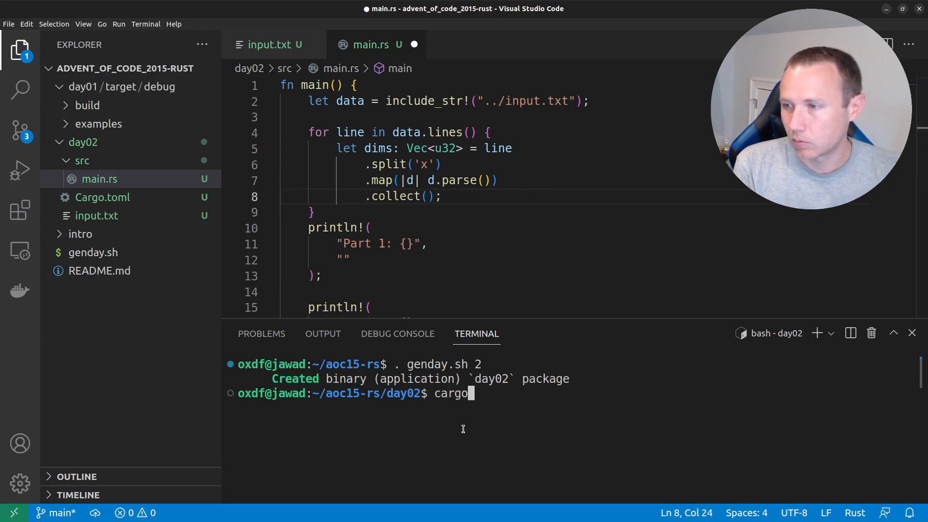
key("Enter")
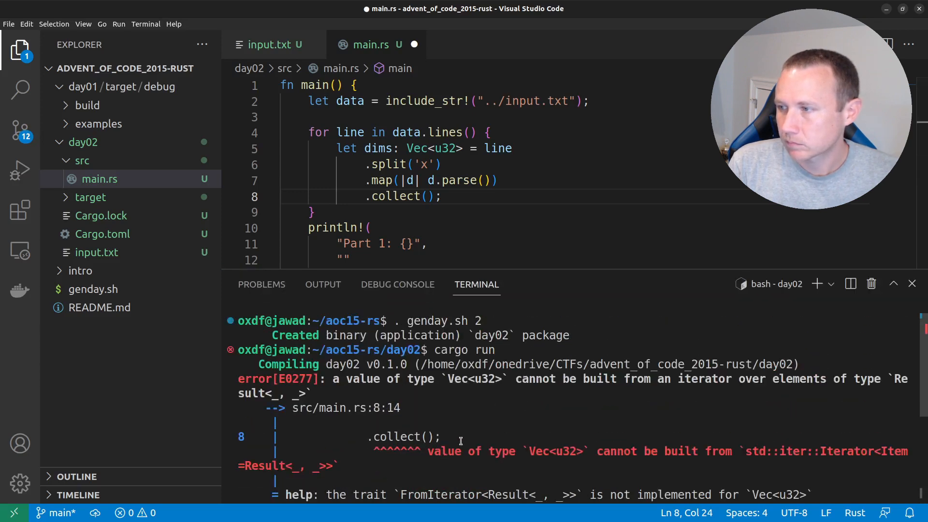
mouse_move(441, 451)
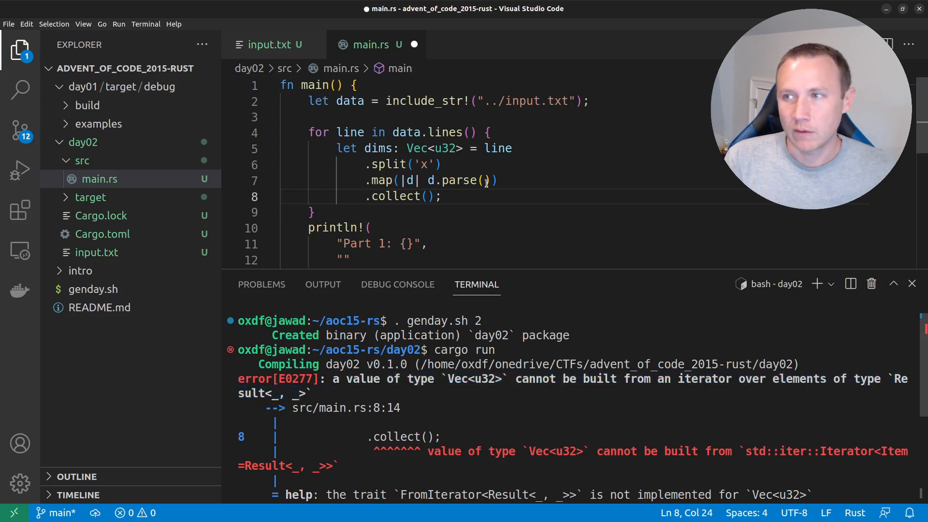
left_click_drag(428, 181, 491, 181)
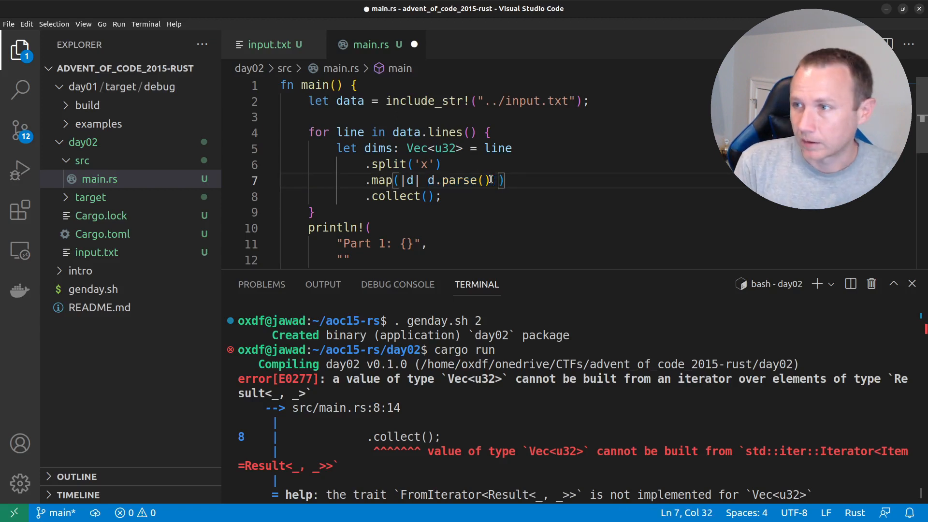
Expand the map closure into a braced block with its closing paren on its own line.
key("Enter")
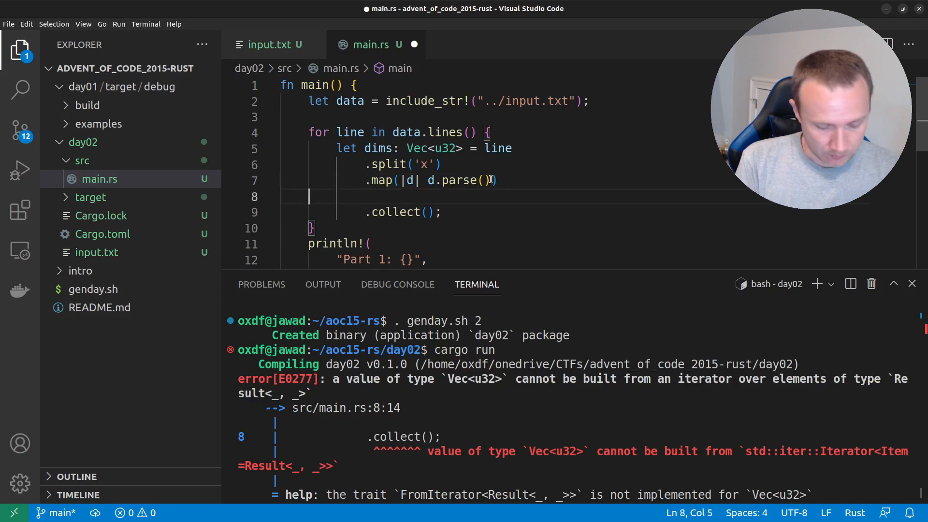
type("Result")
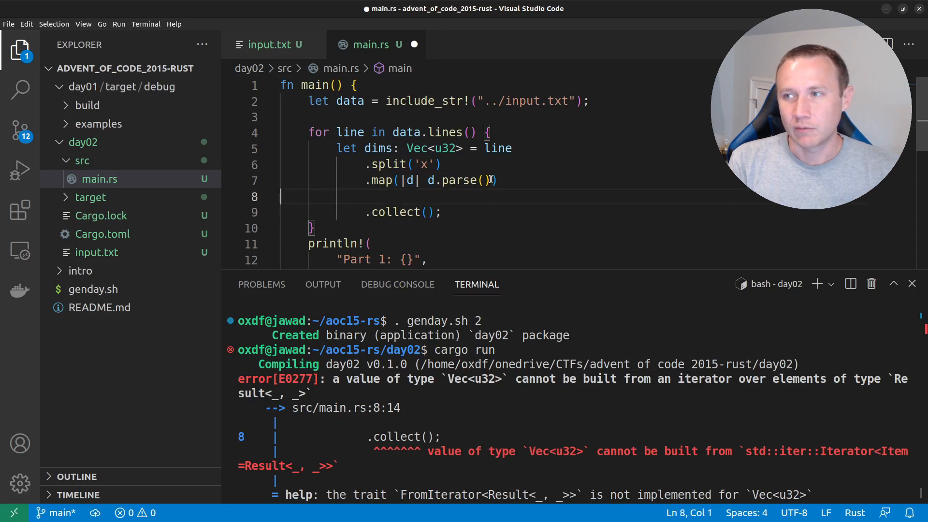
key("Backspace")
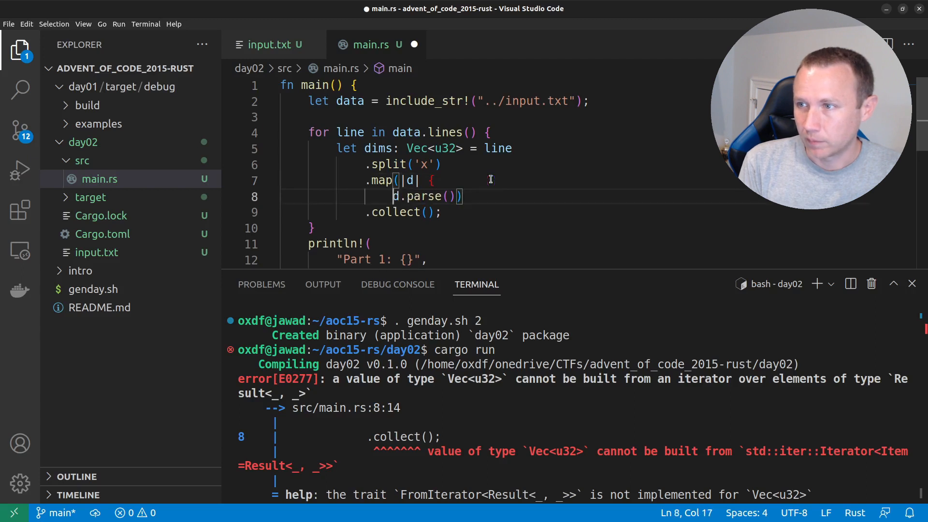
type(" {}")
key("Enter")
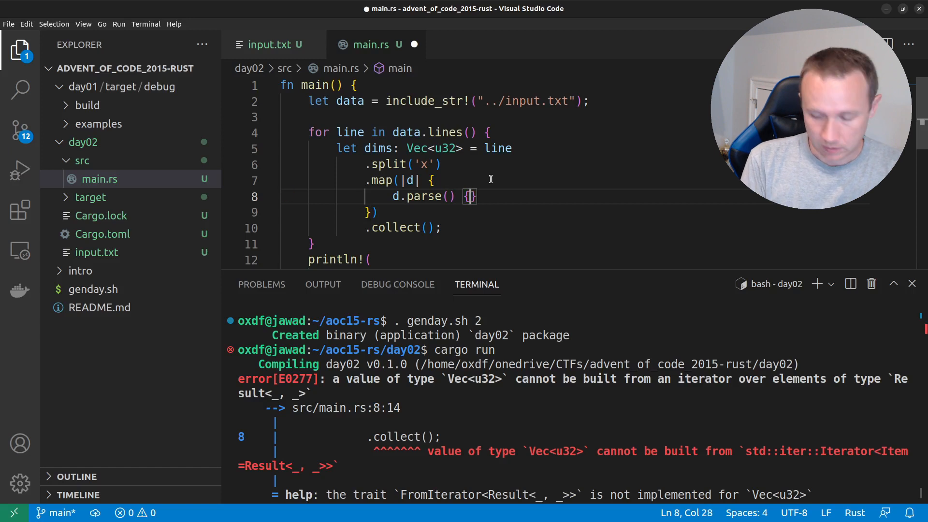
key("Enter")
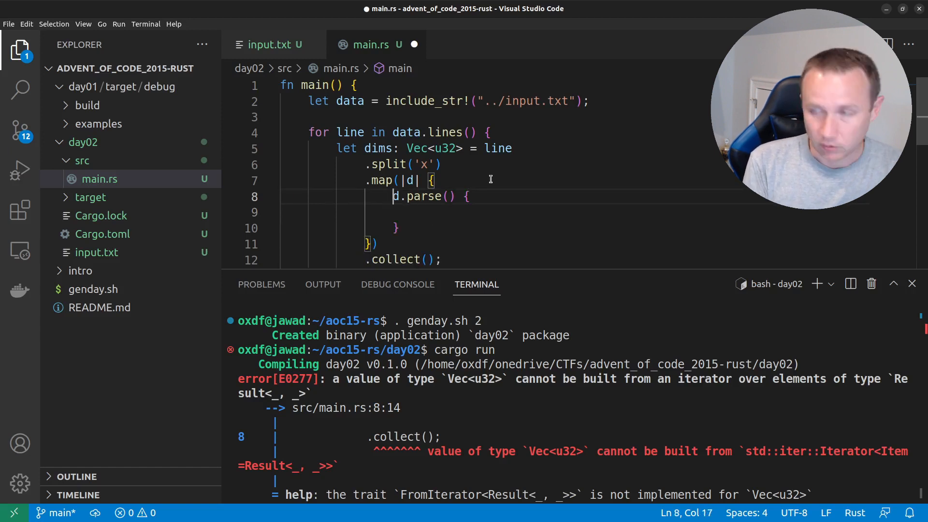
Write match d.parse() { Ok(n) => n, Err(_) => panic!("Invalid input!") } in the closure.
type("match")
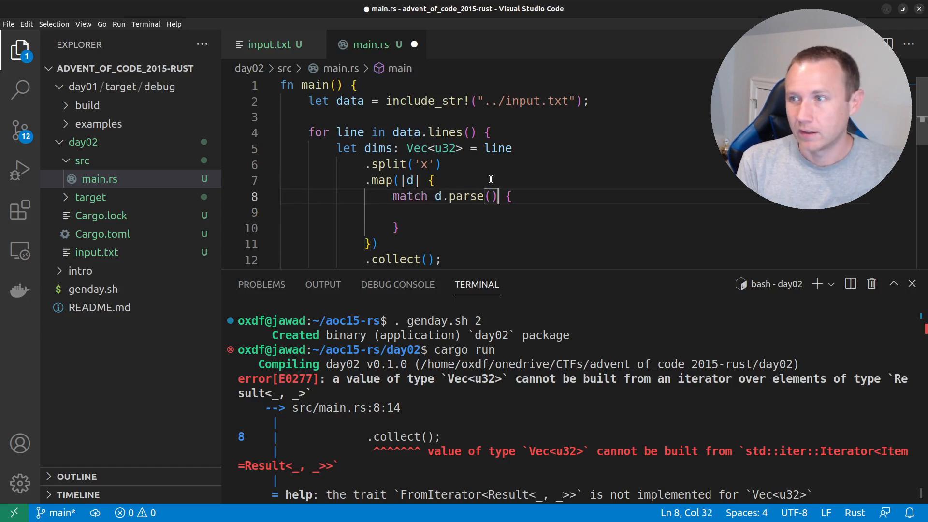
key("Enter")
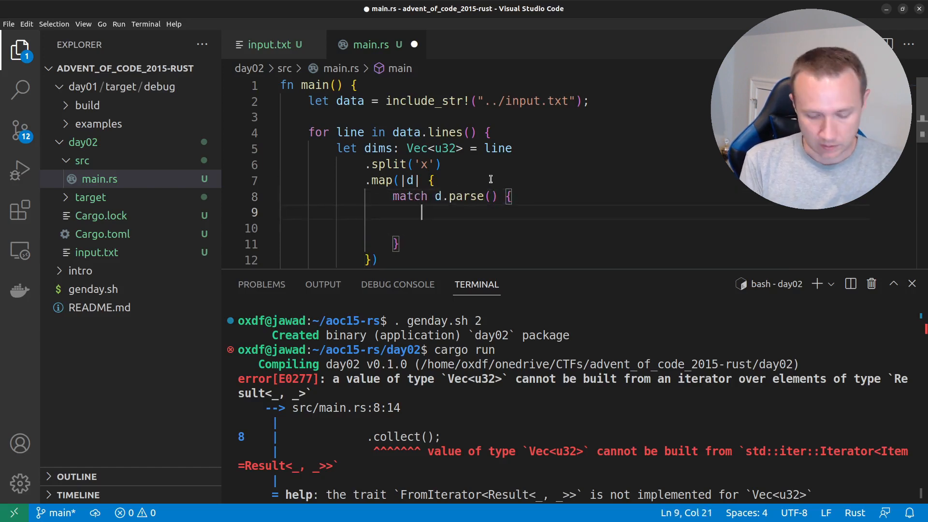
type("Ok(n)")
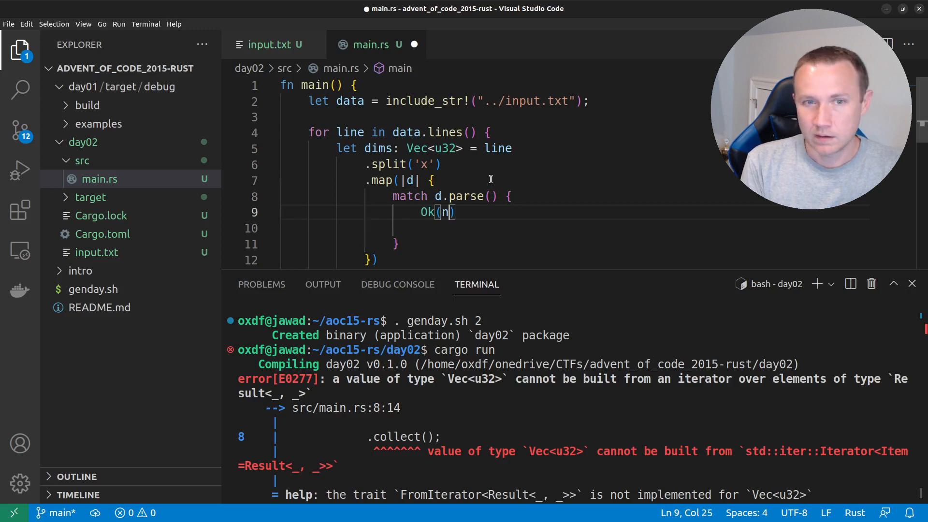
type("=>")
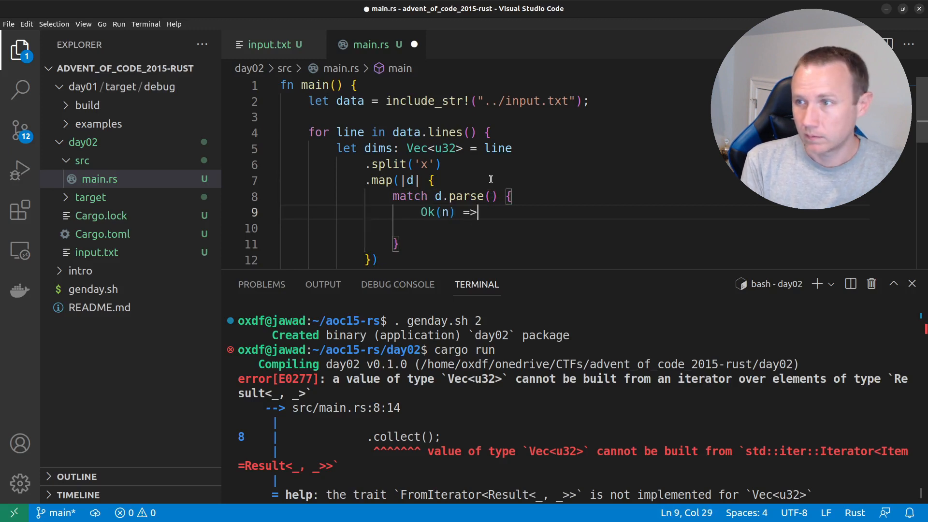
type("n,")
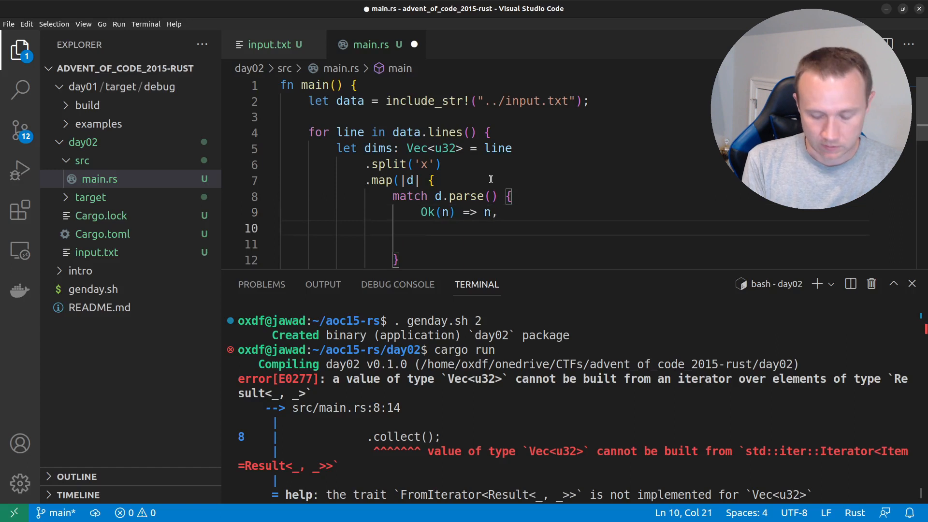
type("Err(")
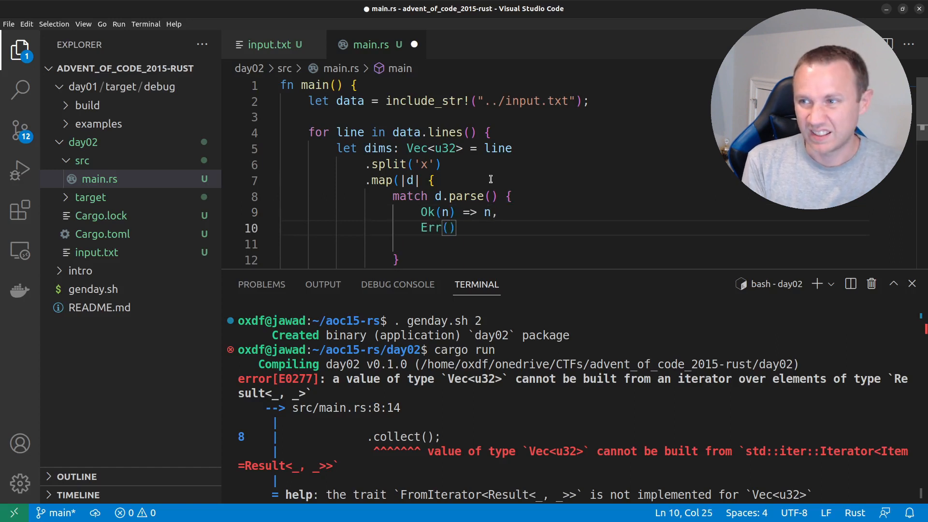
type("_) =>")
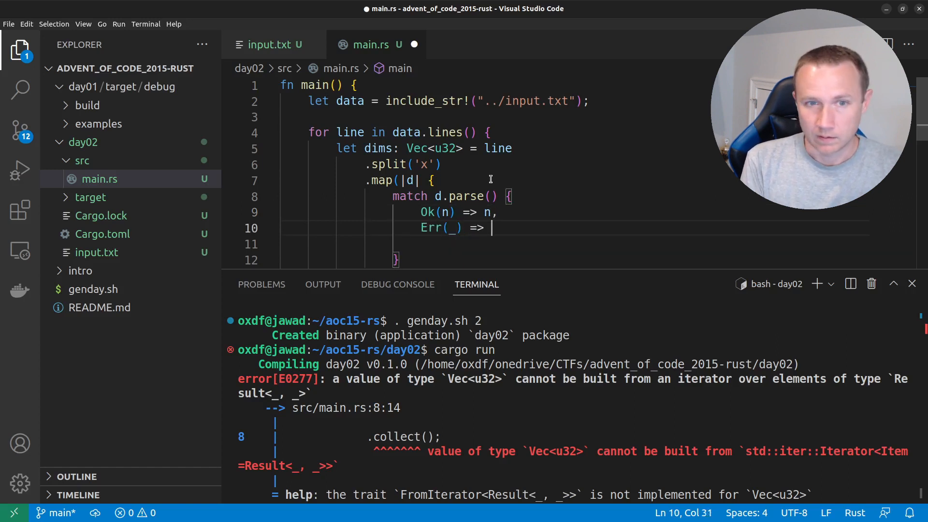
type("panic(")
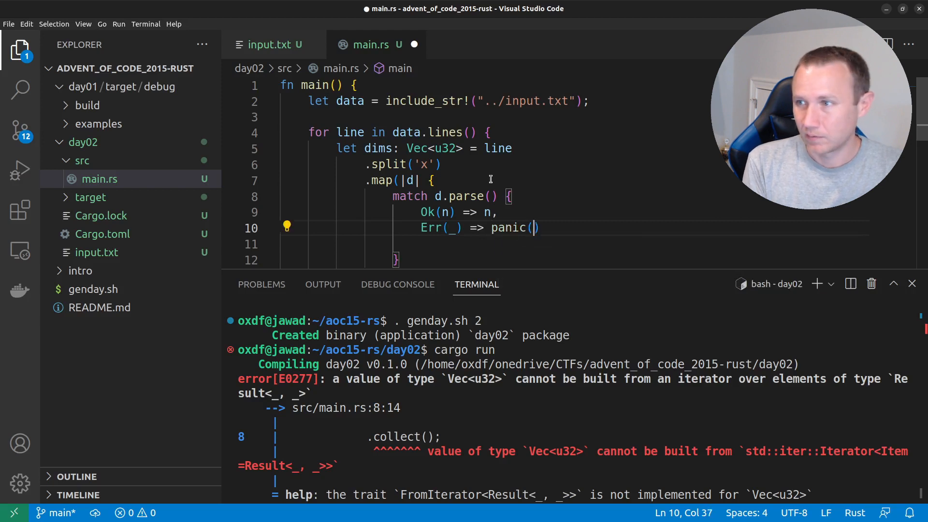
type("!(\"Invalid input!")
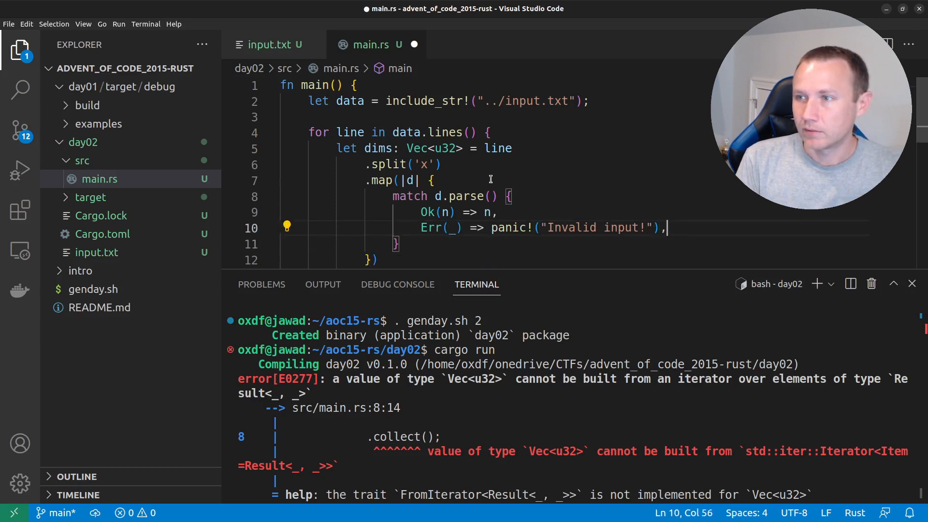
mouse_move(445, 149)
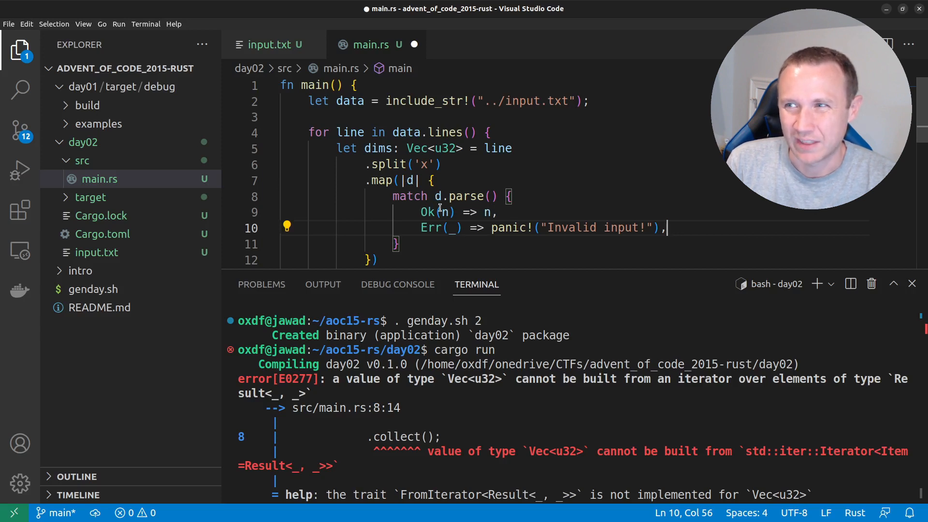
mouse_move(448, 213)
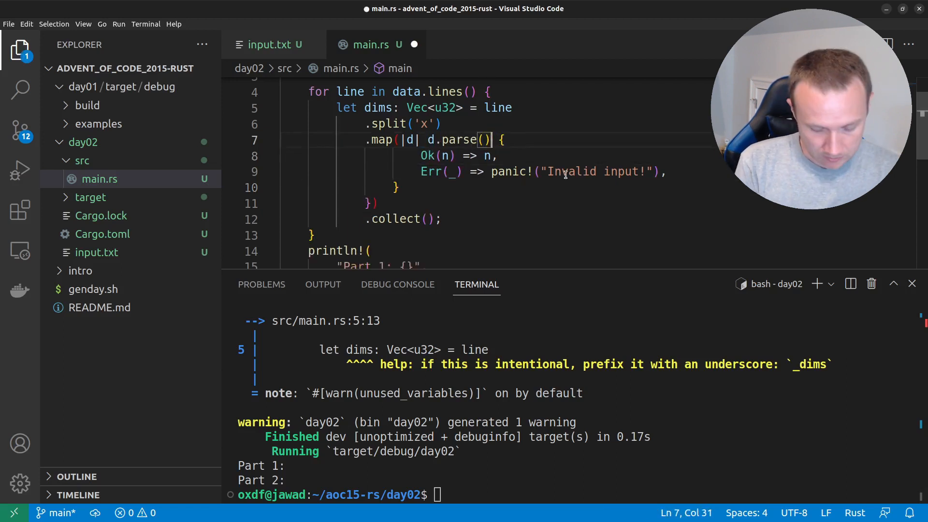
Replace the match block with d.parse().expect("parse error") before collect.
type(".export")
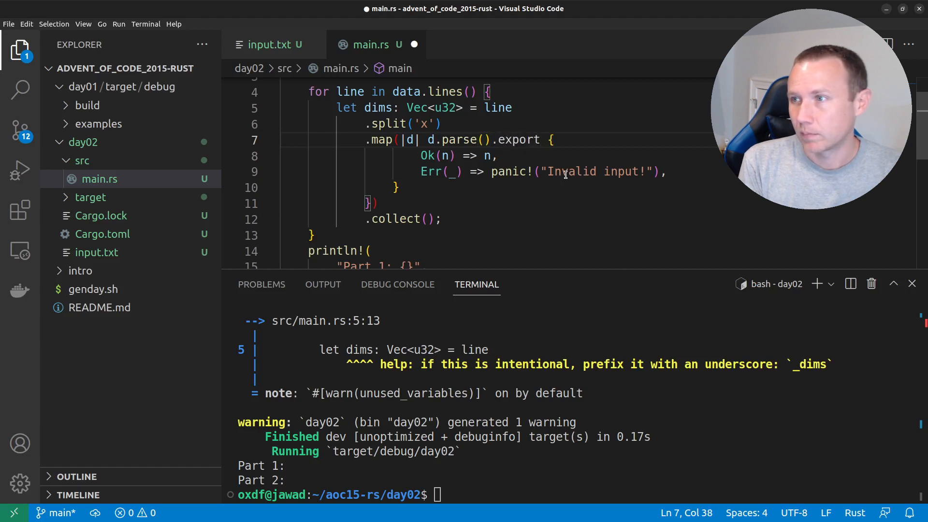
type("expect(\"\")")
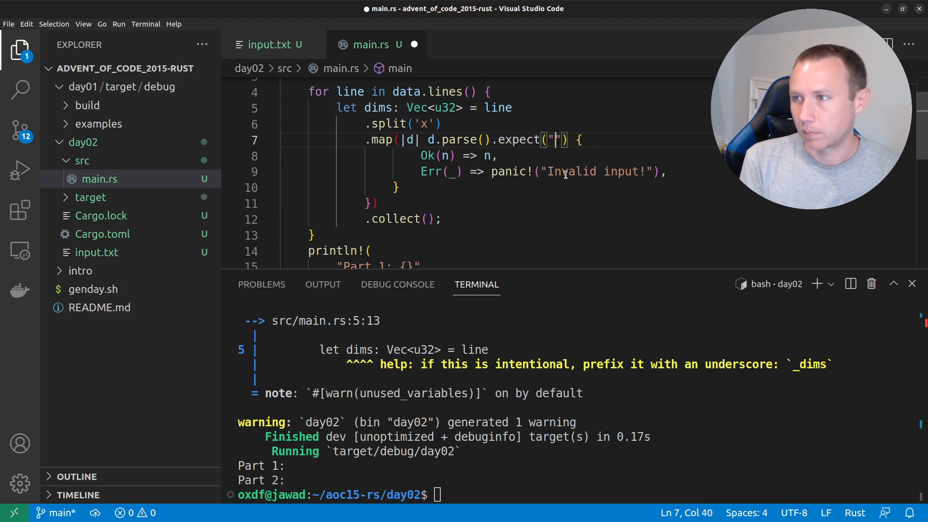
type("parse error")
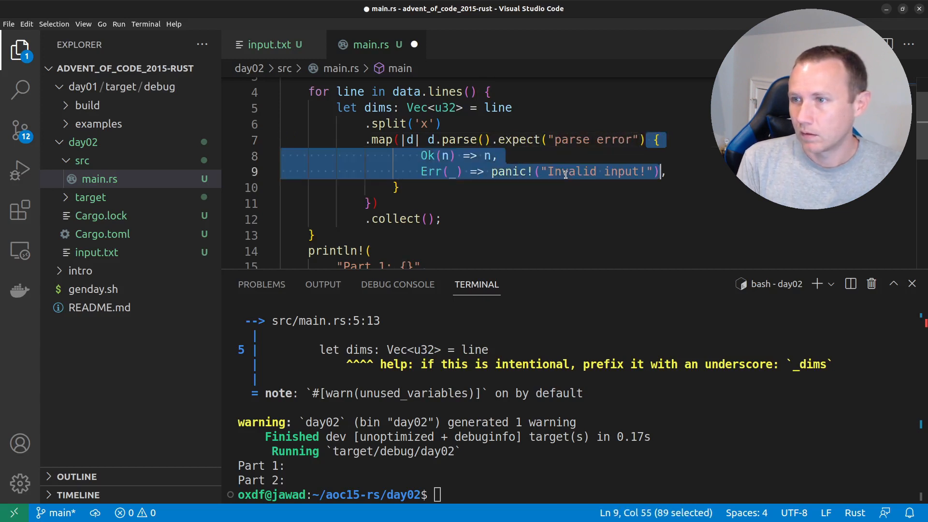
key("Delete")
type(")")
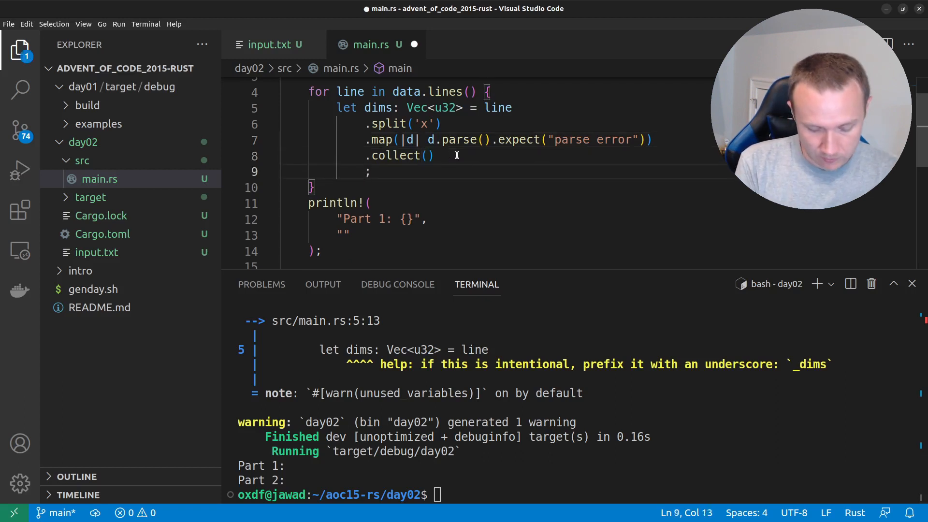
Try chaining .sort() after collect, then remove it after the E0282 type error.
type(".sort()")
left_click(579, 494)
type("cargo run")
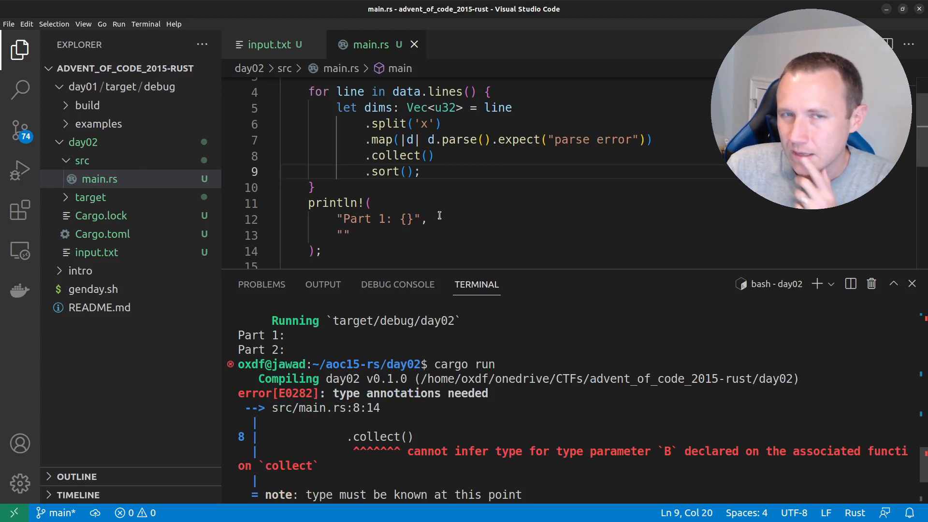
mouse_move(435, 209)
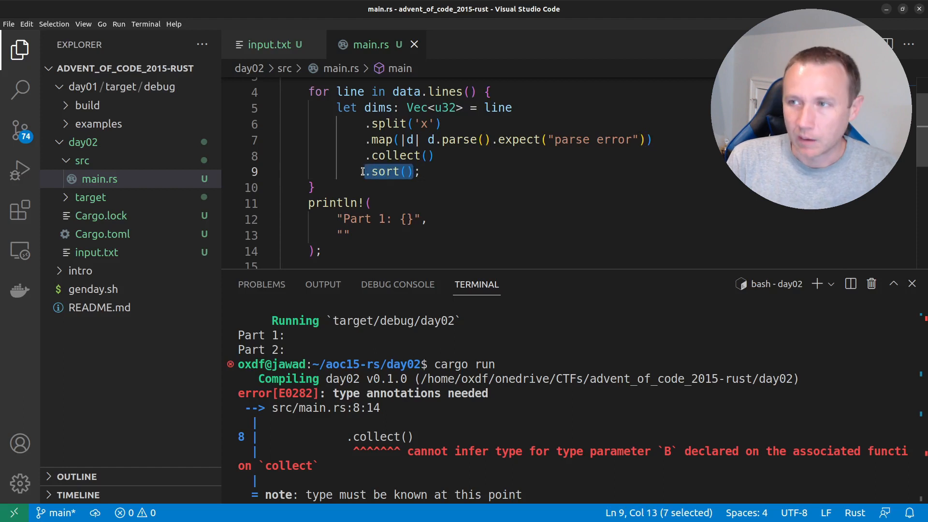
mouse_move(419, 239)
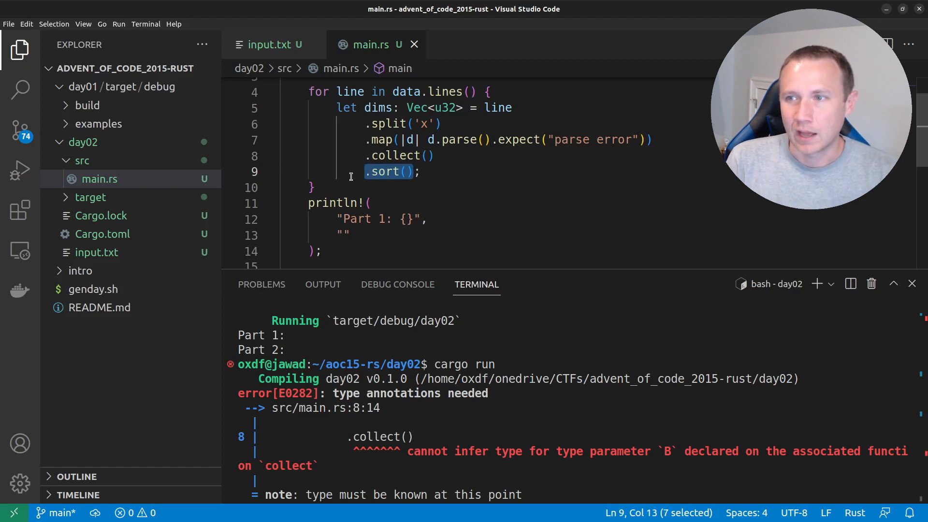
mouse_move(445, 172)
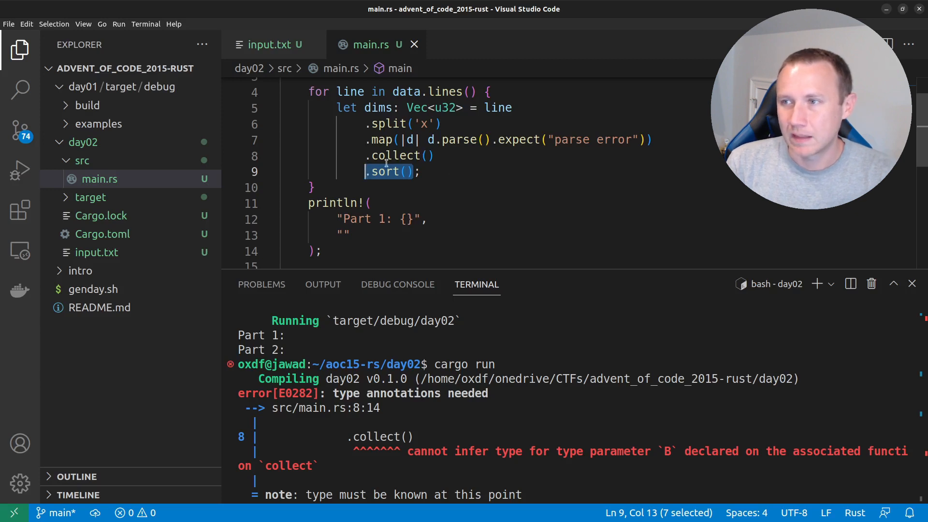
key("Delete")
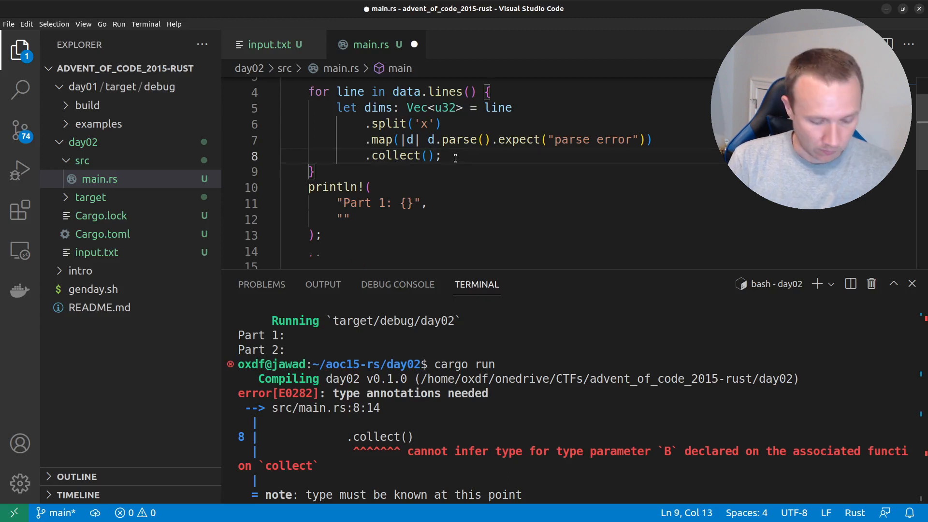
Sort dims in a separate dims.sort(); statement, make dims mutable and rerun cargo run.
type("d")
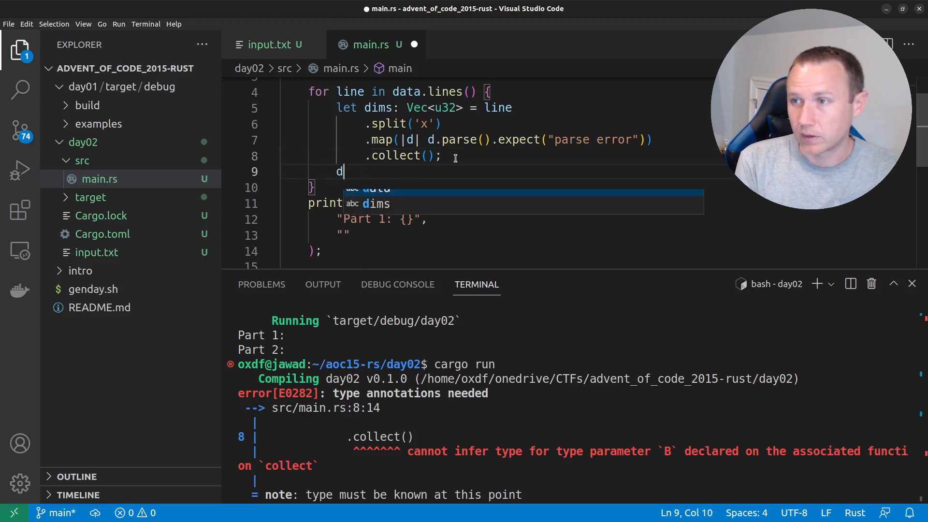
type("ims.sort();")
type("cargo run")
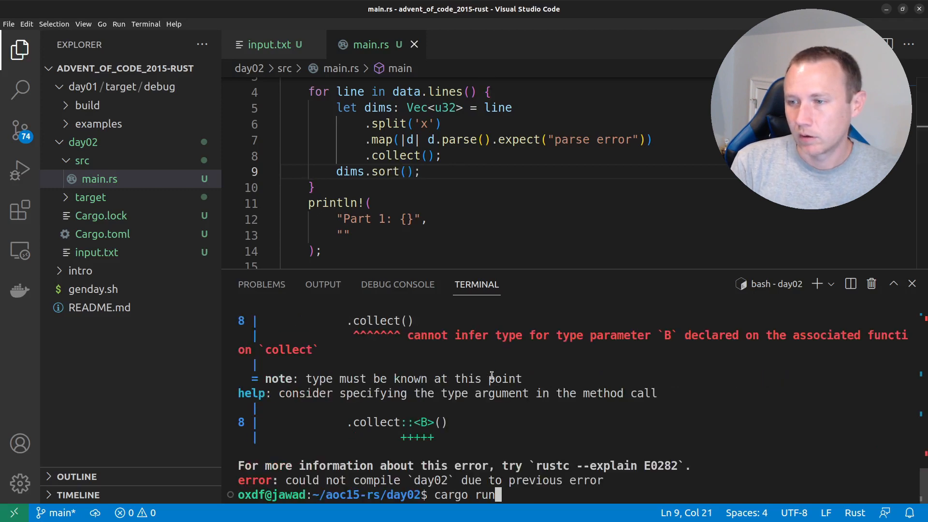
key("Enter")
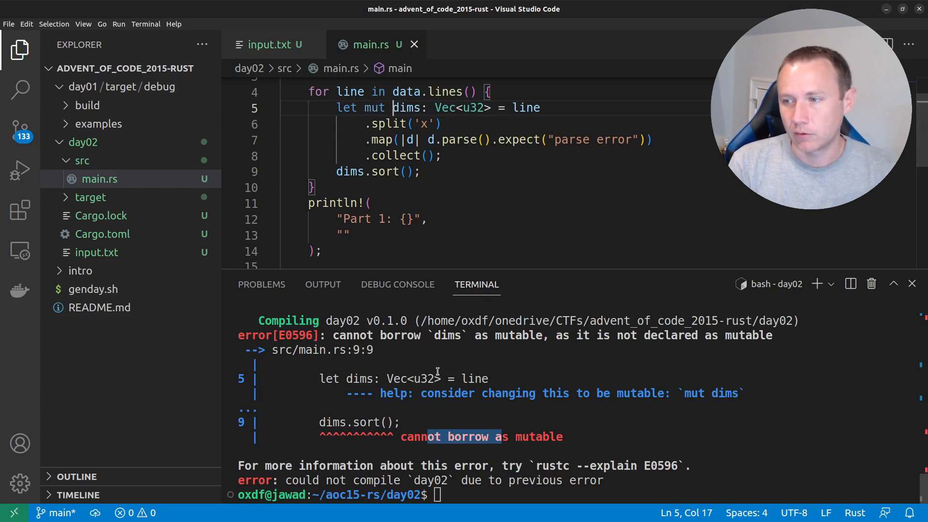
type("cargo run")
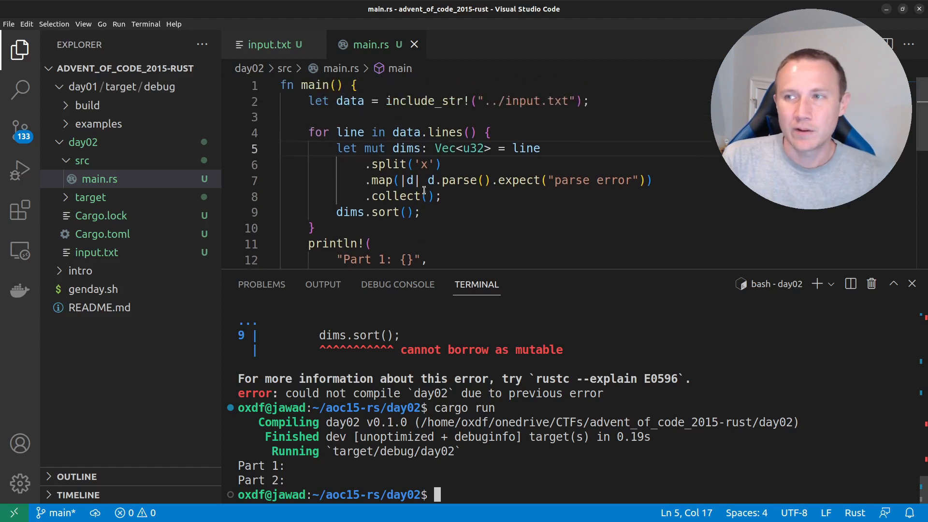
mouse_move(422, 142)
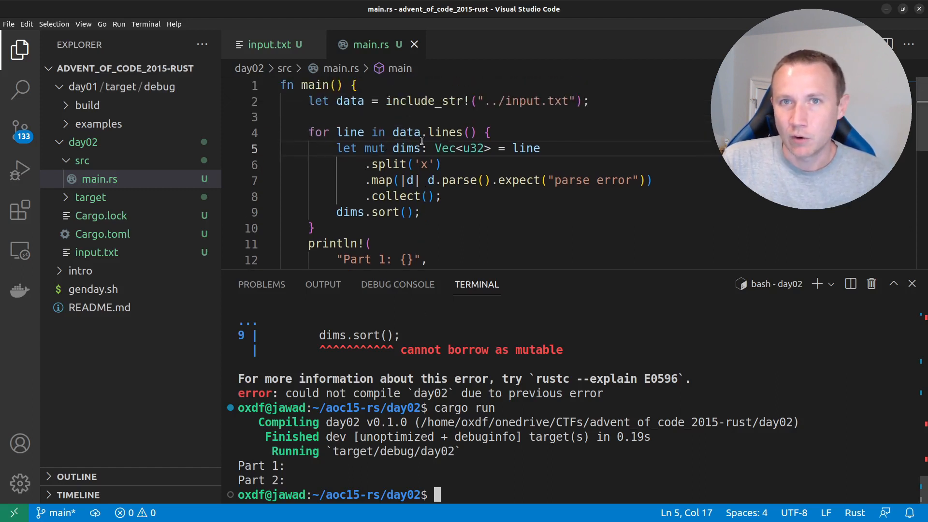
mouse_move(406, 163)
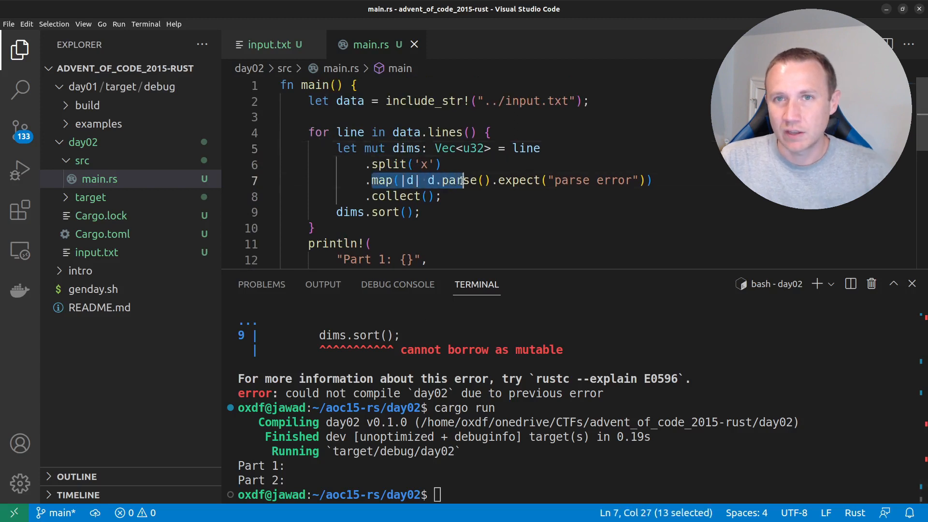
key("shift+Right")
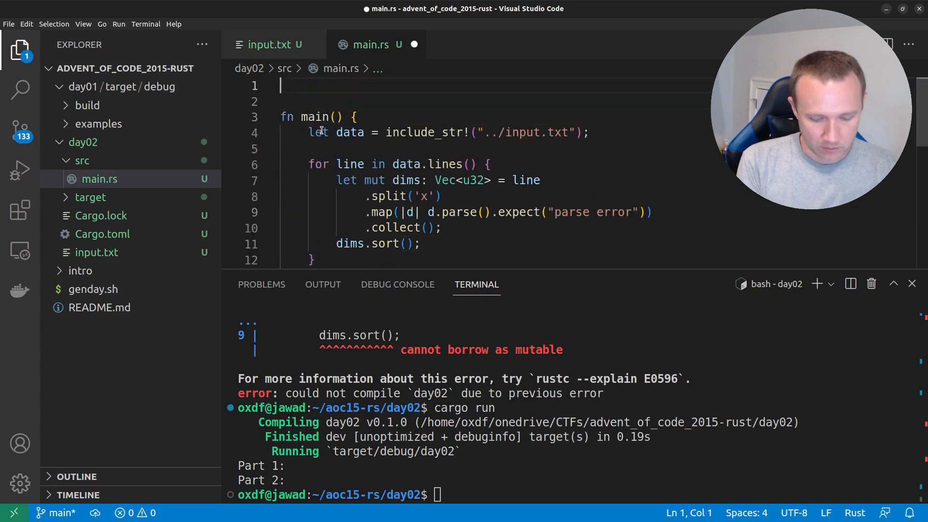
Define struct Present with l, w, h u32 fields and an empty impl Present block.
type("struct")
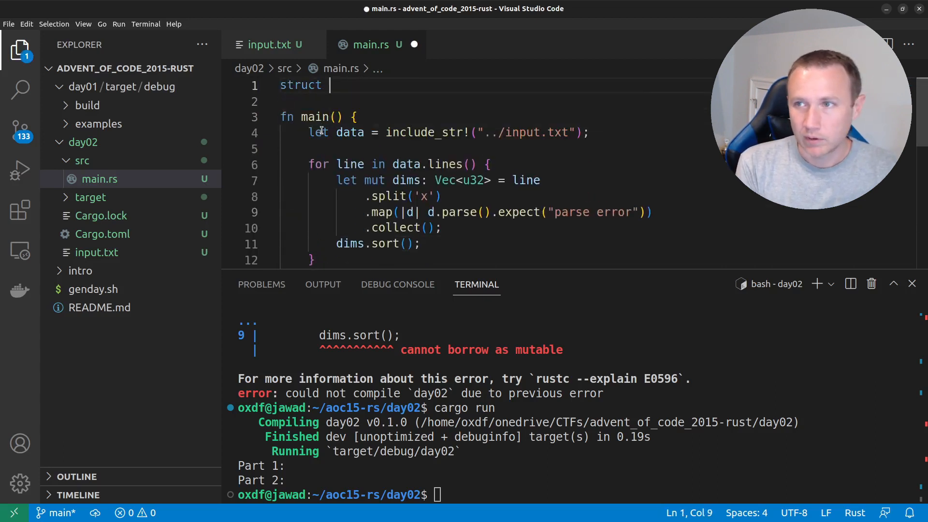
type("Present {")
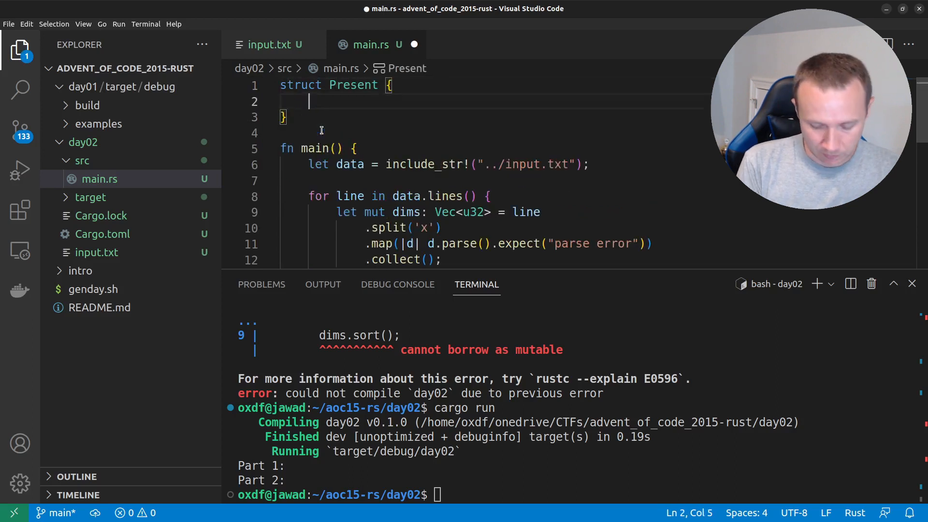
type("l:")
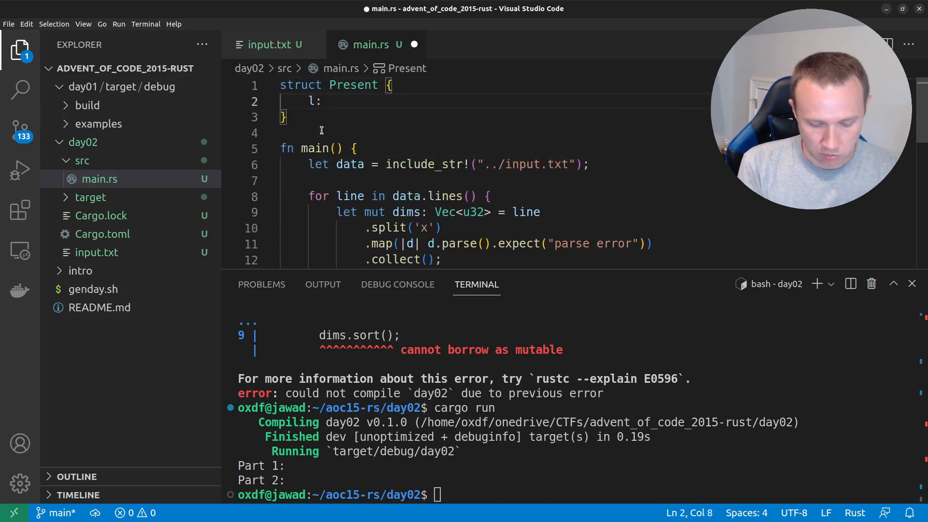
type("u32,")
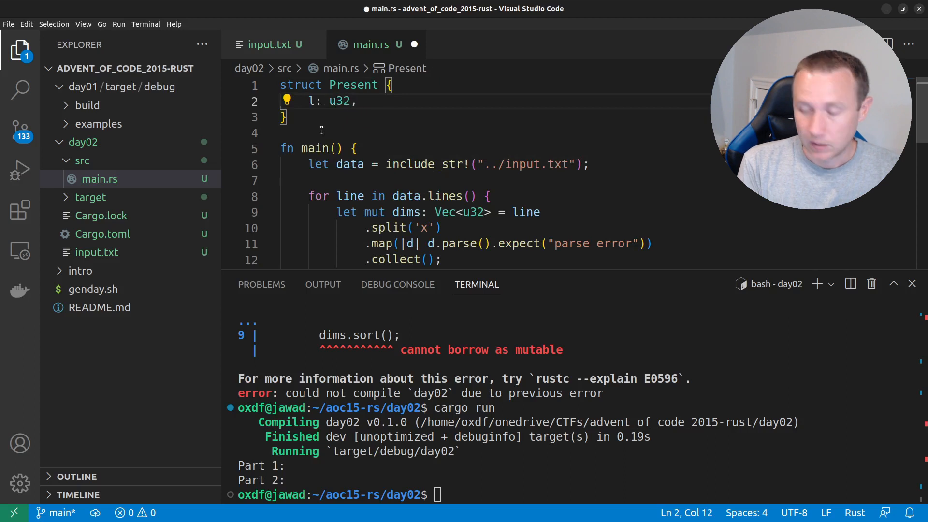
type("w:")
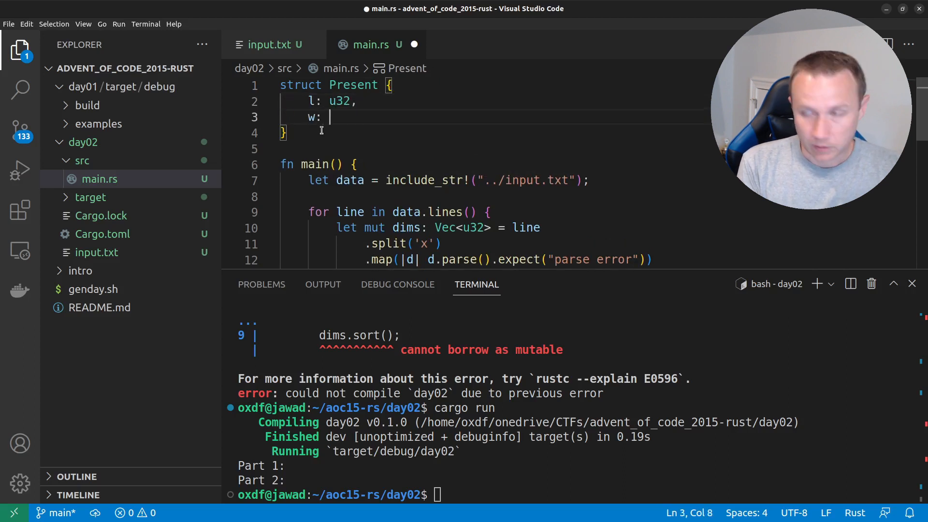
type("u32,")
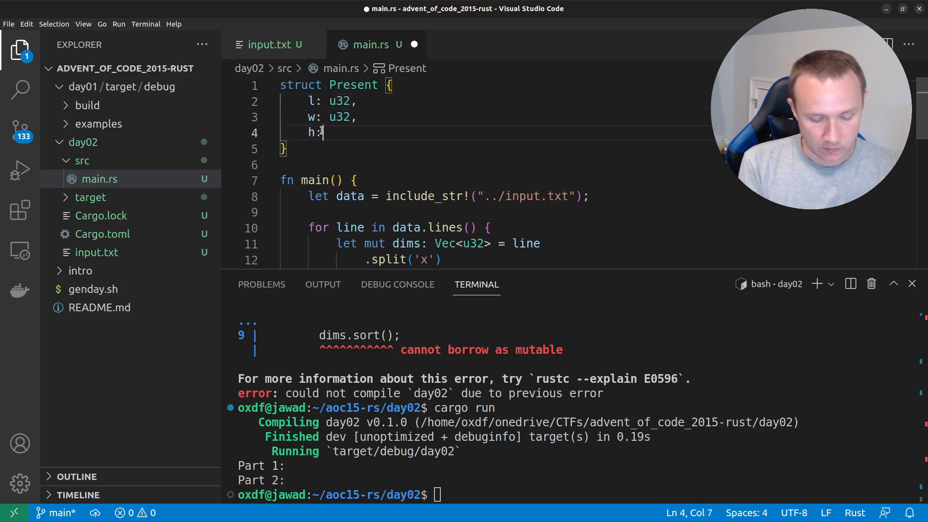
type("u32,")
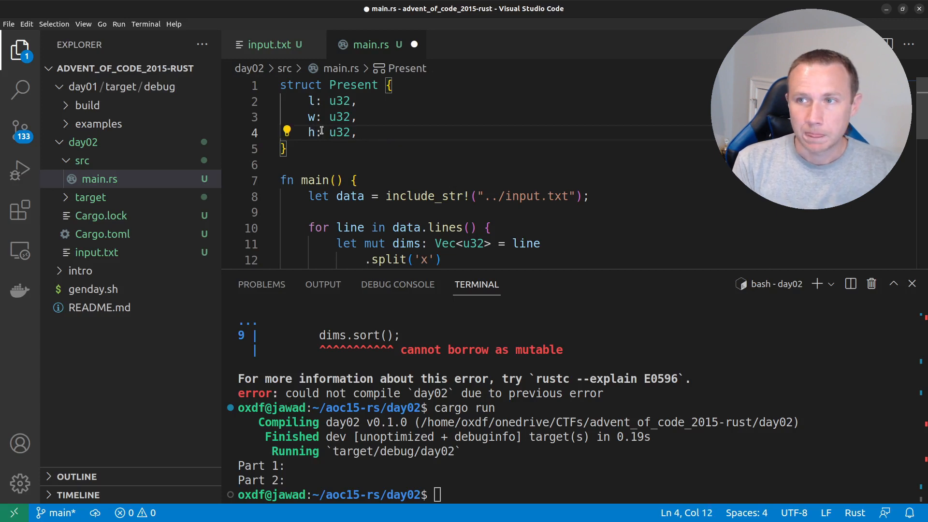
type("impl")
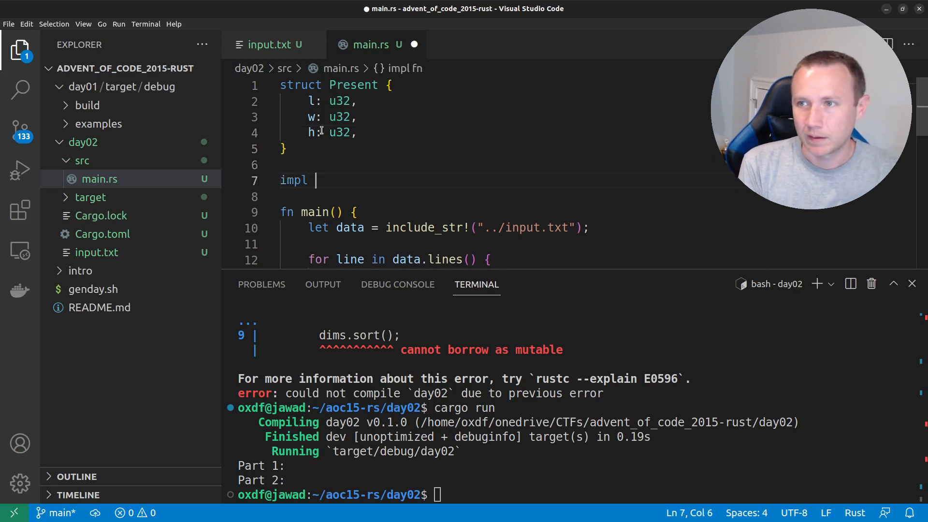
type("Present P{}")
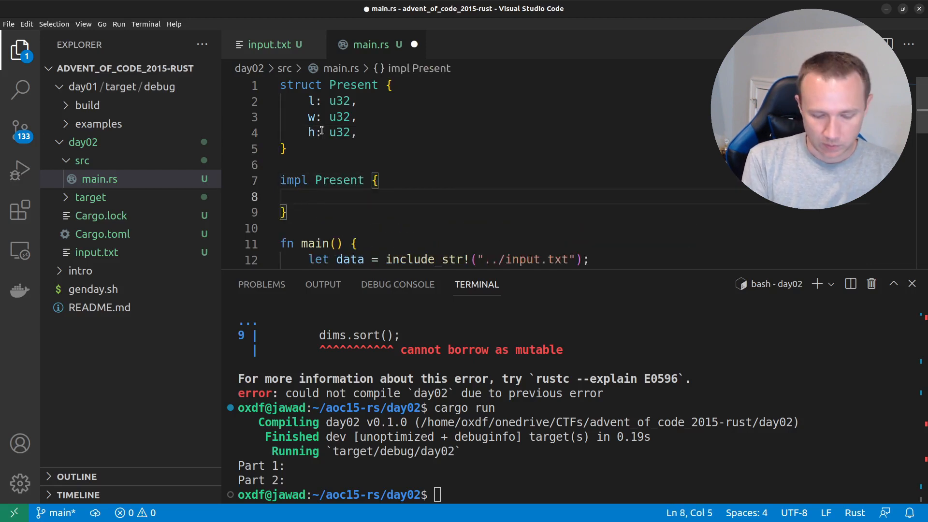
Add the fn paper_needed(&self) -> u32 signature inside impl Present.
type("fn paper")
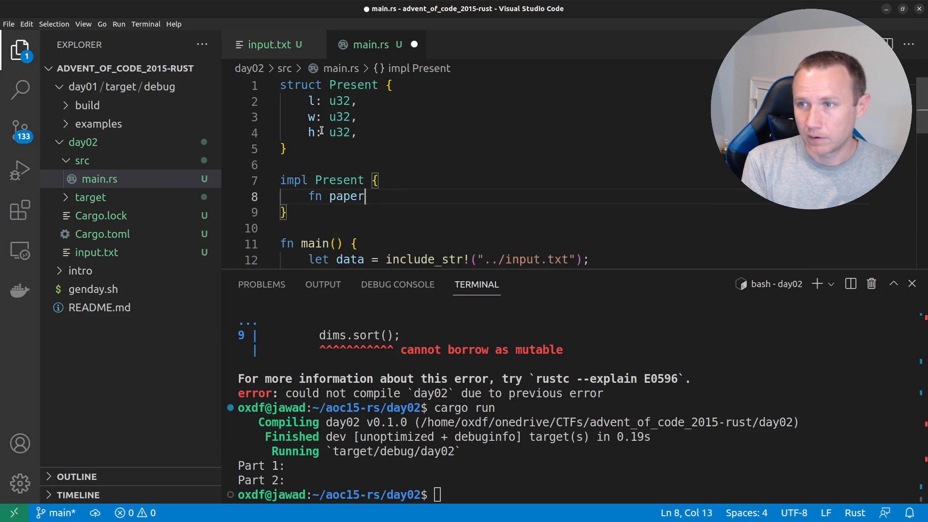
type("_needed()")
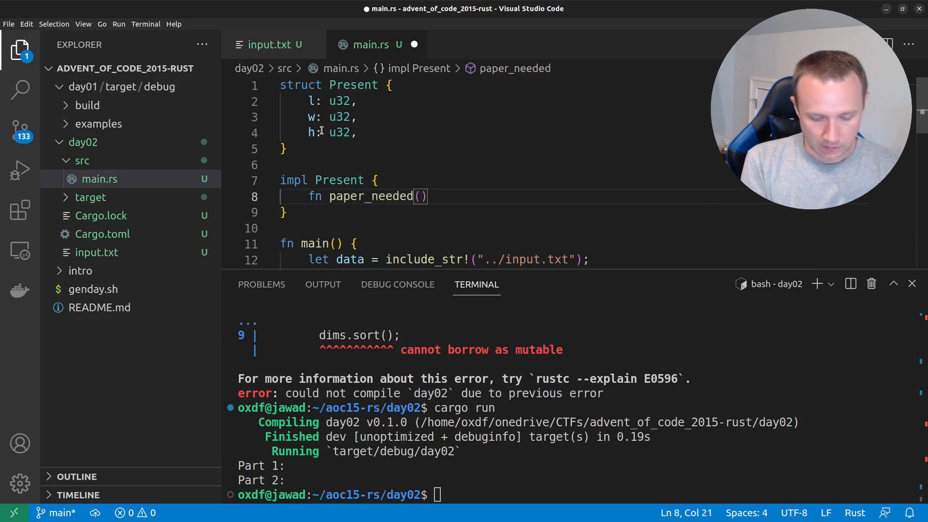
type("&self")
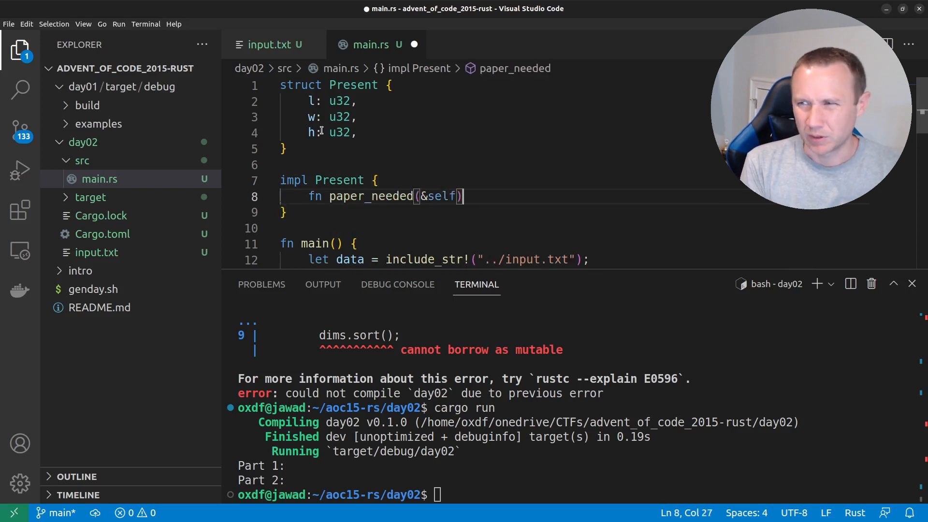
type("->")
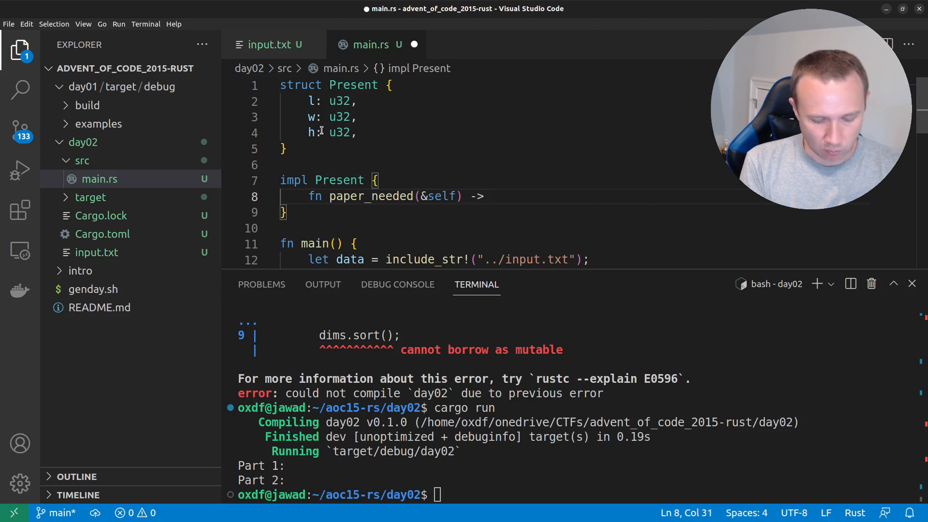
type("u32")
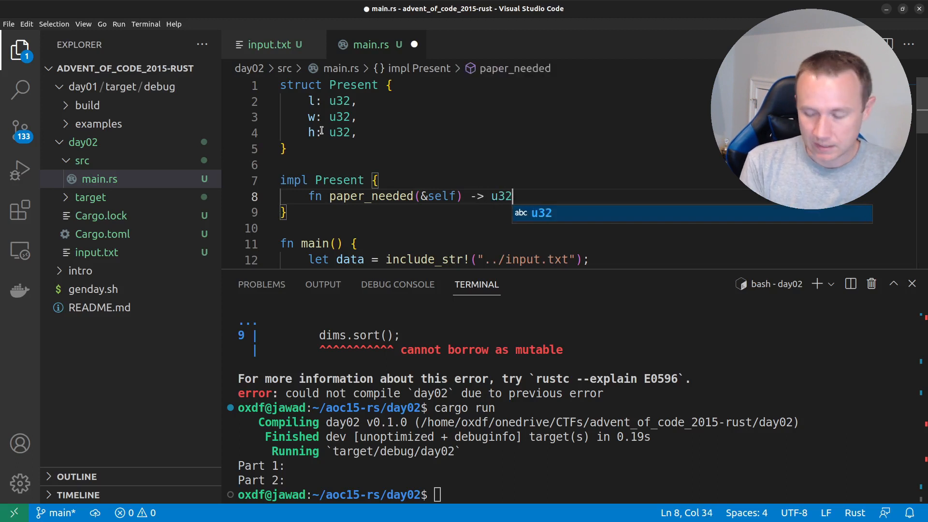
type("{")
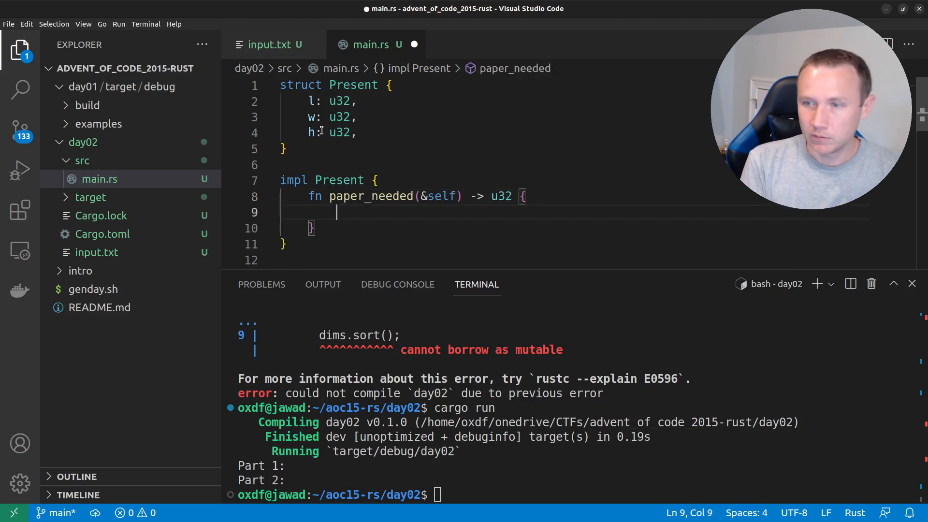
Return (3 * self.l * self.w) + (2 * self.l * self.h) + (2 * self.h * self.w).
type("(3)")
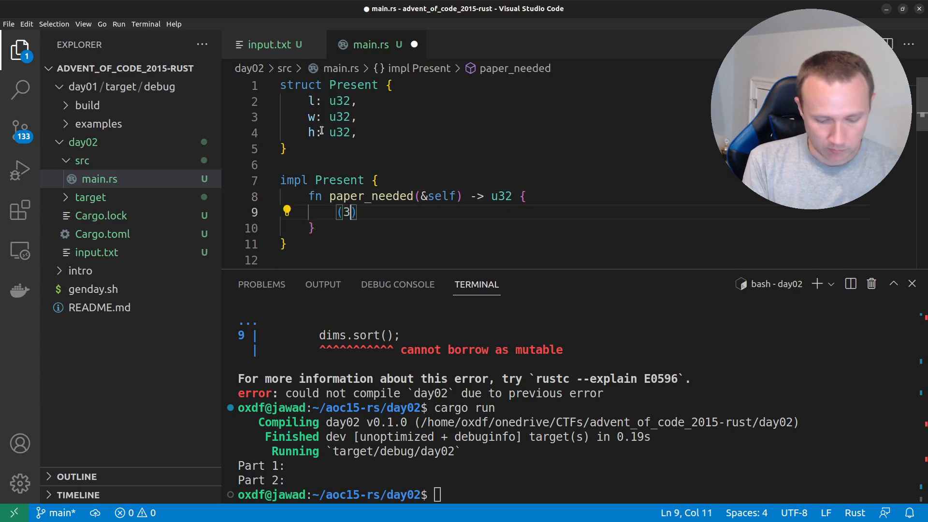
type("* s")
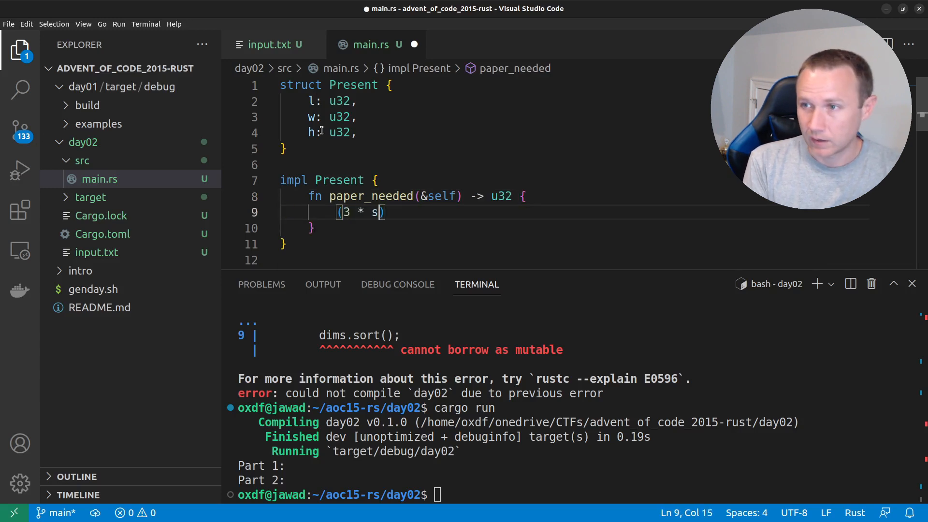
type("elf.l")
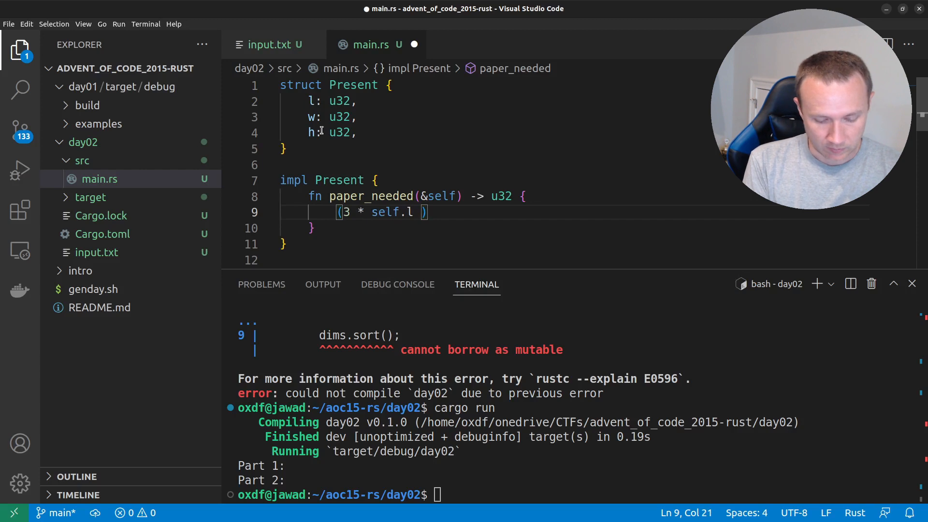
type("* self.")
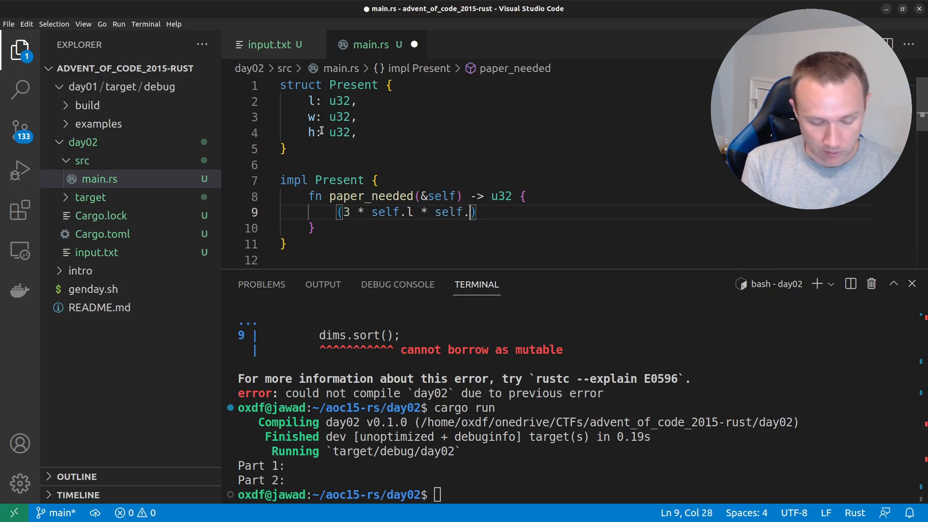
type("w")
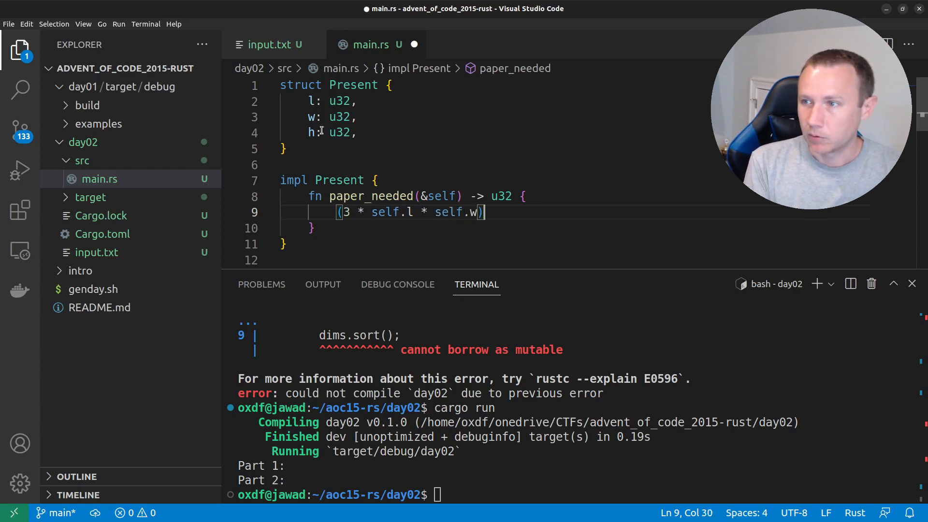
type("+ (2 *")
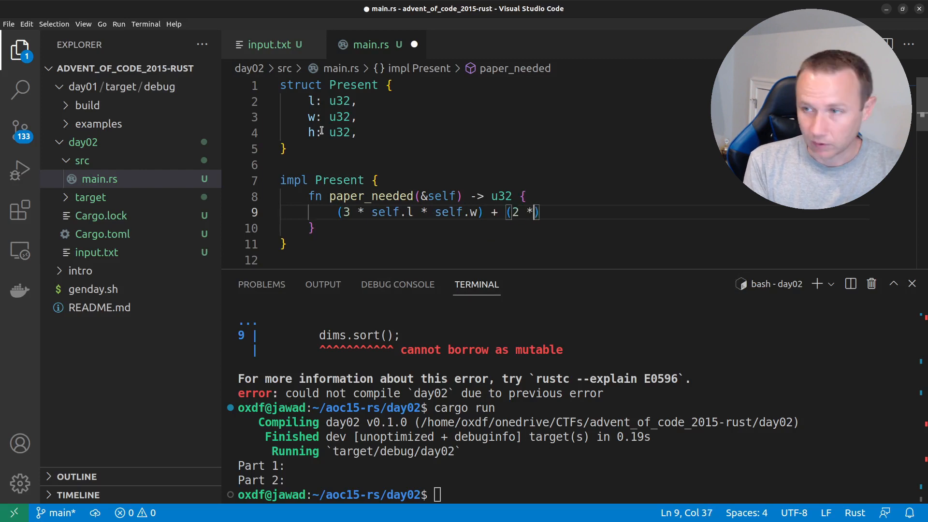
type("self.")
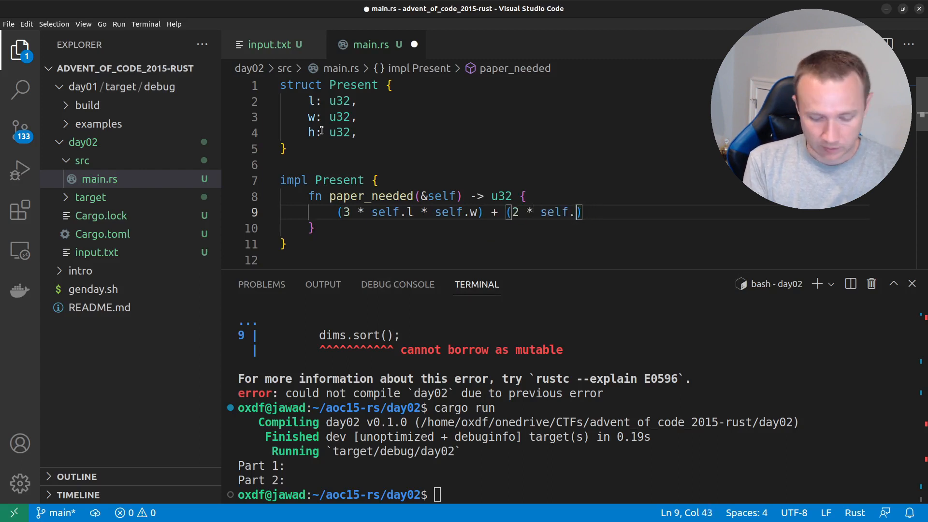
type("l * sel")
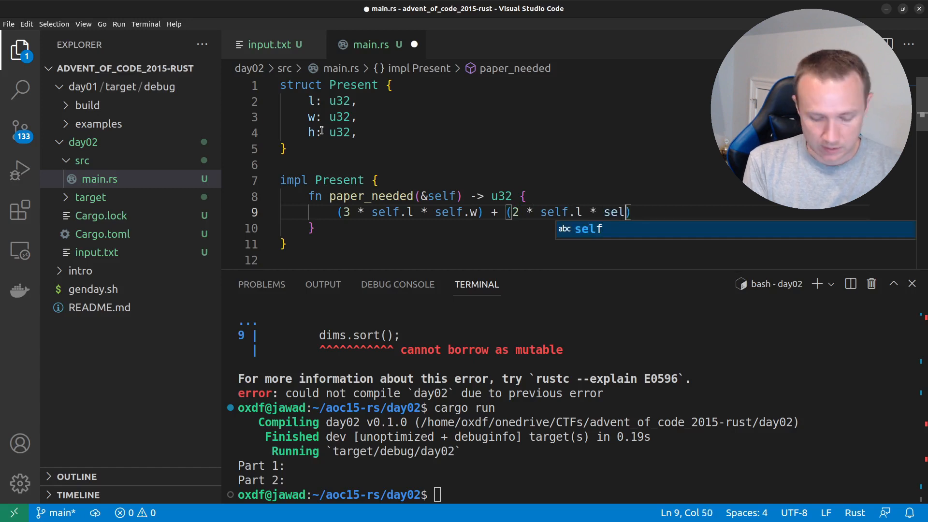
type("f.h")
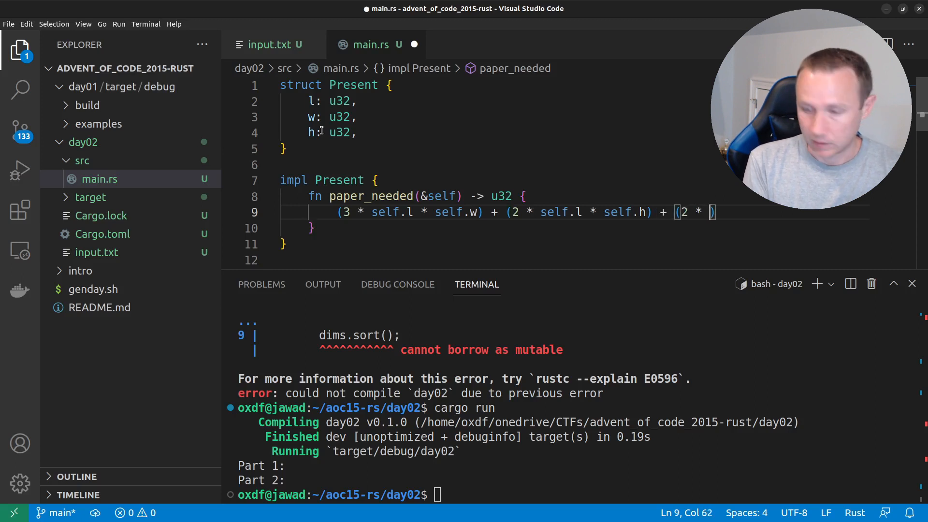
type("self.h *")
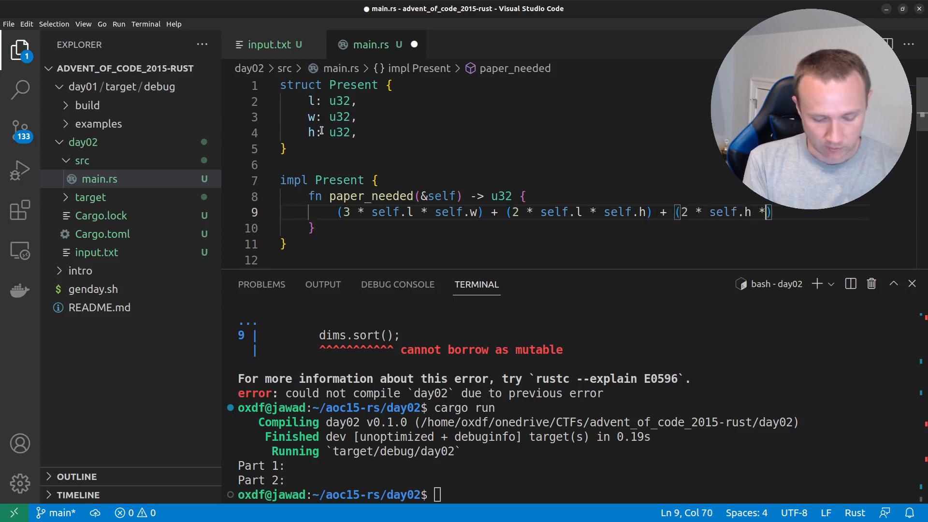
type("self.w)")
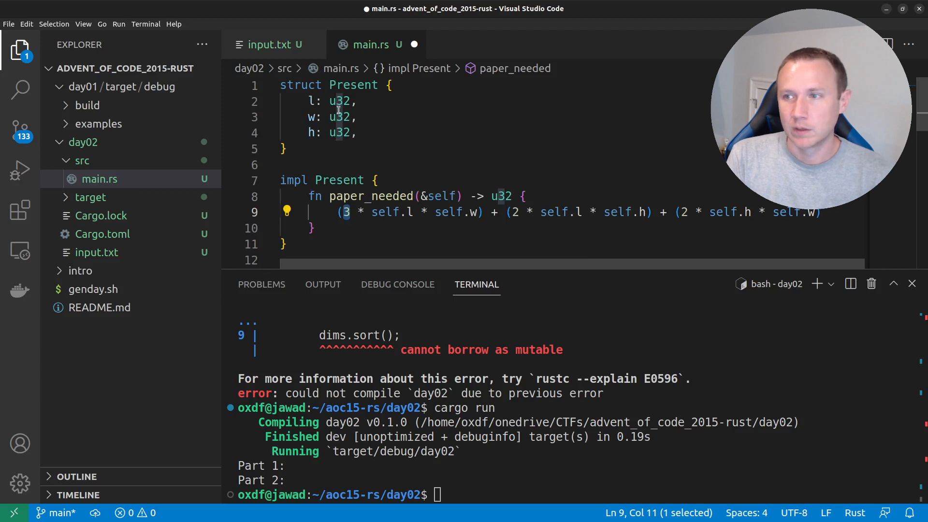
Build let p: Present = Present { l: dims[0], w: dims[1], h: dims[2] } after dims.sort().
scroll("down", 3)
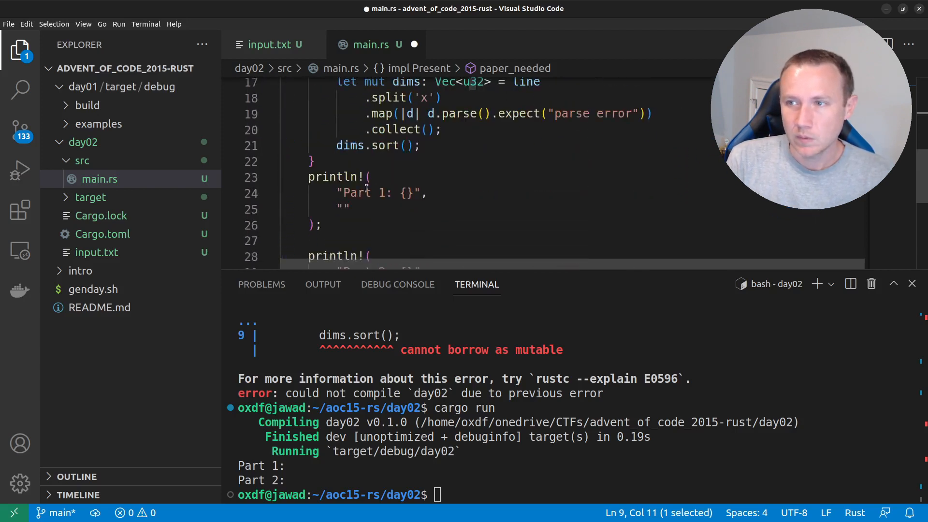
scroll("up", 3)
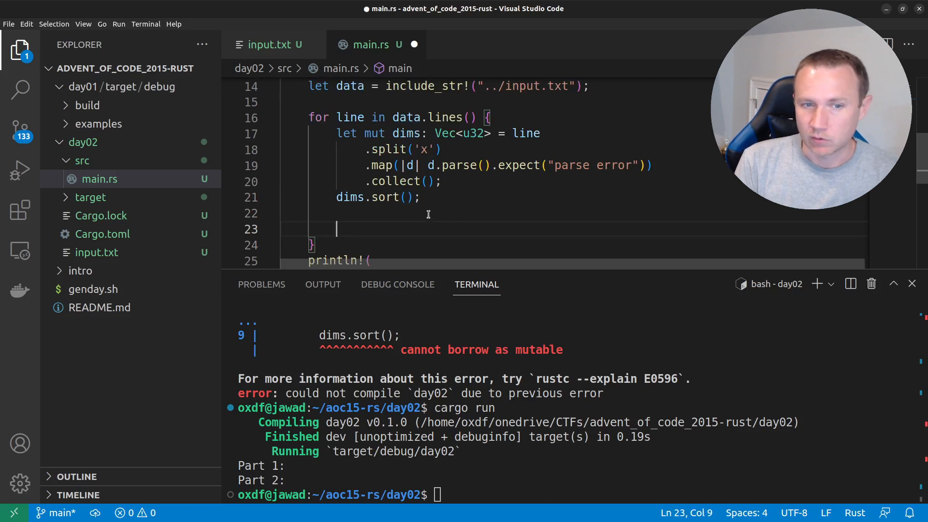
mouse_move(358, 240)
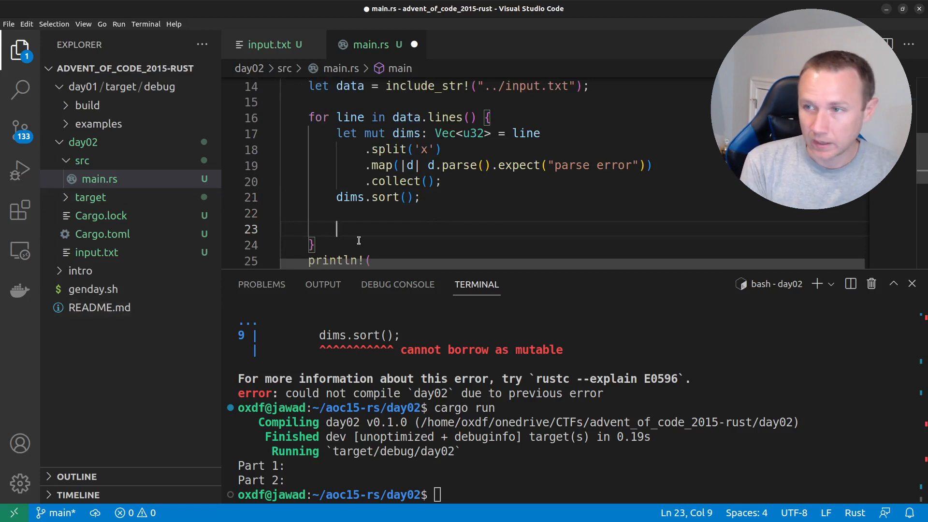
type("let p:")
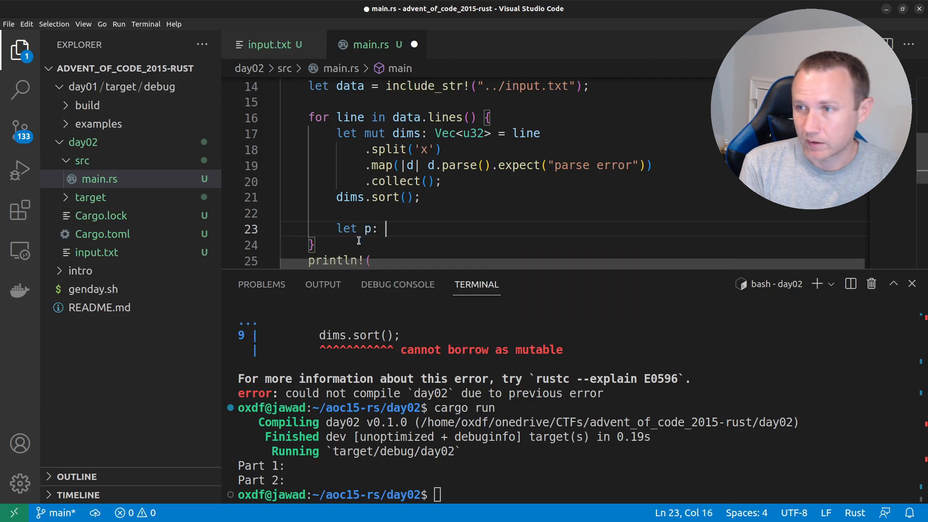
type("Present")
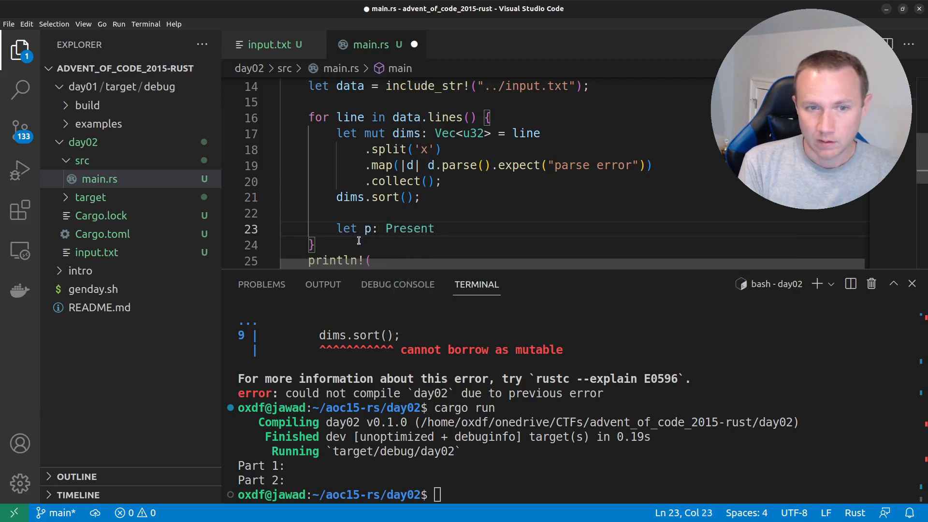
type("=")
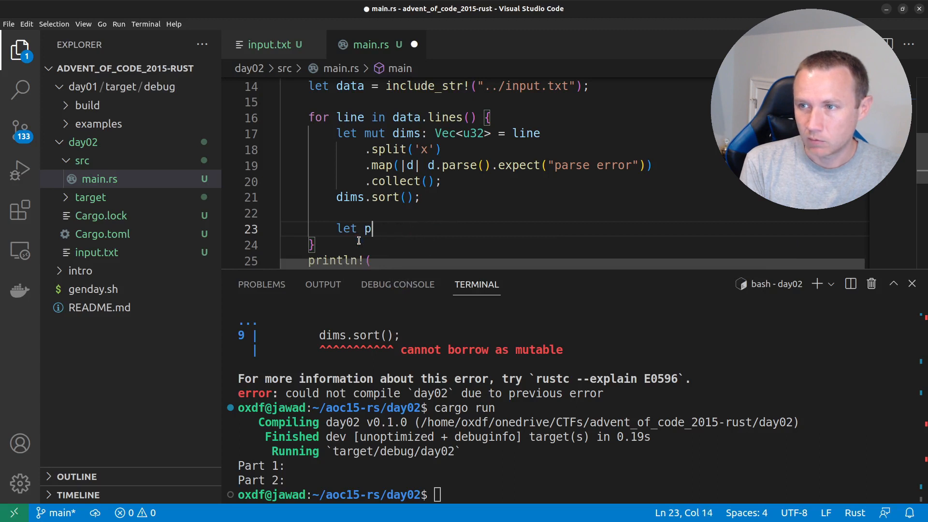
type("= Present {}")
type("l:")
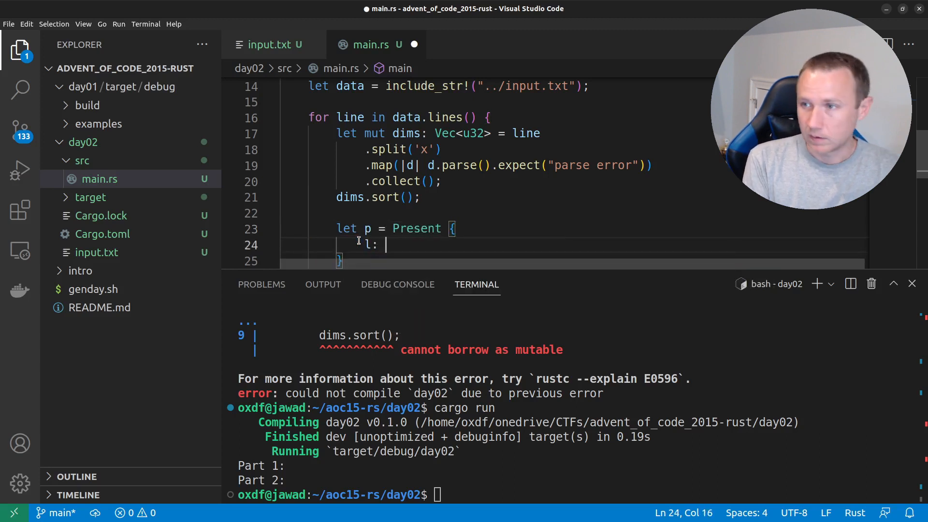
type("dims[0],")
type("w:")
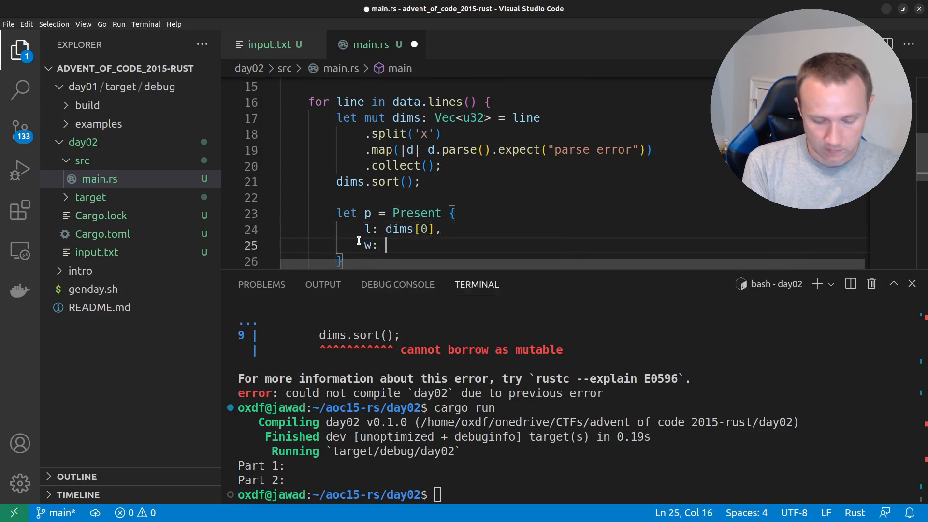
type("dims[1]")
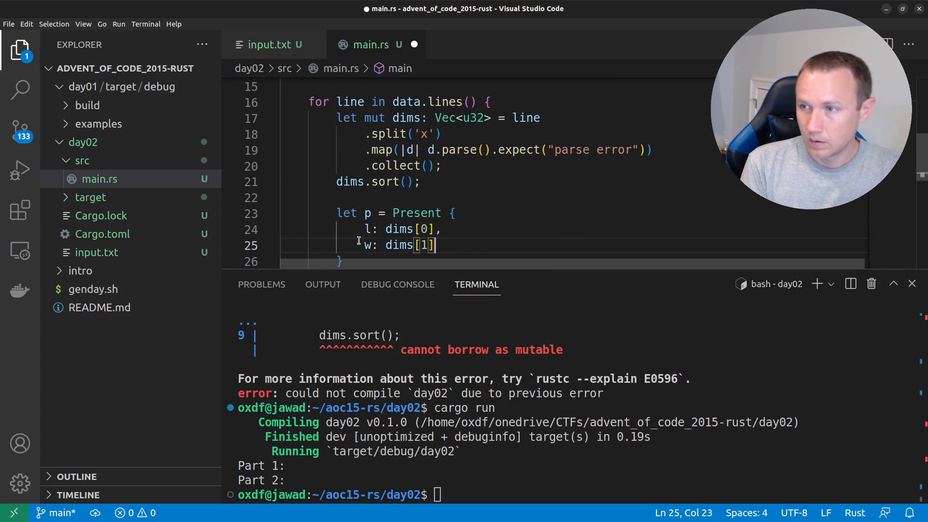
type(",")
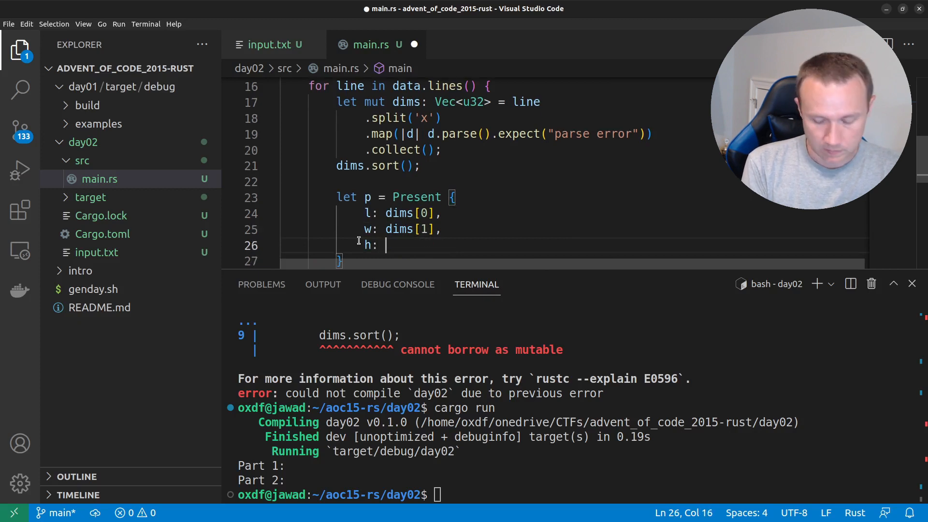
type("bdi")
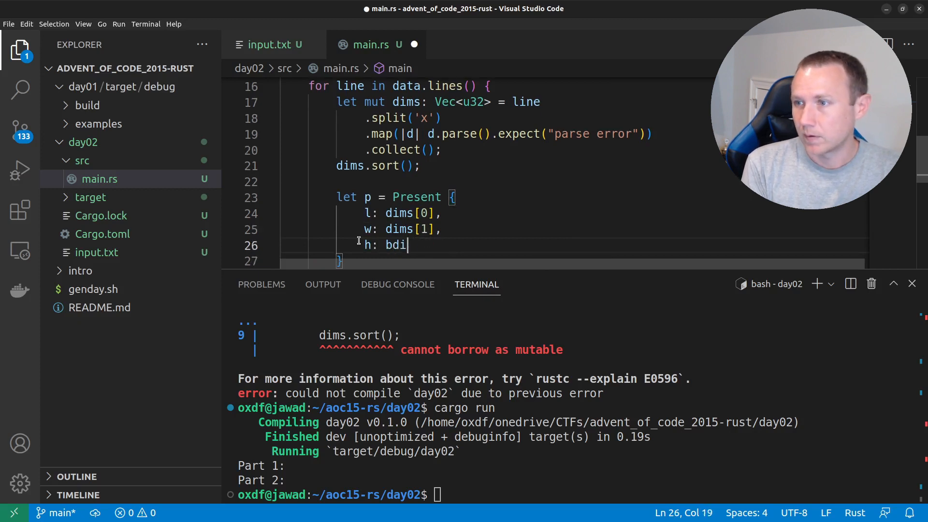
type("dims[2]")
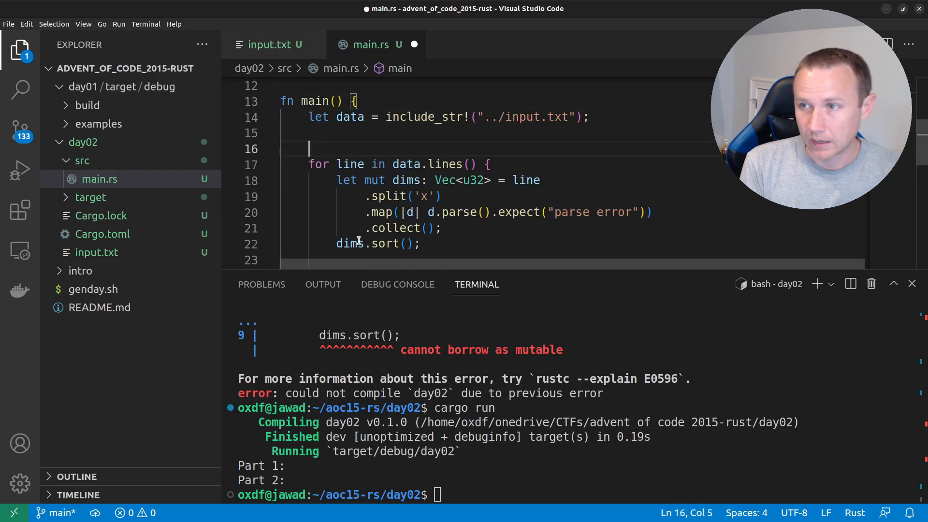
Declare let mut total_area, add p.paper_needed() to it in the loop, and print it for Part 1.
type("let mut")
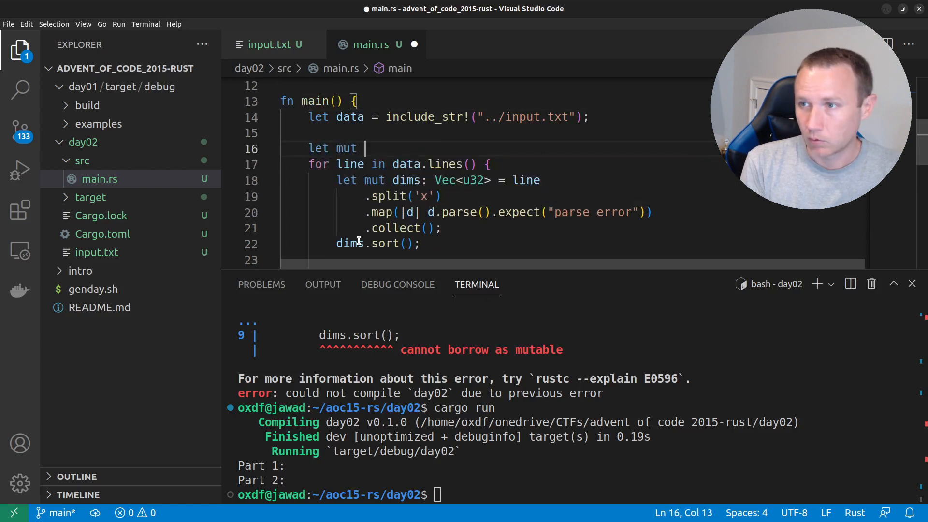
type("total_area =")
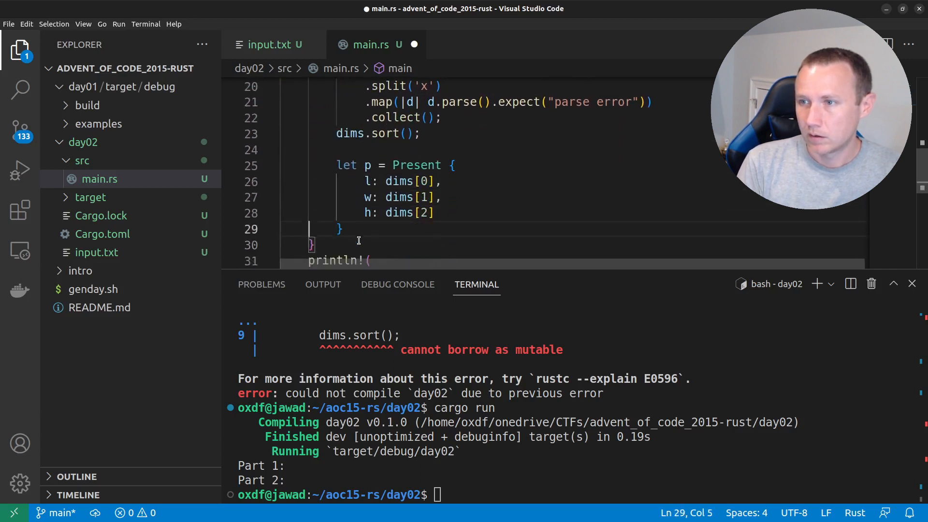
type("total_area +=")
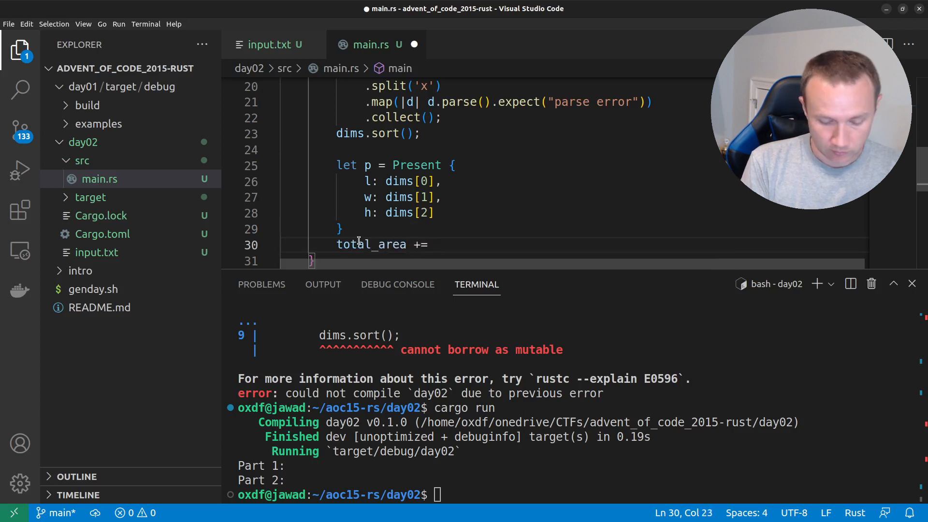
type("p.")
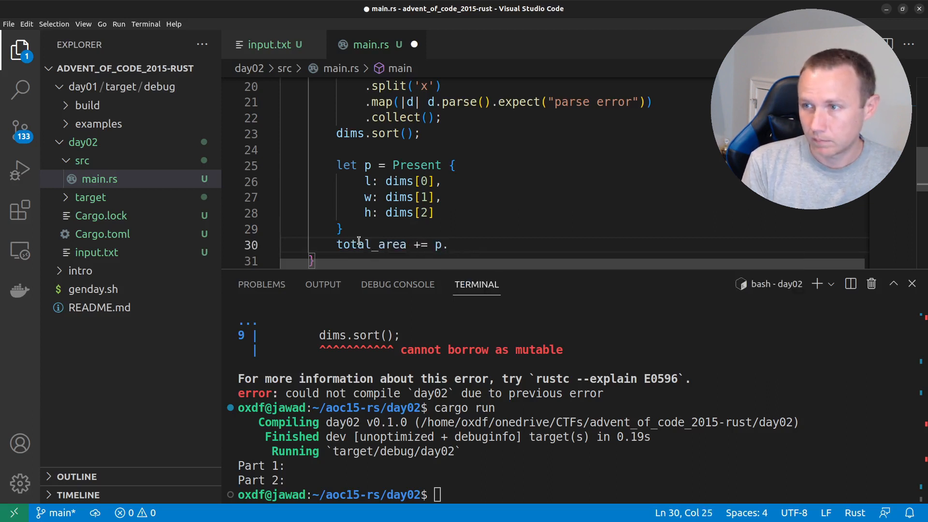
type(".paper_needed();")
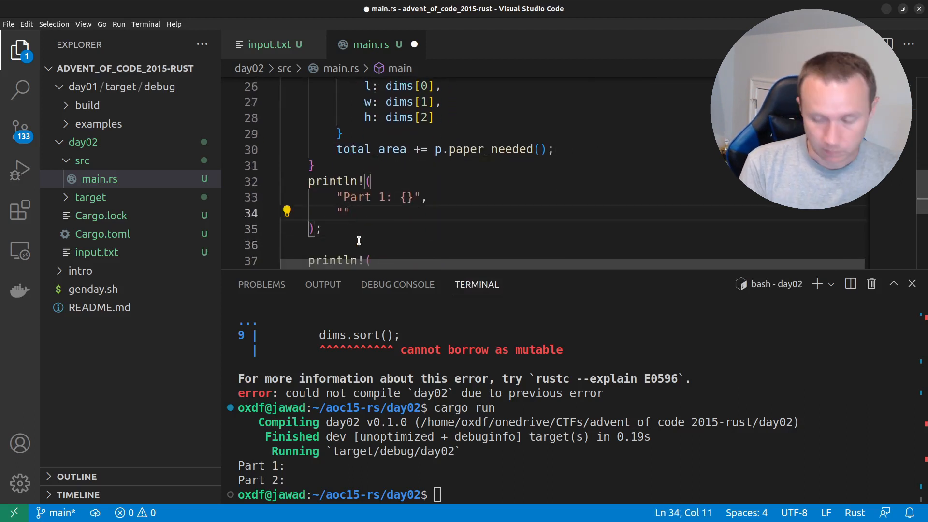
type("total_area")
left_click(574, 133)
type(";")
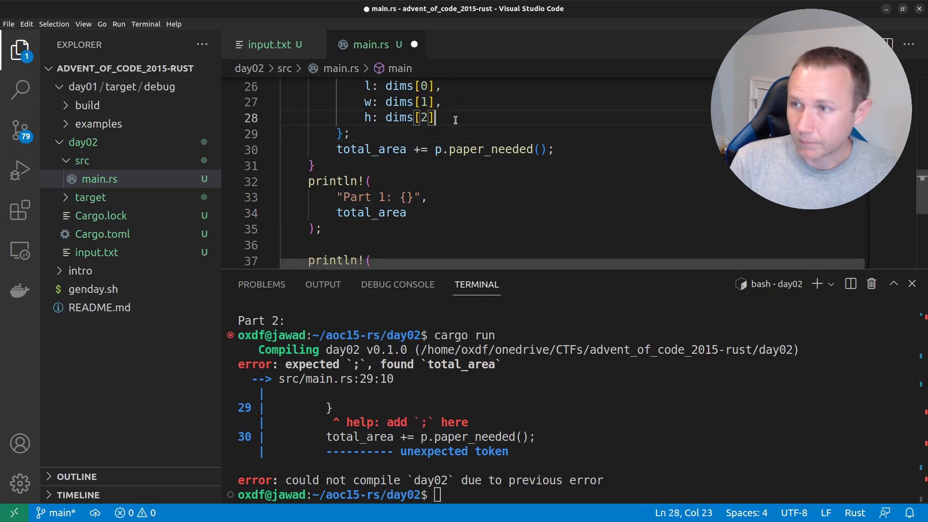
Add the missing comma after h: dims[2], run the build, and select the printed Part 1 answer 1586300.
type(",")
left_click(573, 494)
type("cargo run")
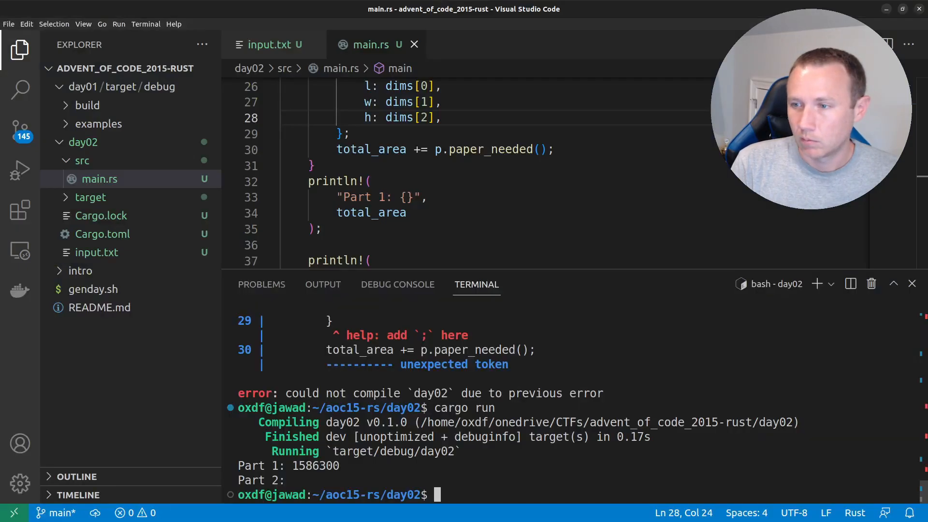
double_click(315, 466)
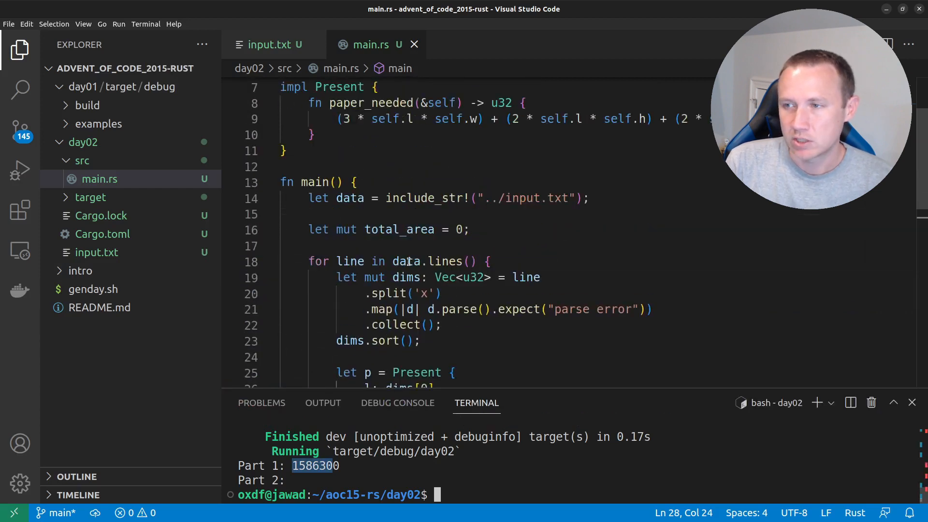
scroll("down", 3)
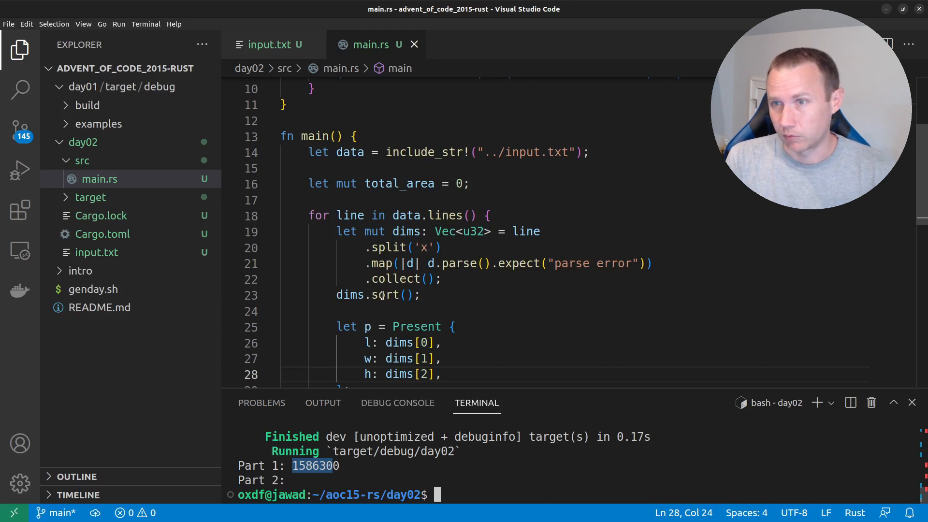
scroll("down", 3)
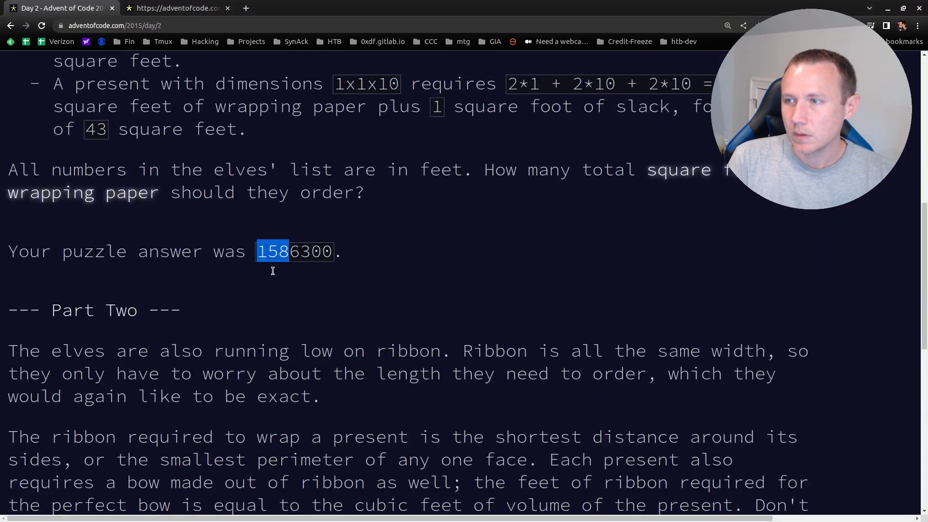
Scroll down the day 2 puzzle page to read the Part Two ribbon examples.
scroll("down", 3)
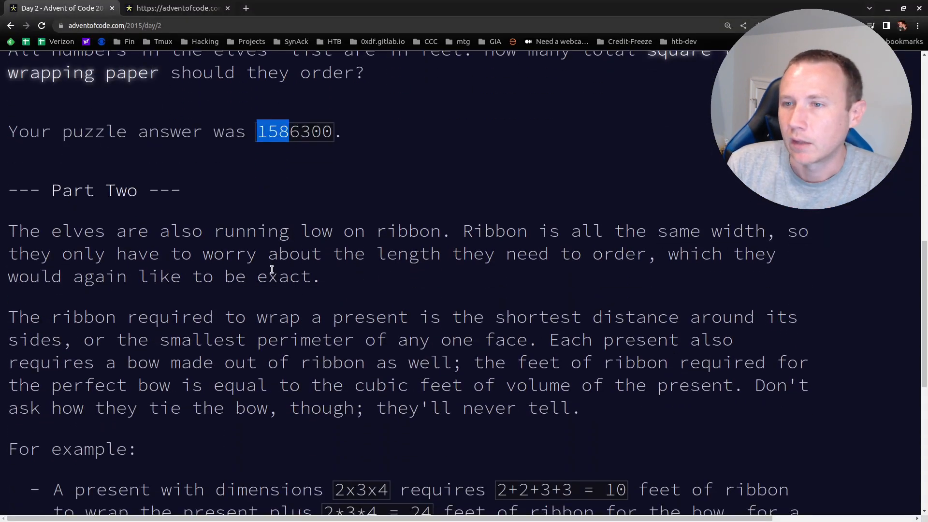
mouse_move(202, 254)
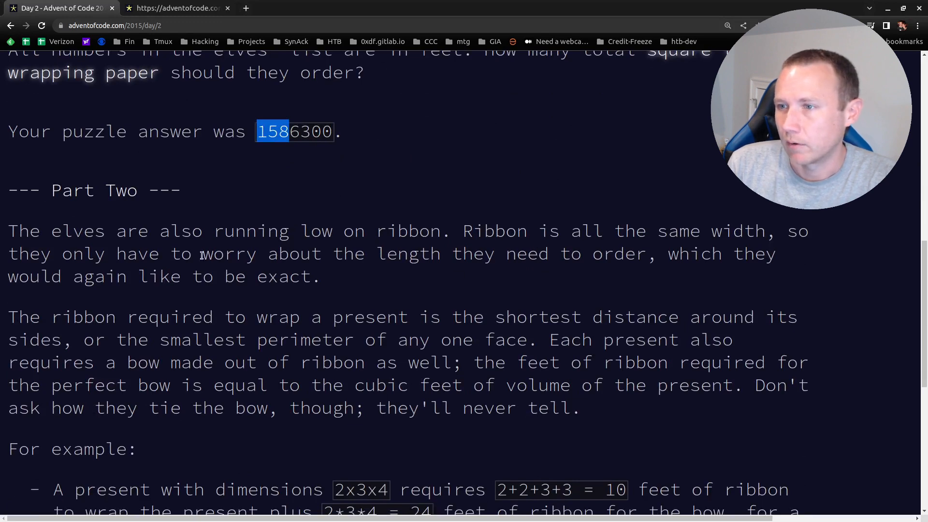
scroll("down", 3)
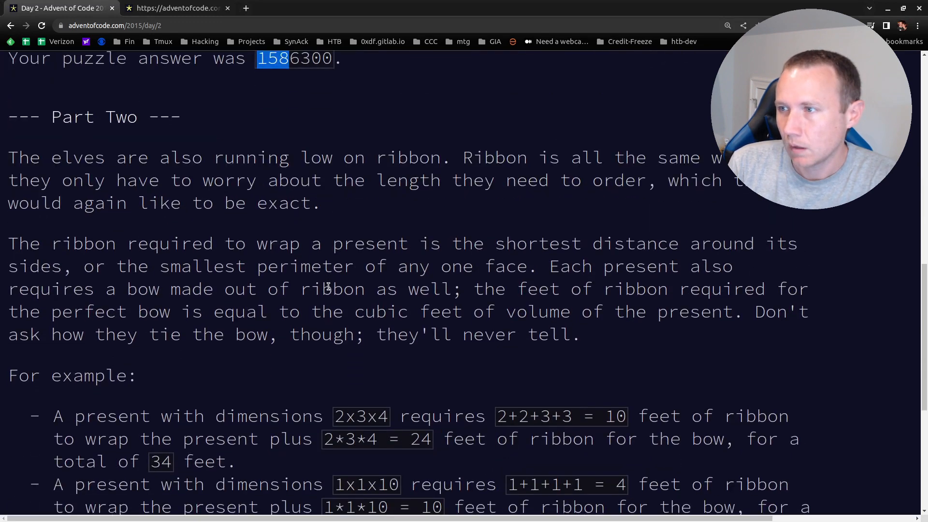
scroll("down", 3)
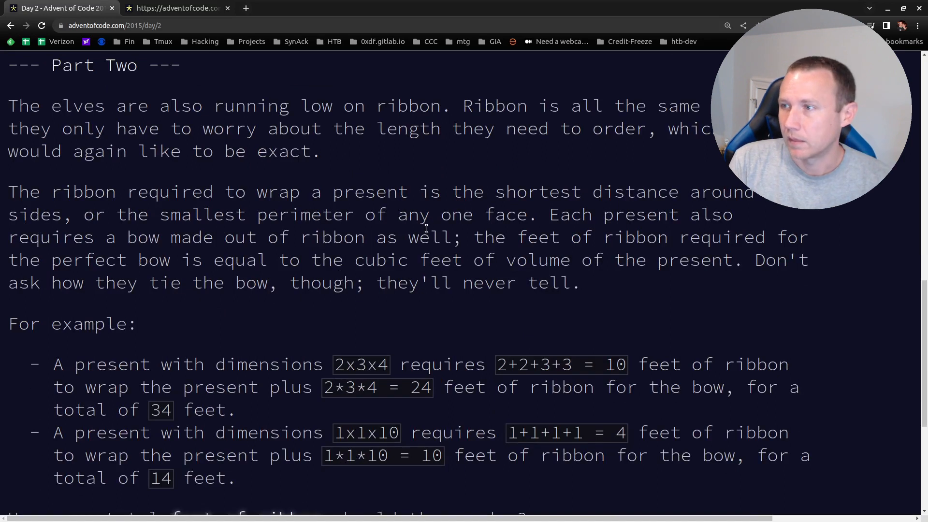
mouse_move(192, 259)
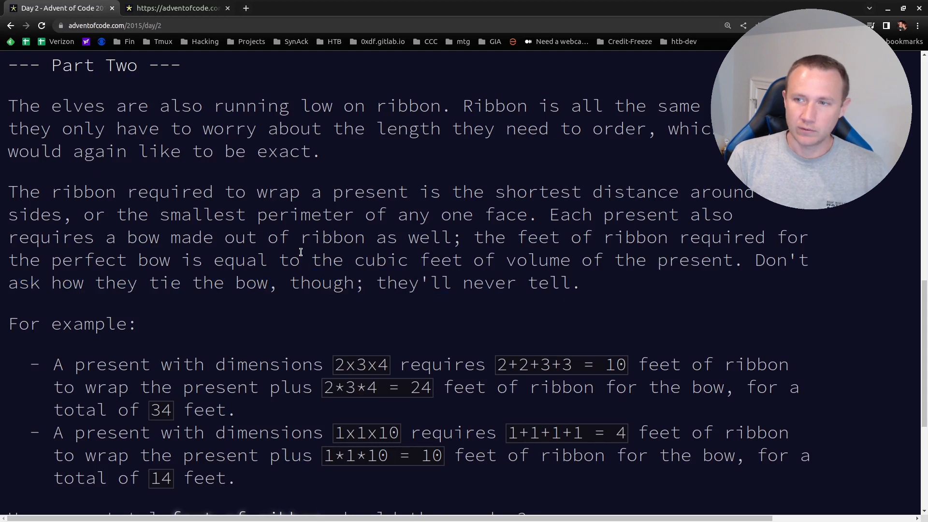
mouse_move(499, 365)
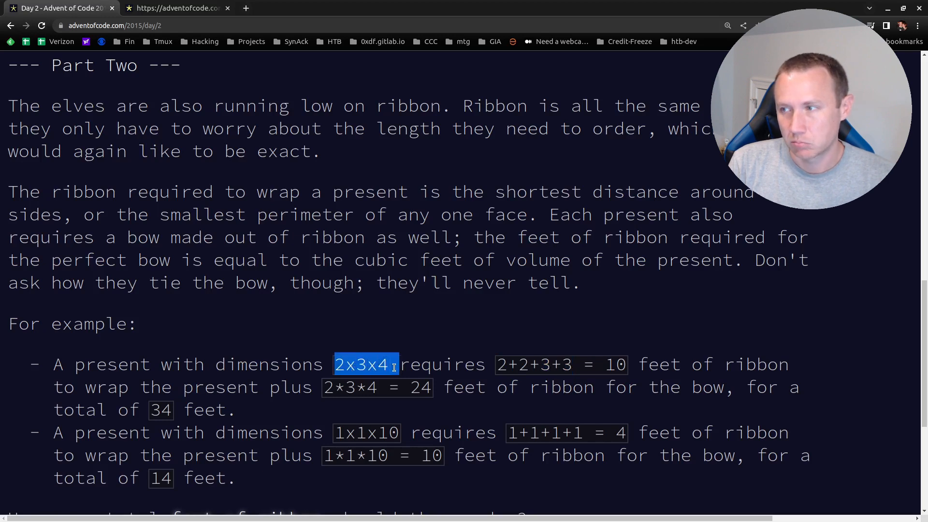
scroll("down", 3)
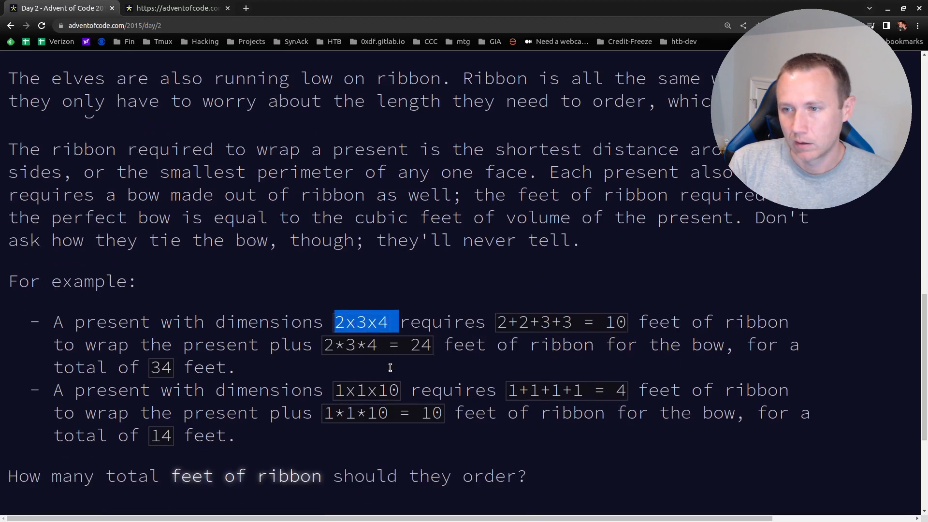
scroll("down", 3)
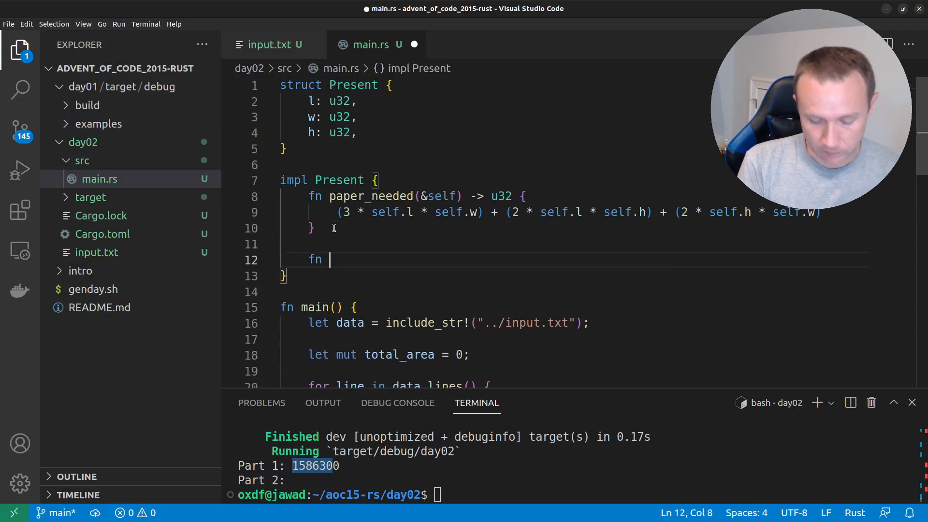
Write the signature fn ribbon_needed(&self) -> u32 { inside impl Present.
type("ribbon_")
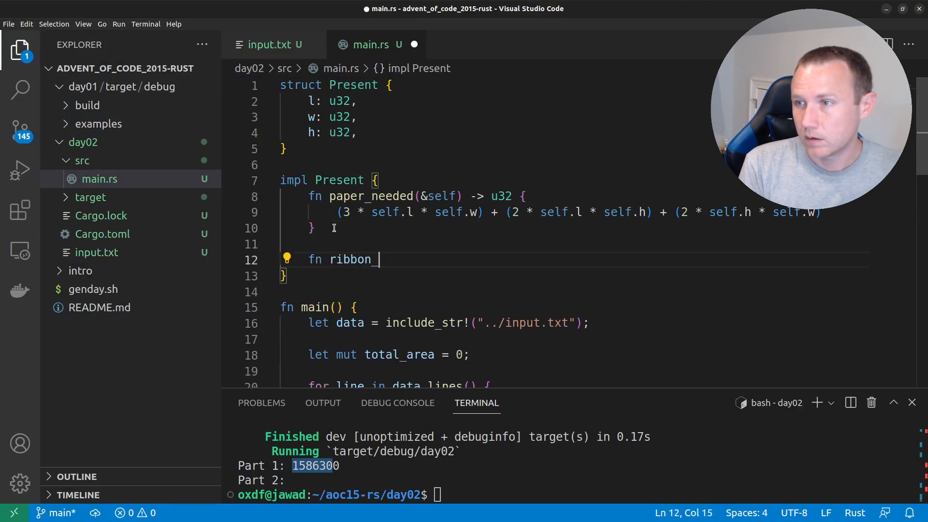
type("needed()")
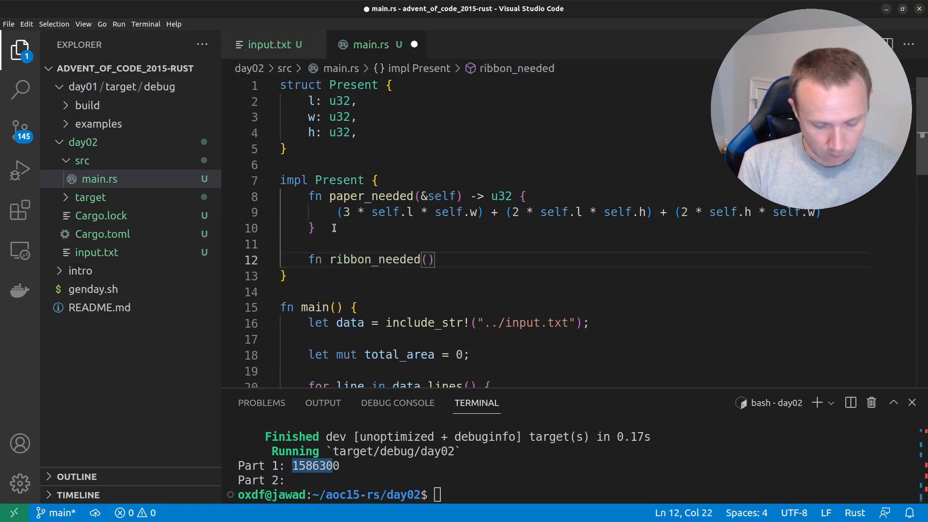
type("&self")
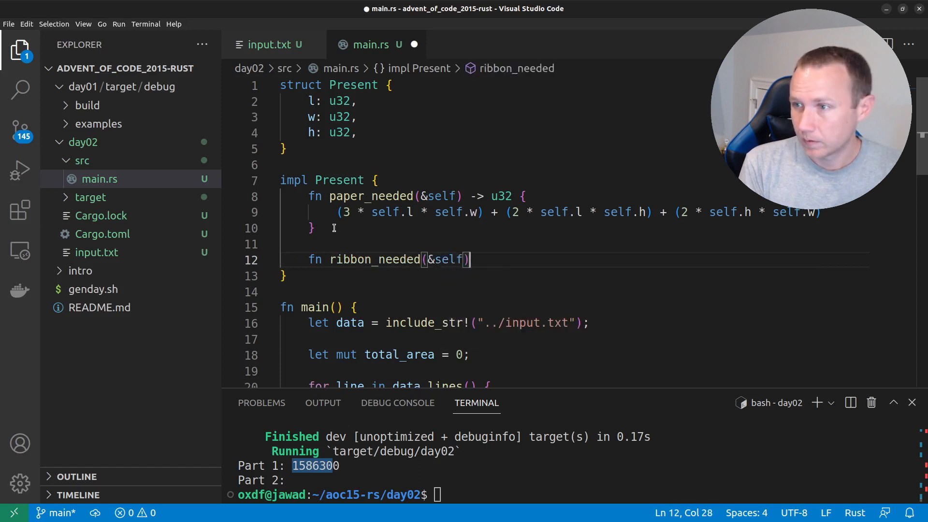
type("-> u32")
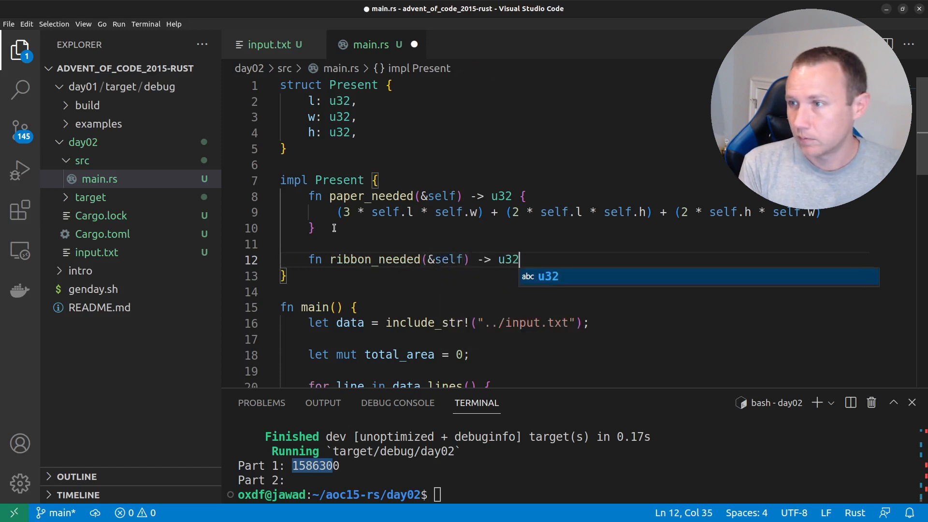
type("{")
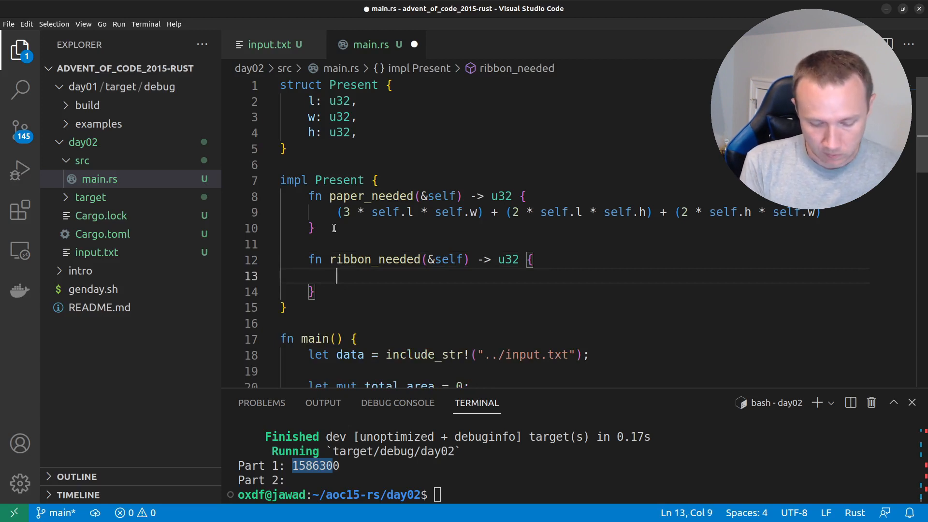
Give ribbon_needed the body 2*self.l + 2*self.w + self.l*self.w*self.h.
type("2*")
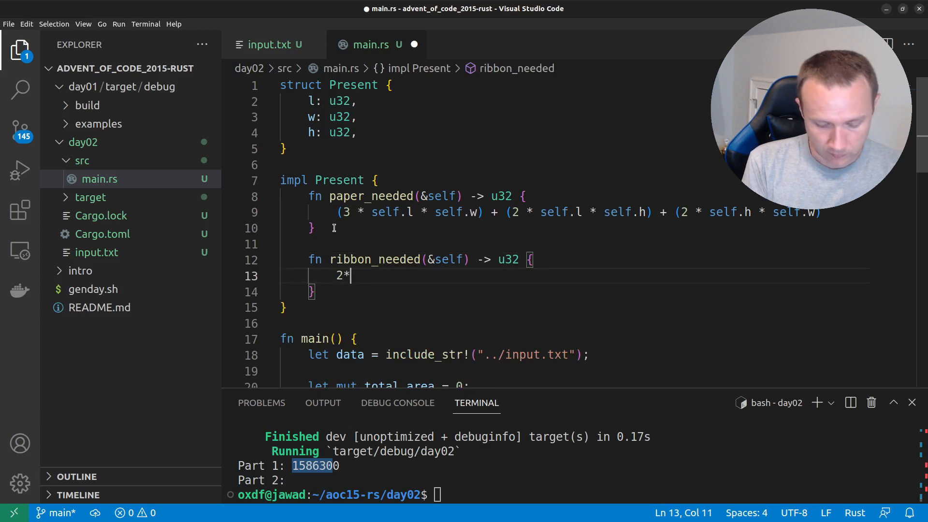
type("self.l +")
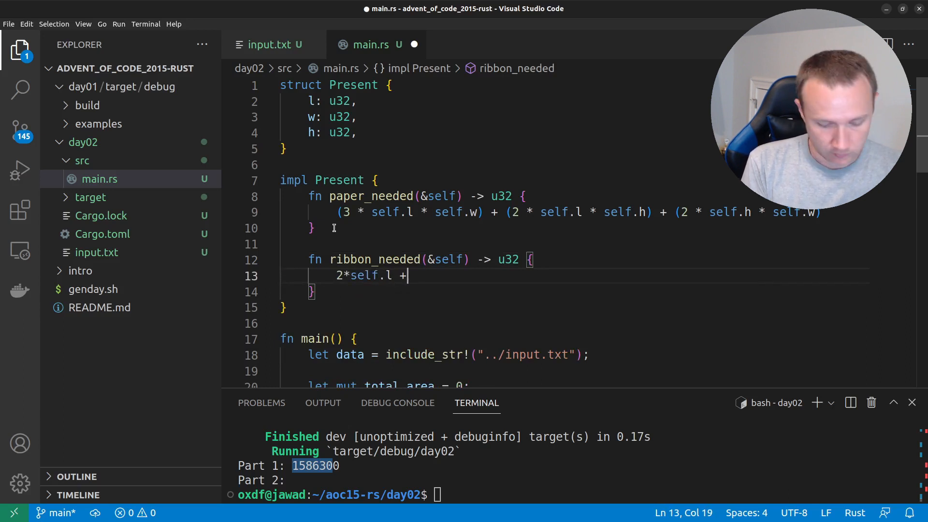
type("@")
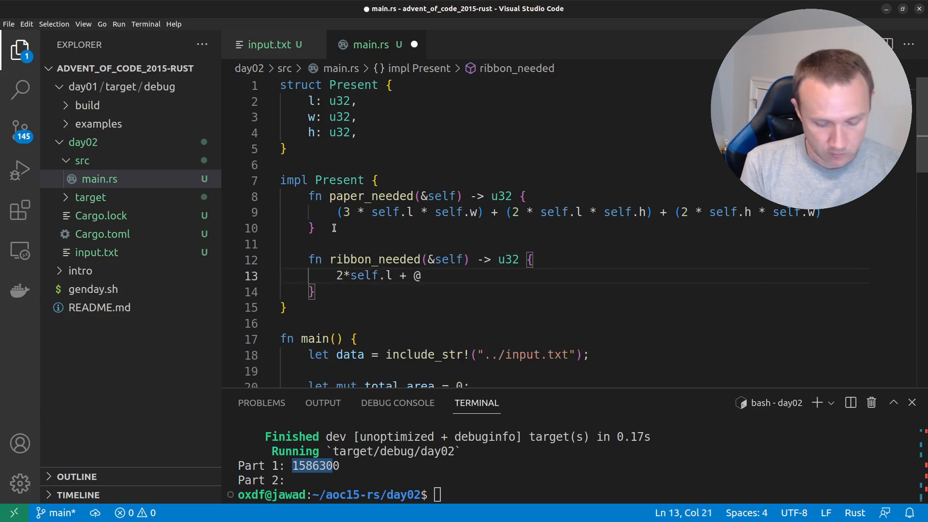
type("2*")
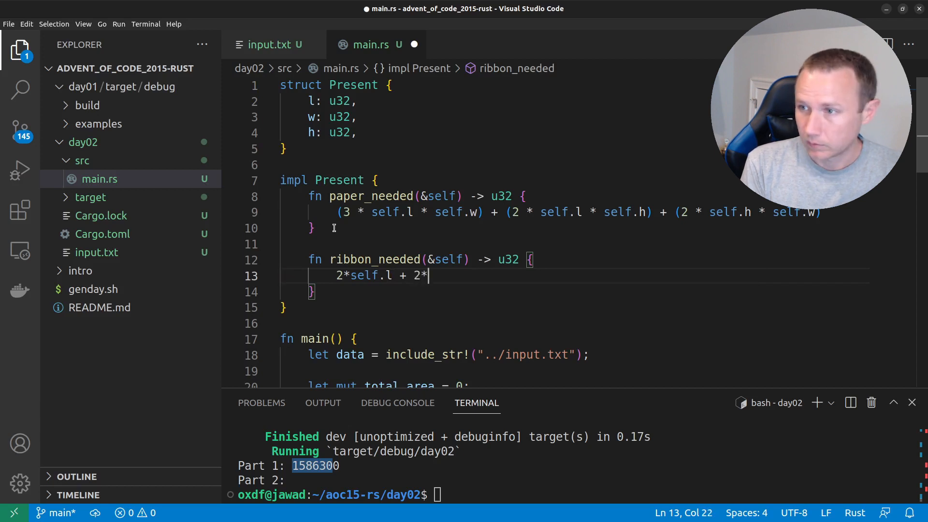
type("self.w +")
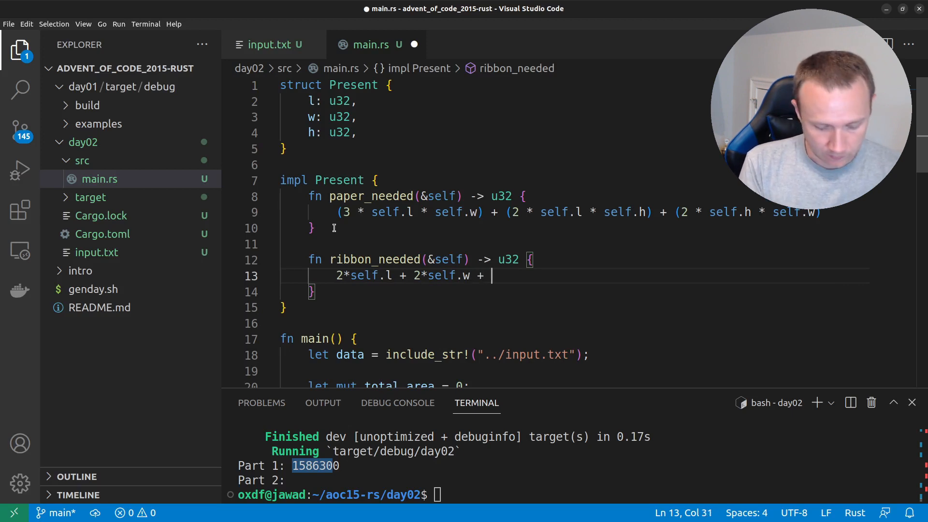
type("self.l*self.w")
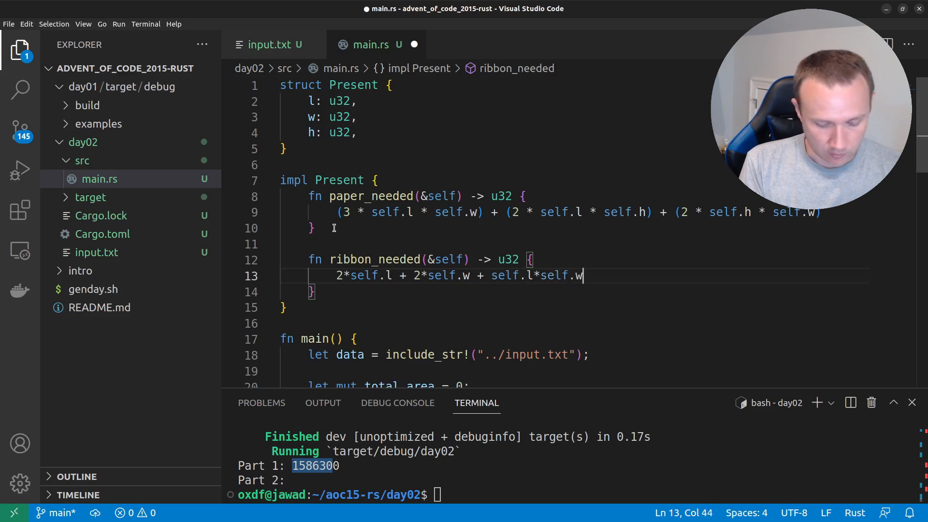
type("*self.h")
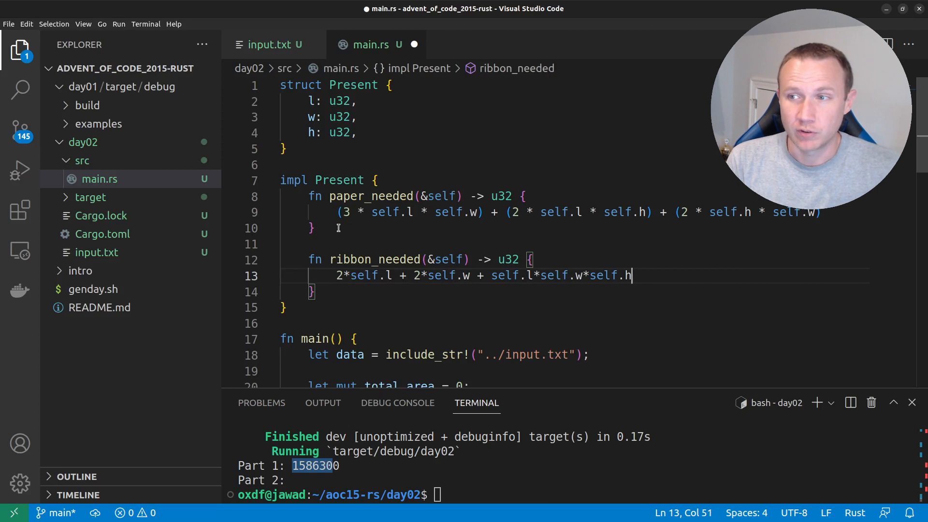
mouse_move(441, 275)
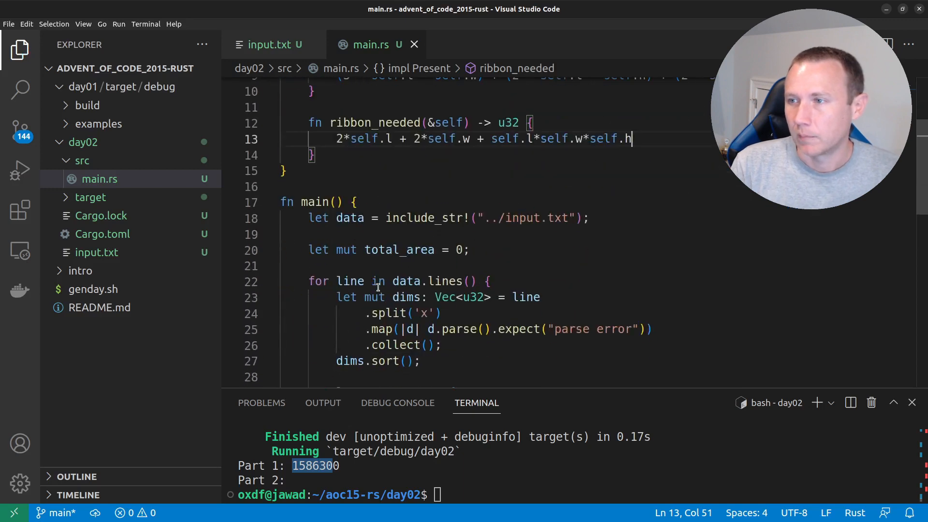
Declare let mut total_ribbon = 0; below the total_area counter.
scroll("down", 3)
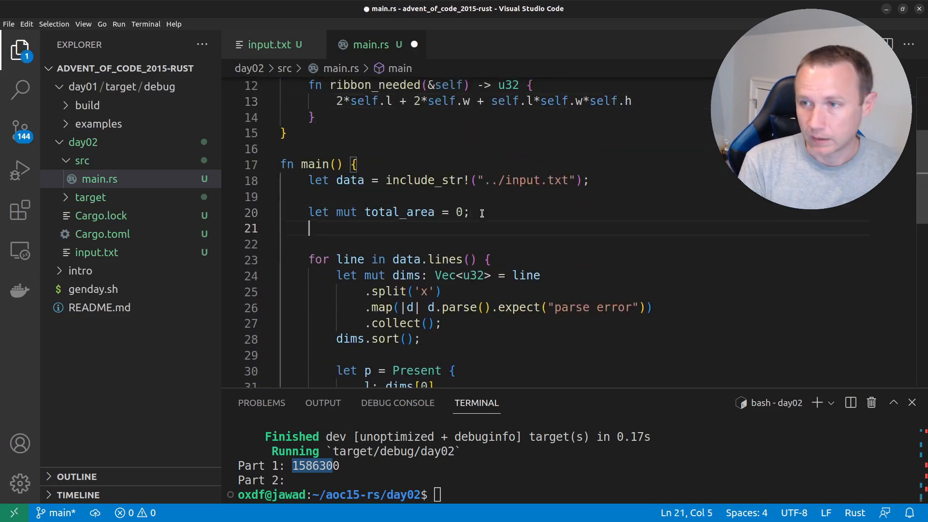
type("let mut tota")
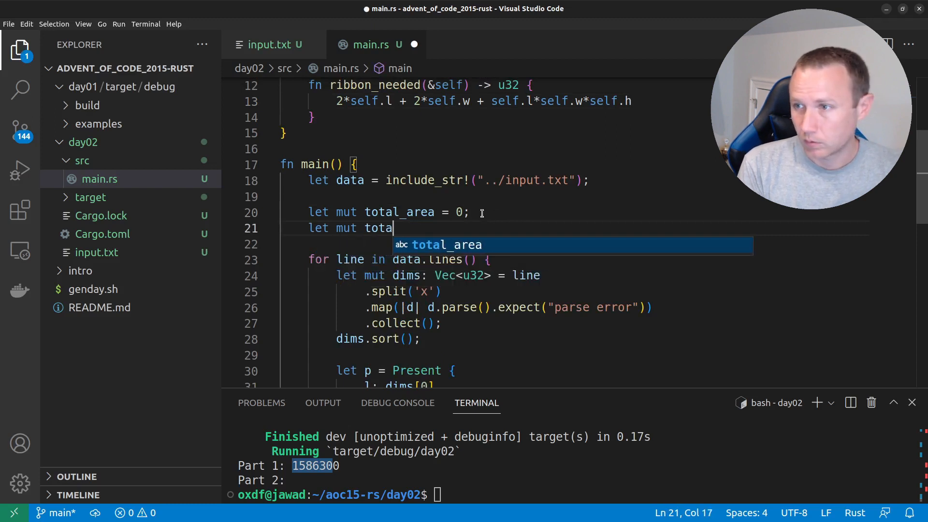
key("Backspace")
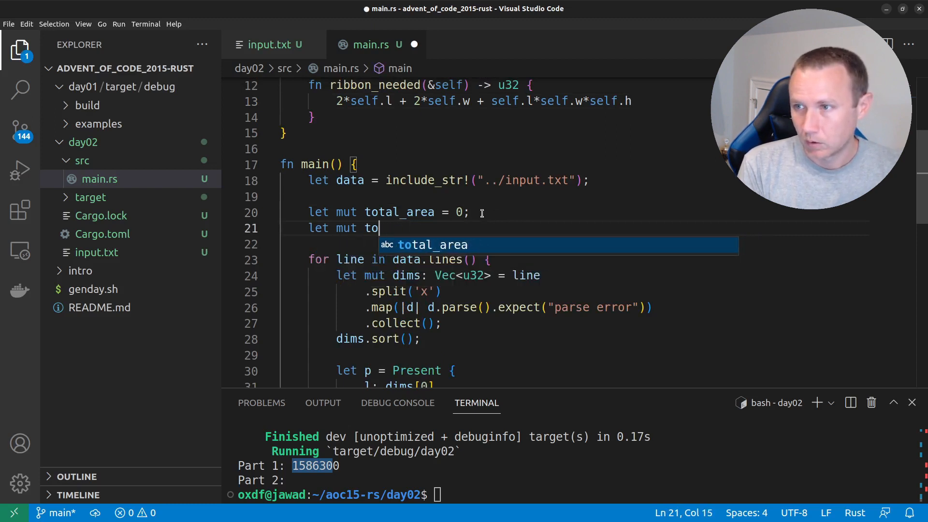
type("ribbo")
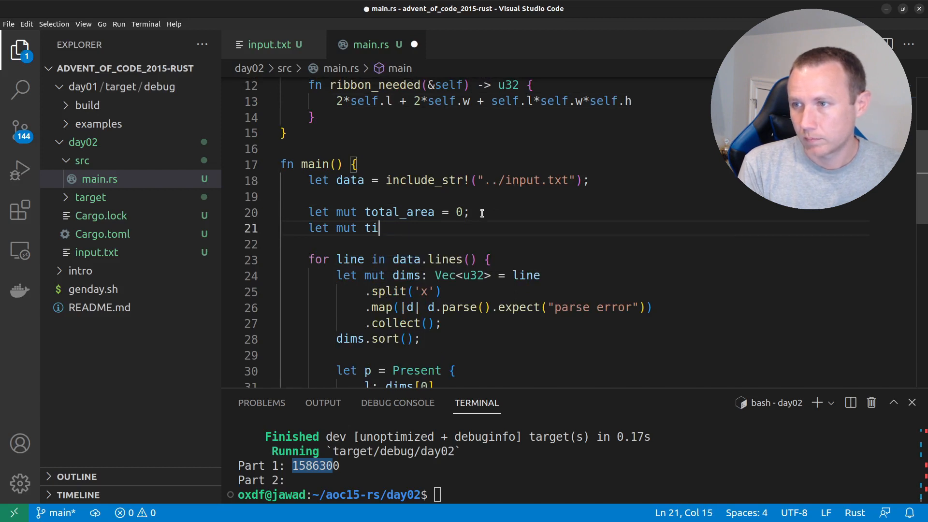
type("otal")
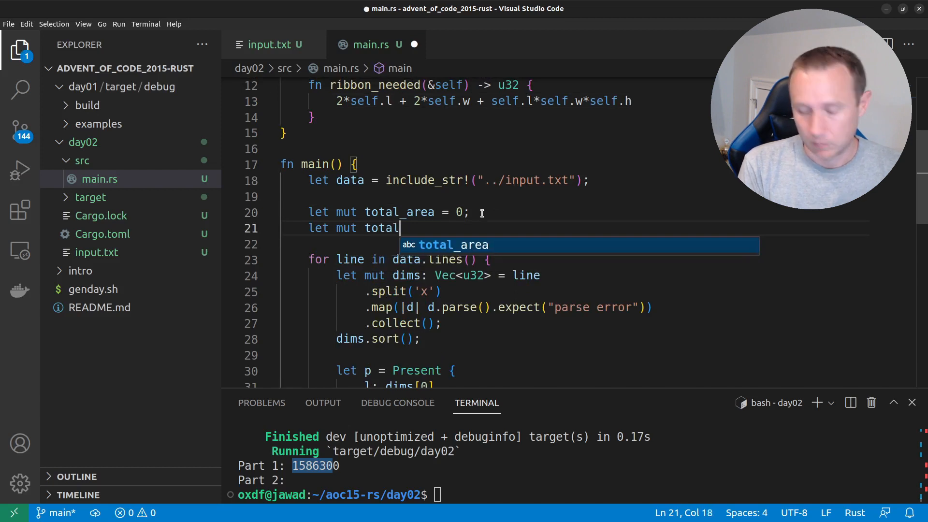
type("_ribbon")
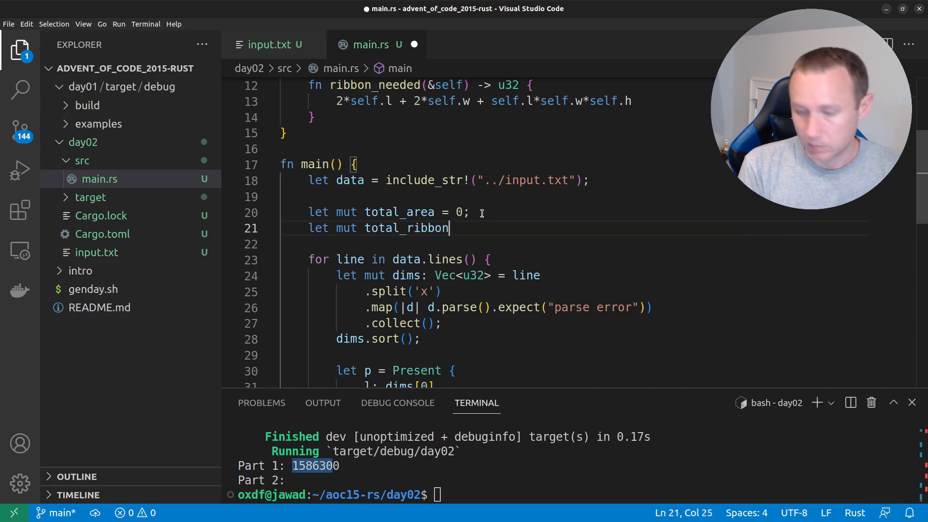
type("= 0;")
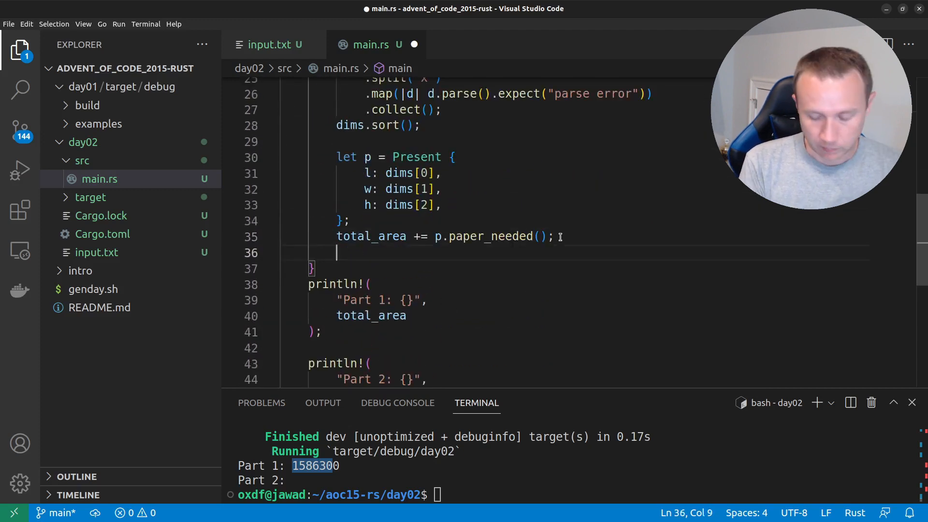
Add p.ribbon_needed() to total_ribbon in the loop and print total_ribbon for Part 2.
type("total_ribbon += p.")
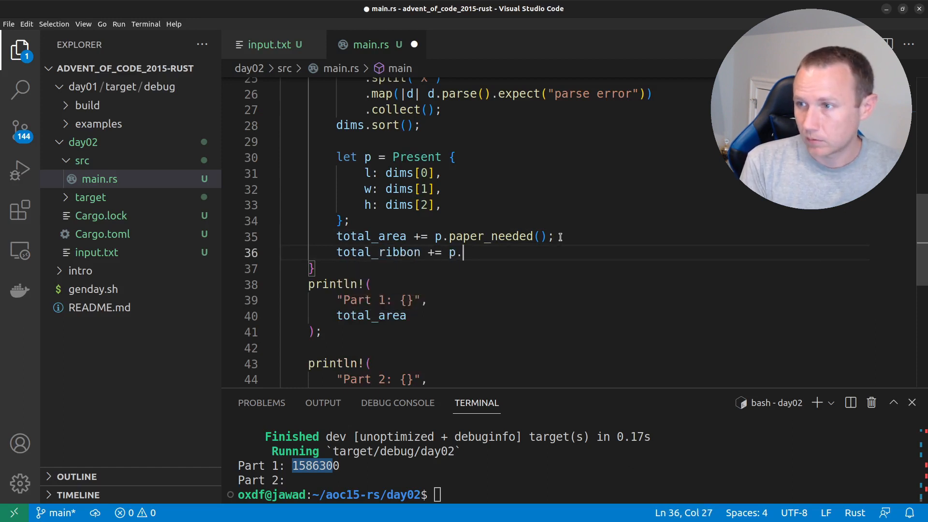
type("ribbon_needed();")
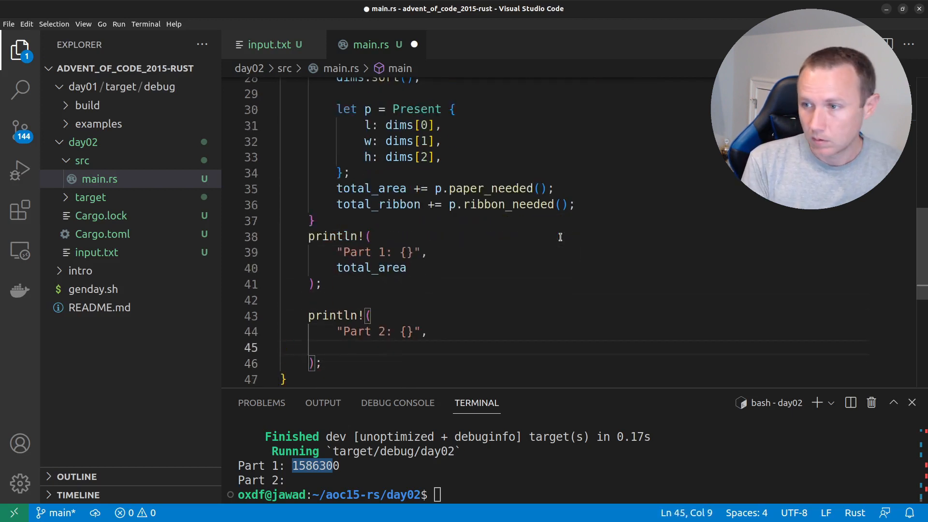
type("total_ribbon")
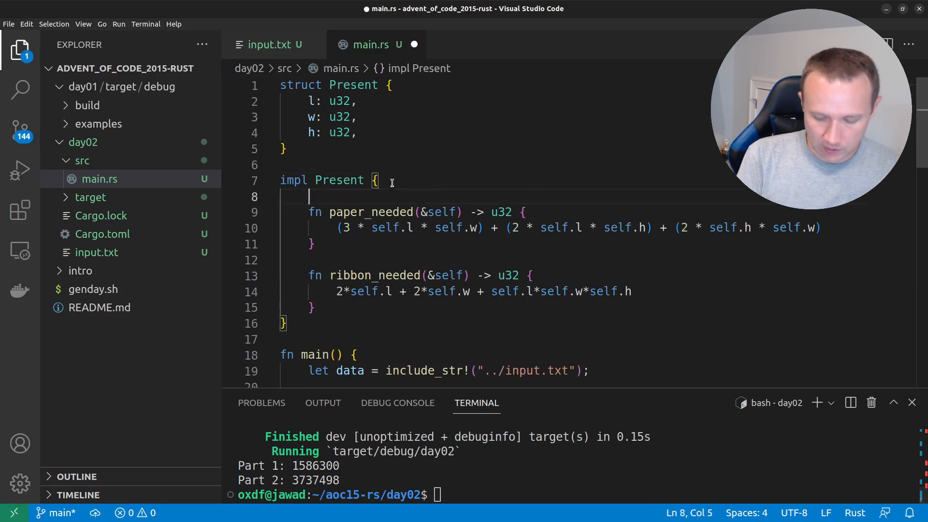
Write fn new(l: u32, w: u32, h: u32) -> Self returning Present { l, w, h }.
key("Enter")
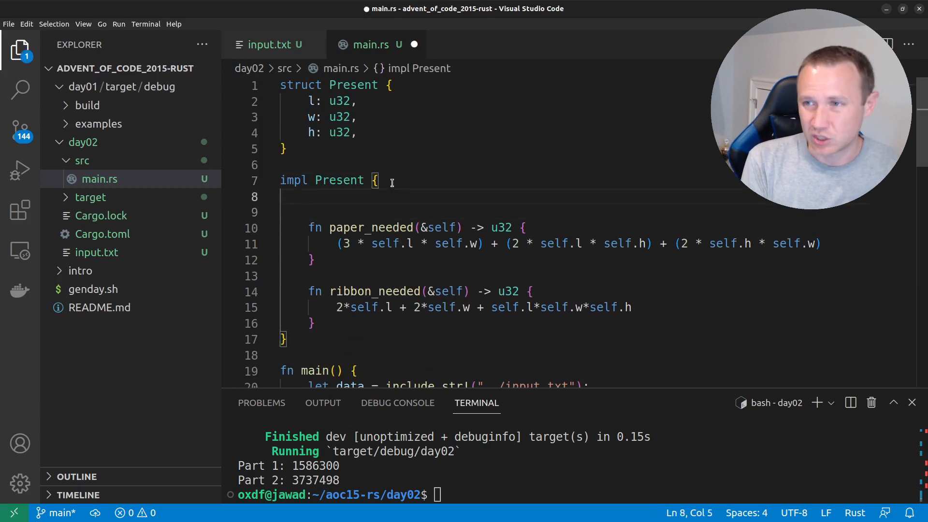
type("fn new(")
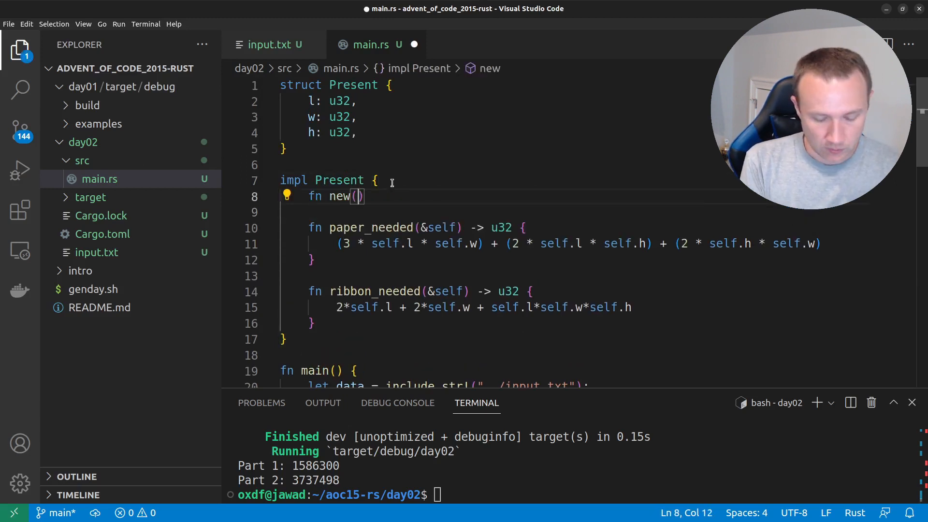
type("l")
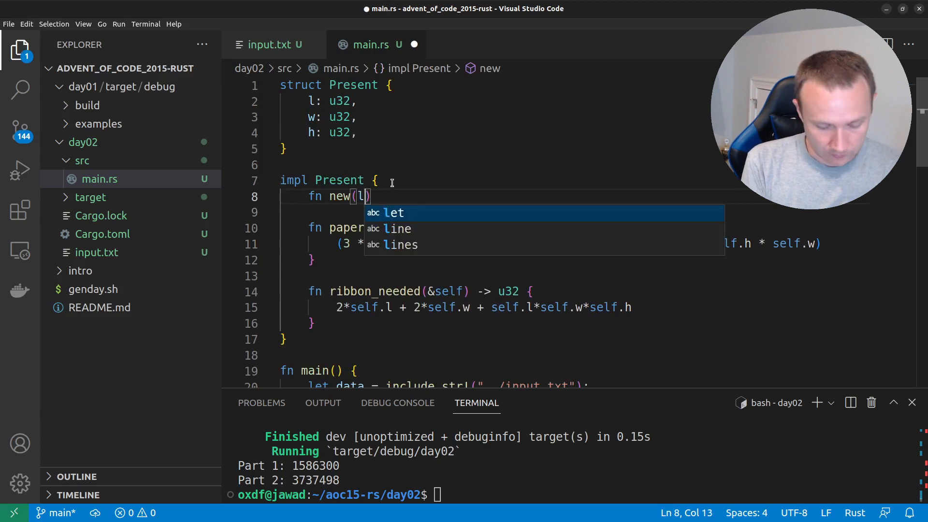
type(": u32")
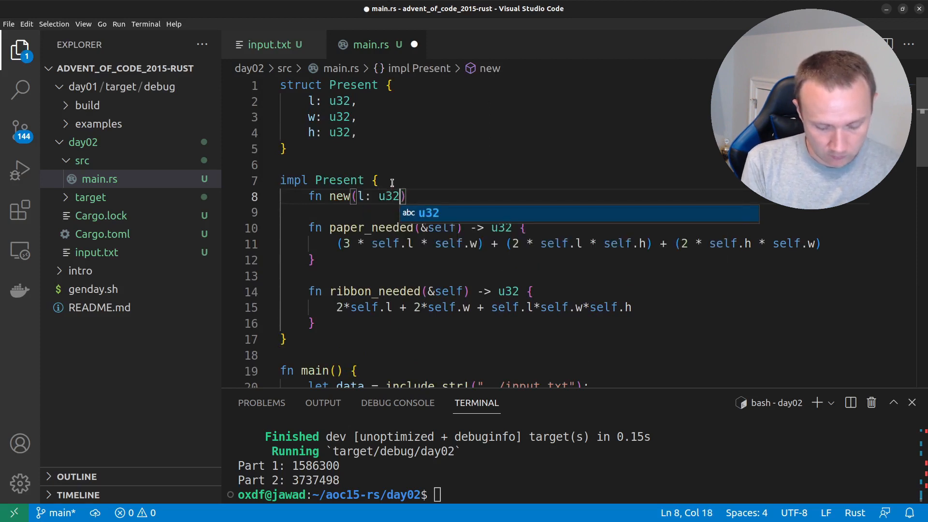
type(", w:\"")
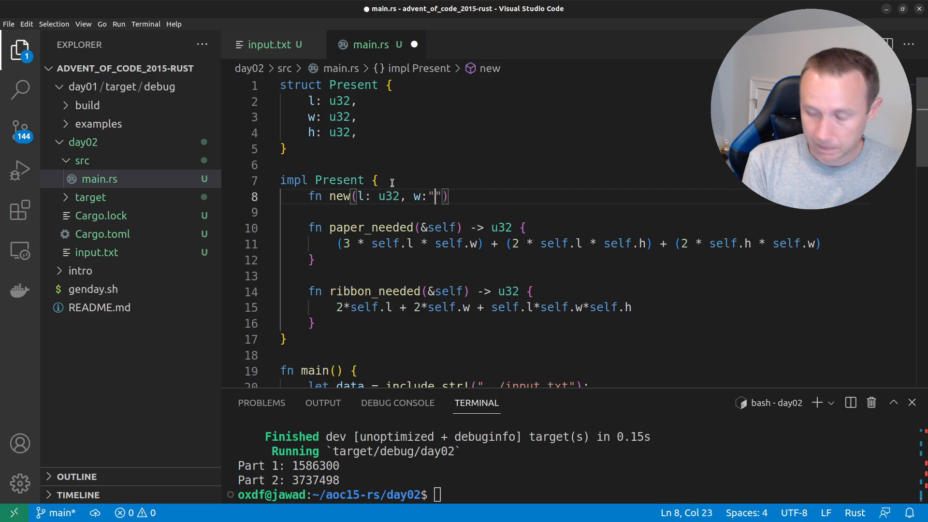
type("u32, h:")
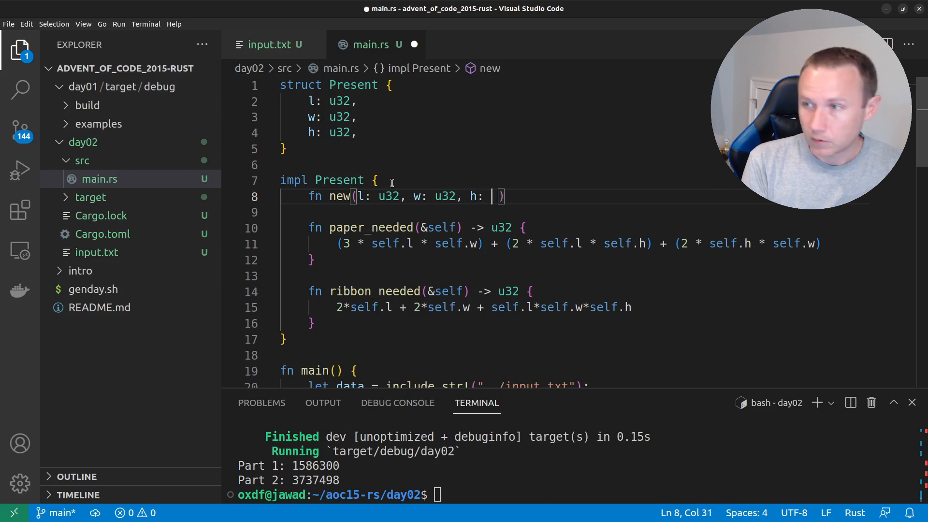
type("u32")
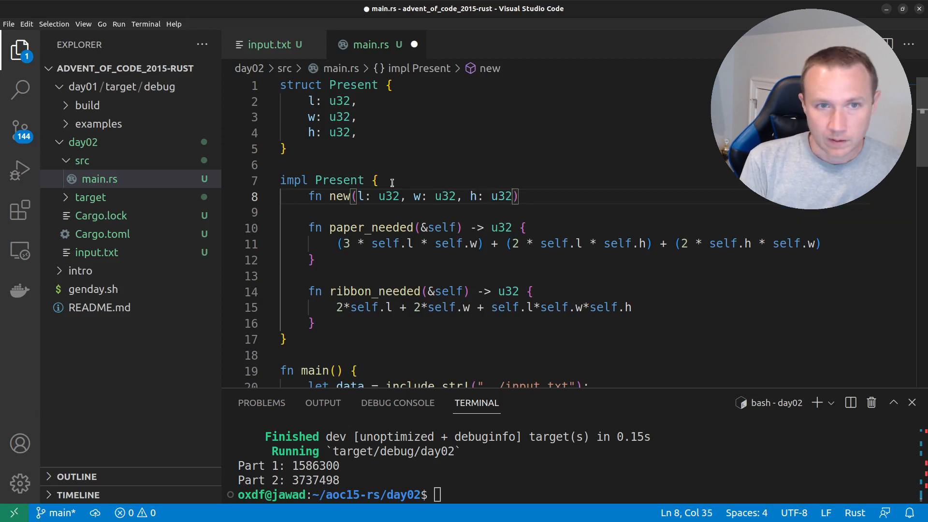
type("->")
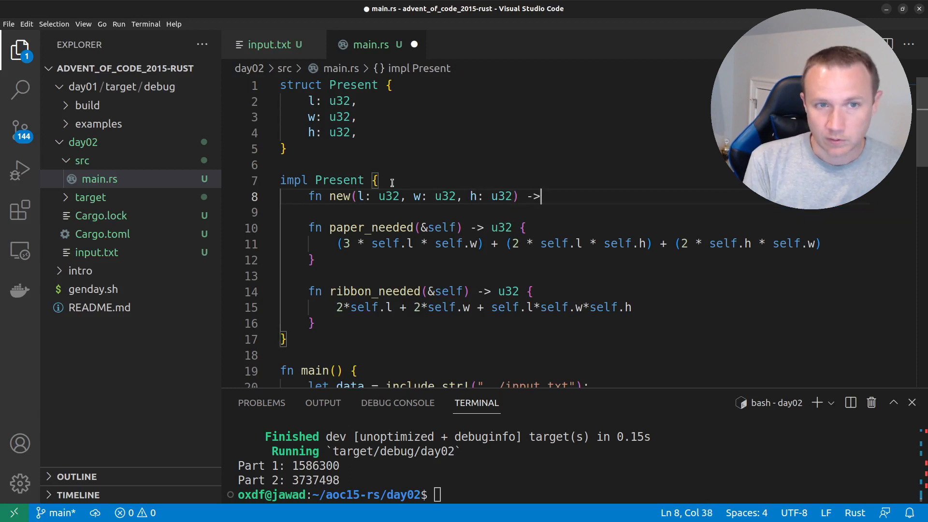
type("Self{}")
type("Present { ")
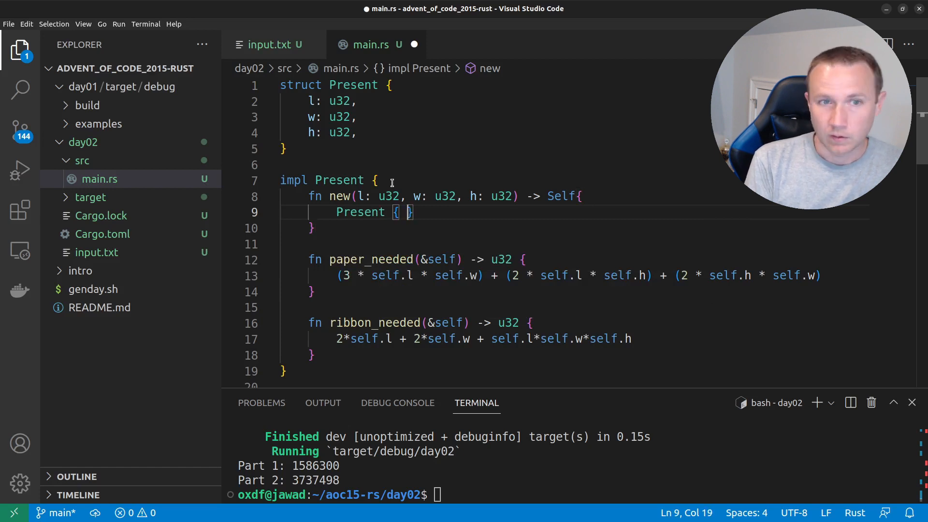
type("l, w, h")
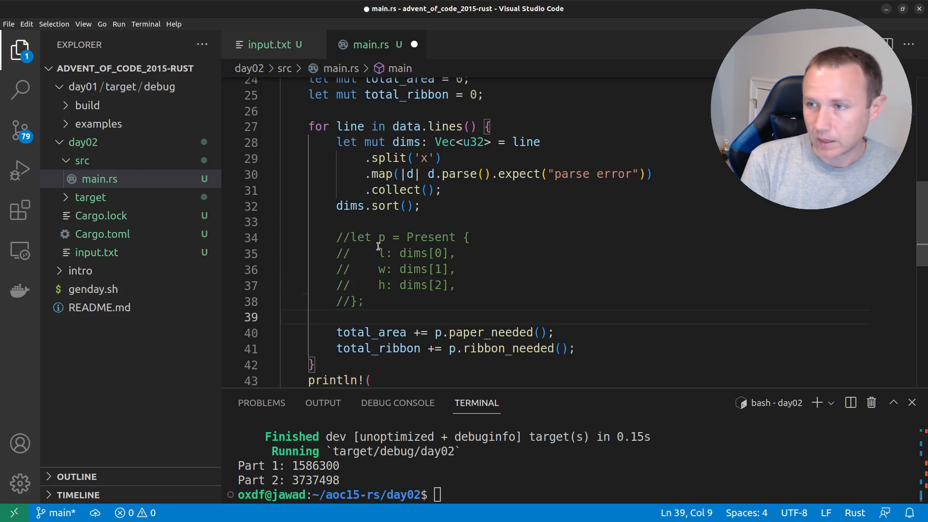
Construct each present with let p = Present.new(dims[0], dims[1], dims[2]); in the loop.
type("let p =")
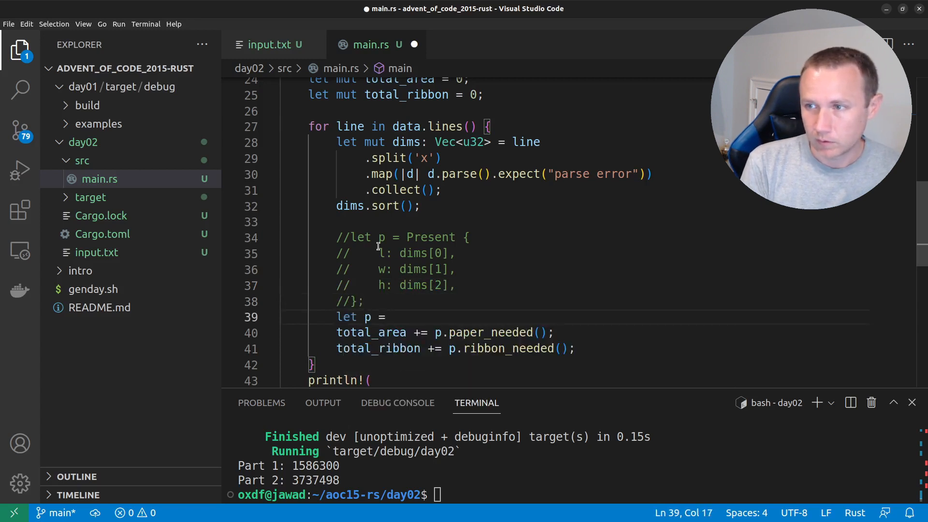
type("Present.new")
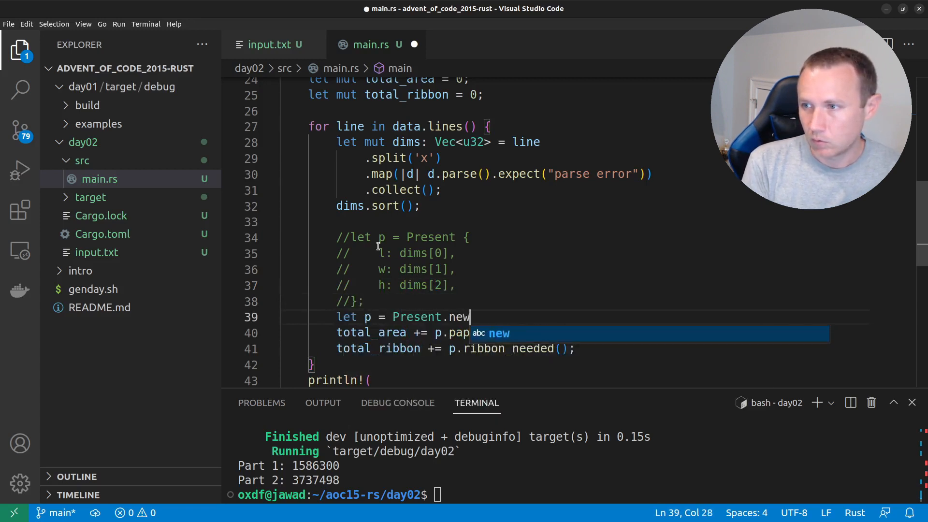
type("(dims[0")
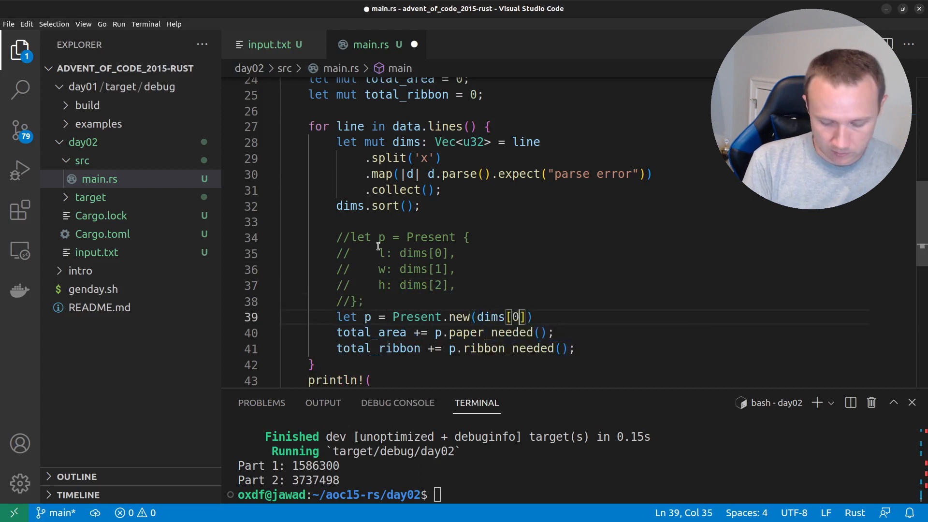
type(", dims[]")
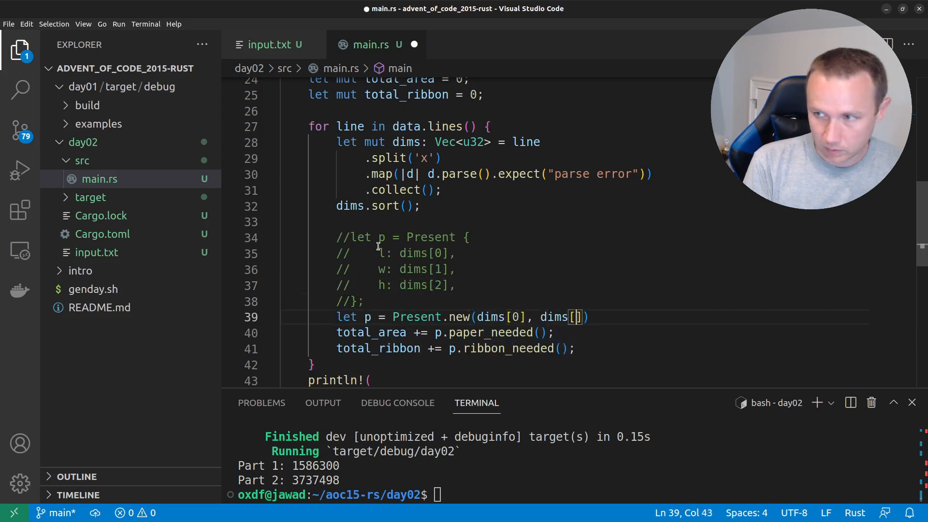
type("1], dims")
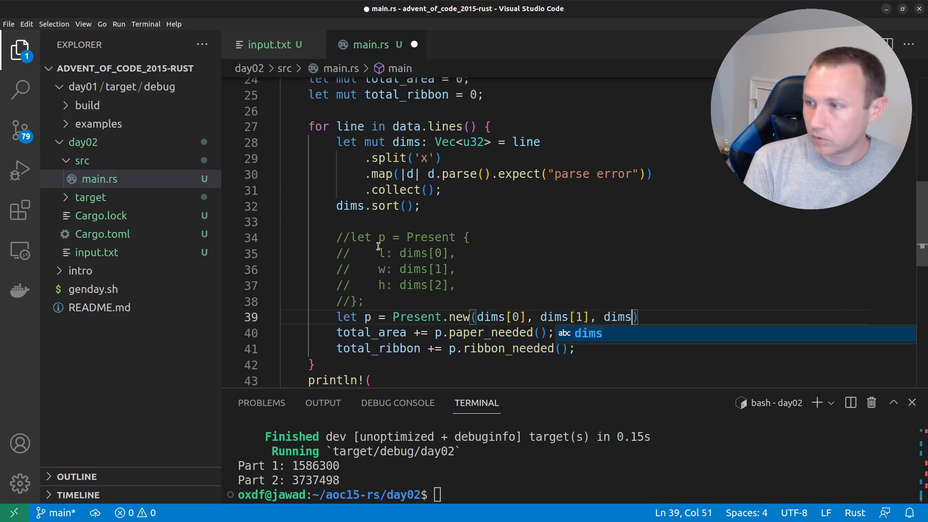
type("[2]);")
left_click(574, 494)
type("cargo run")
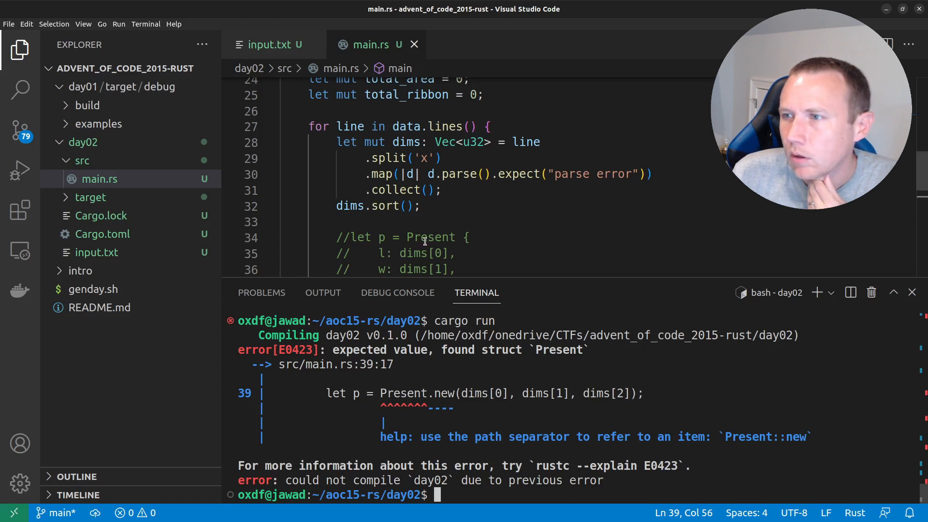
Change Present.new to Present::new and rerun cargo run to get both answers printed.
scroll("down", 3)
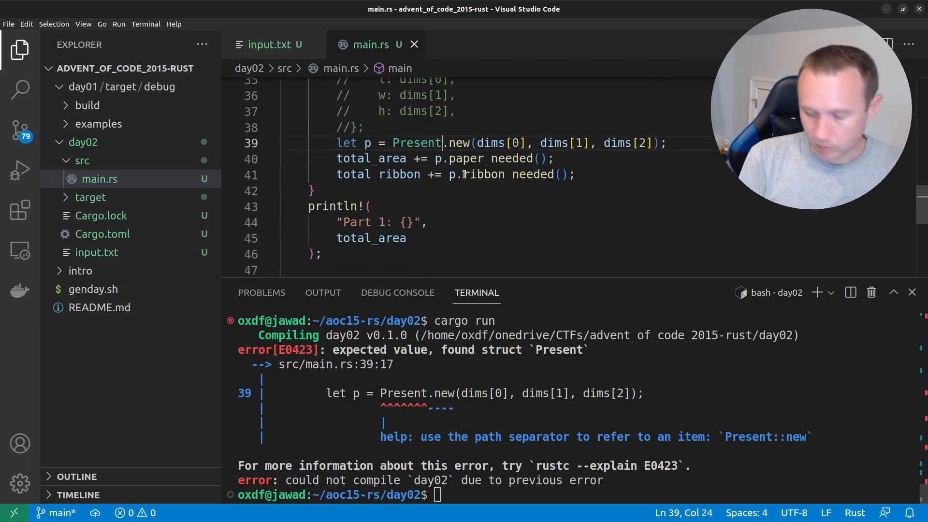
type("::")
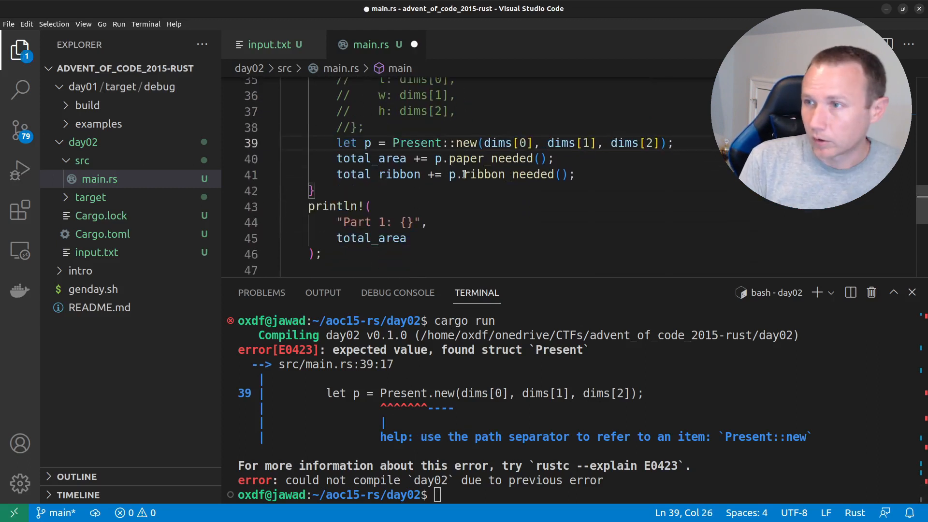
type("cargo run")
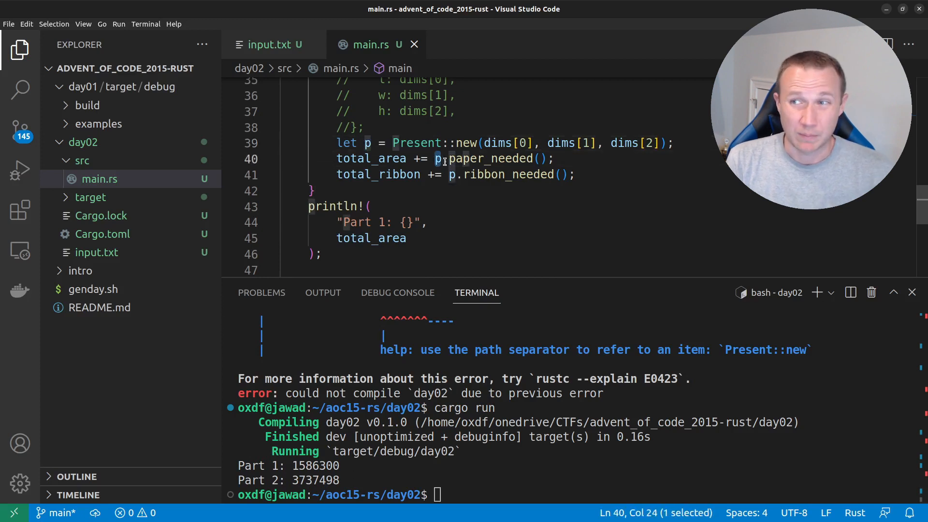
mouse_move(463, 157)
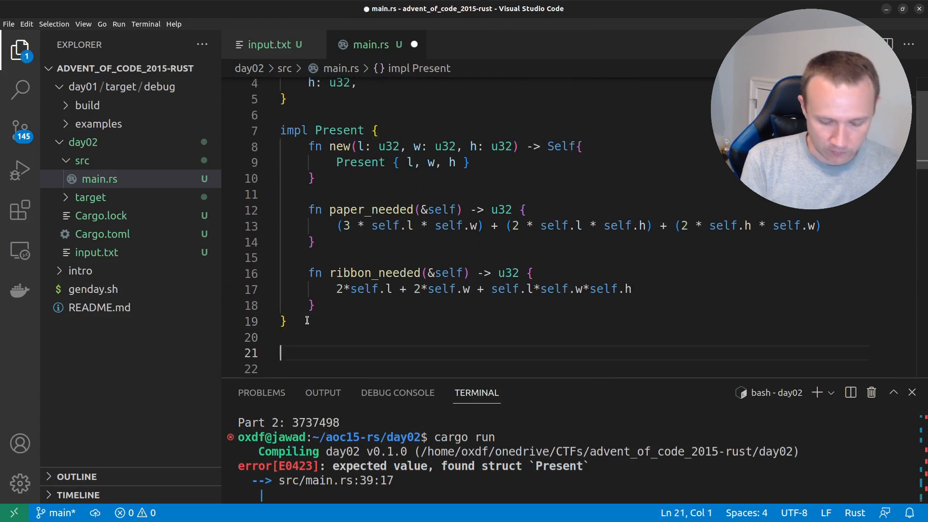
Write impl From<Vec<u32>> for Present with fn from(vec: Vec<u32>) -> Present.
type("impl F")
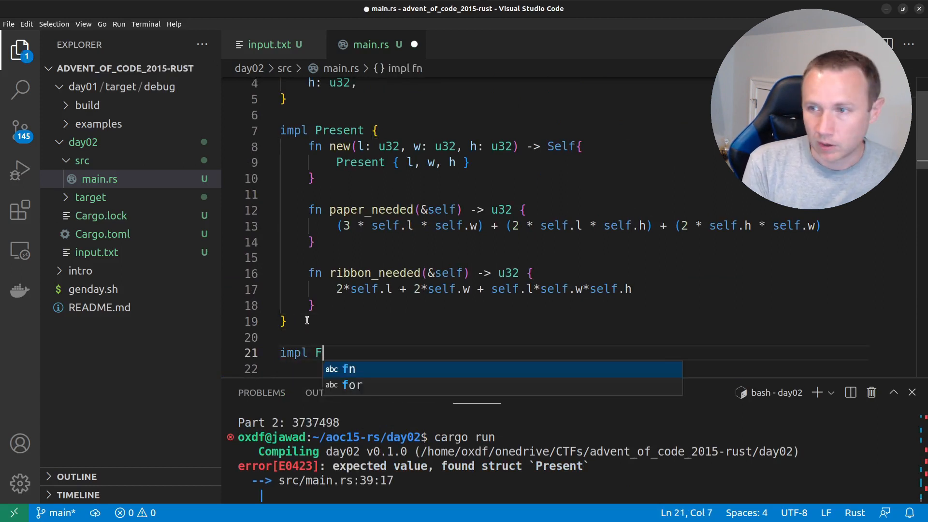
type("rom<Vec")
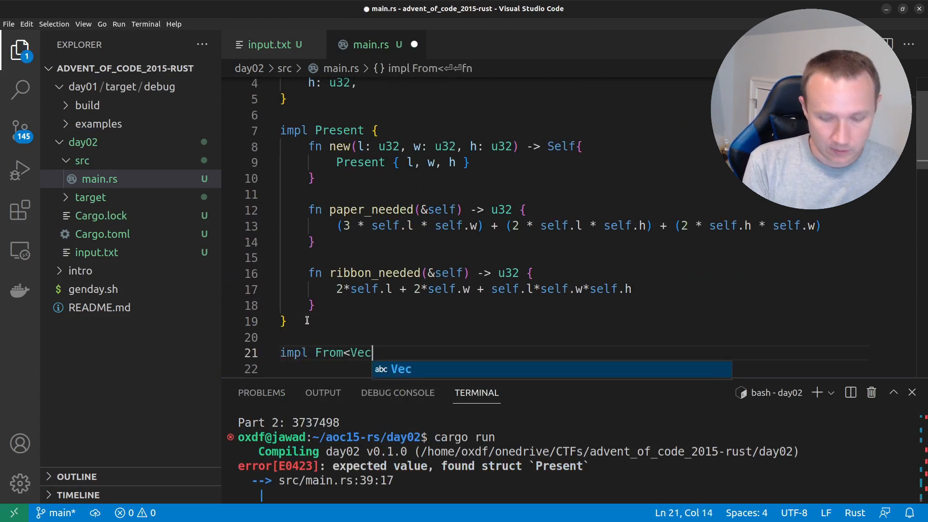
type("<u32>>")
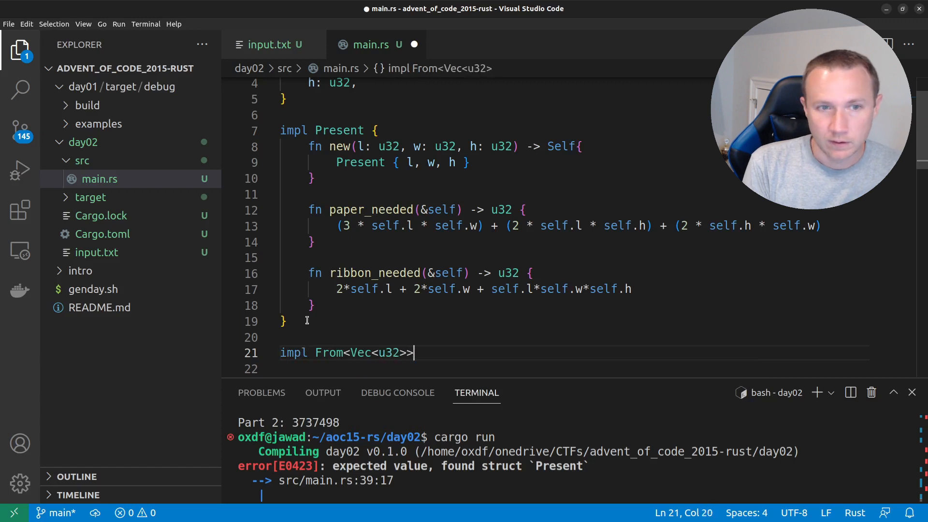
type("for P")
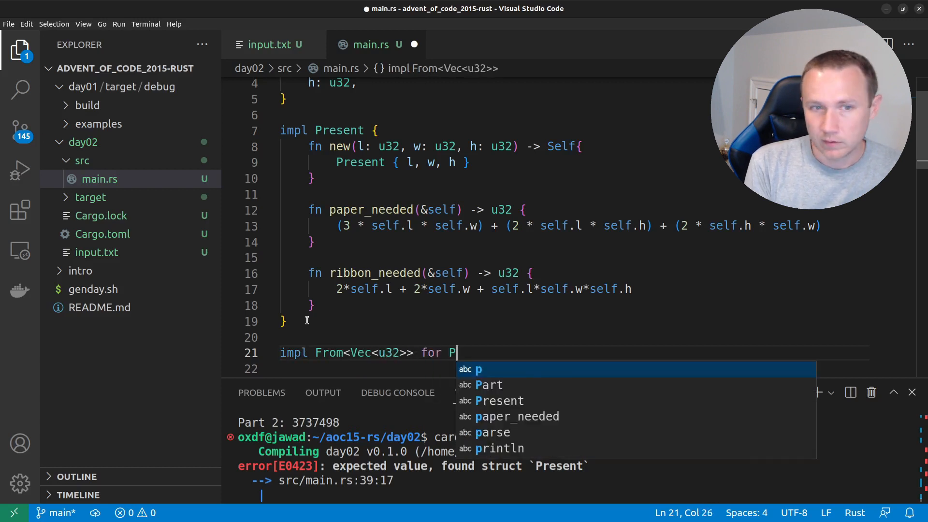
type("resent {")
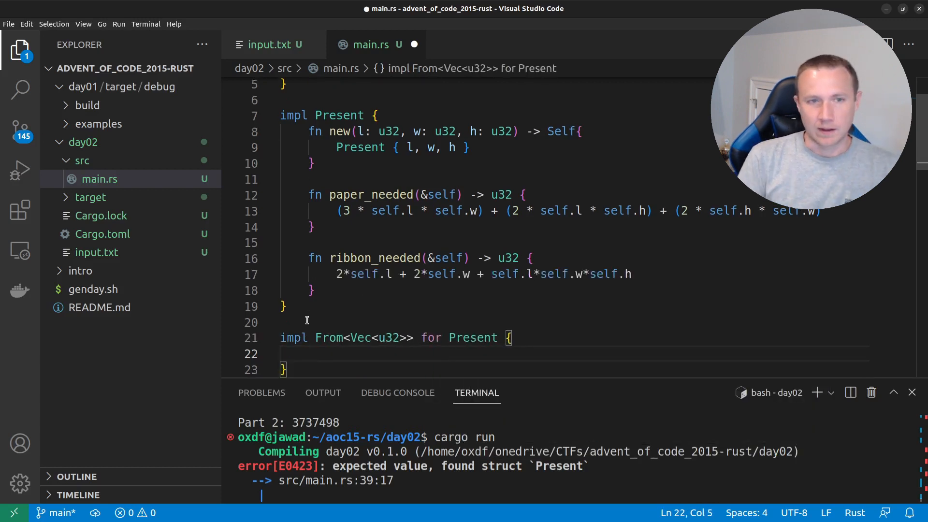
type("fn f")
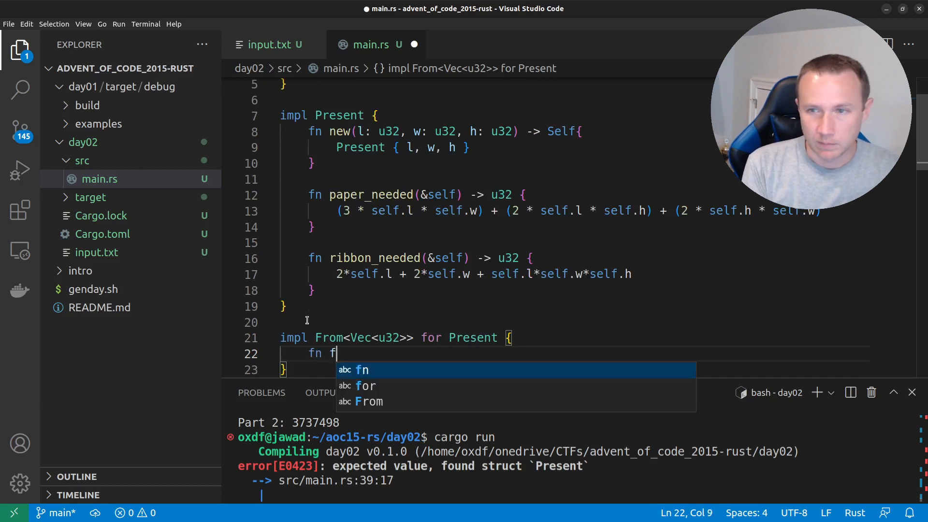
type("rom(")
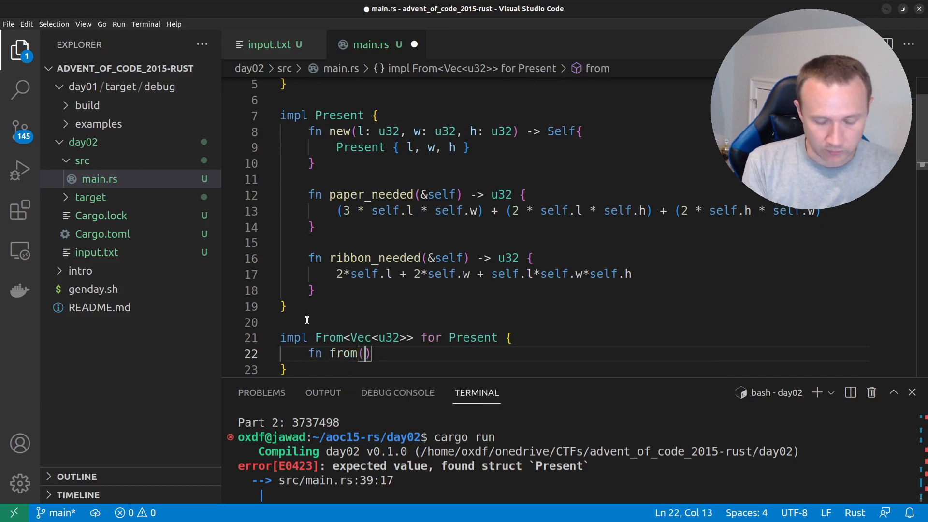
type("ven: V")
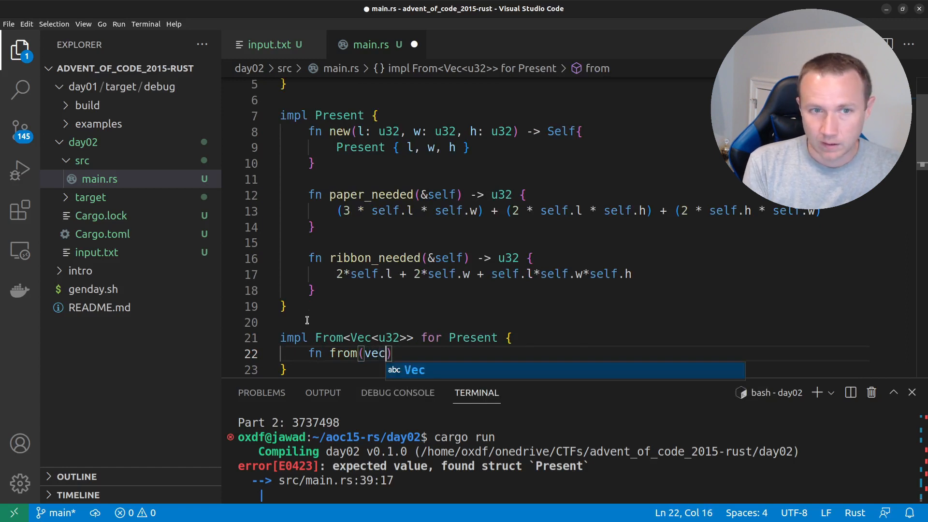
type(": Vec")
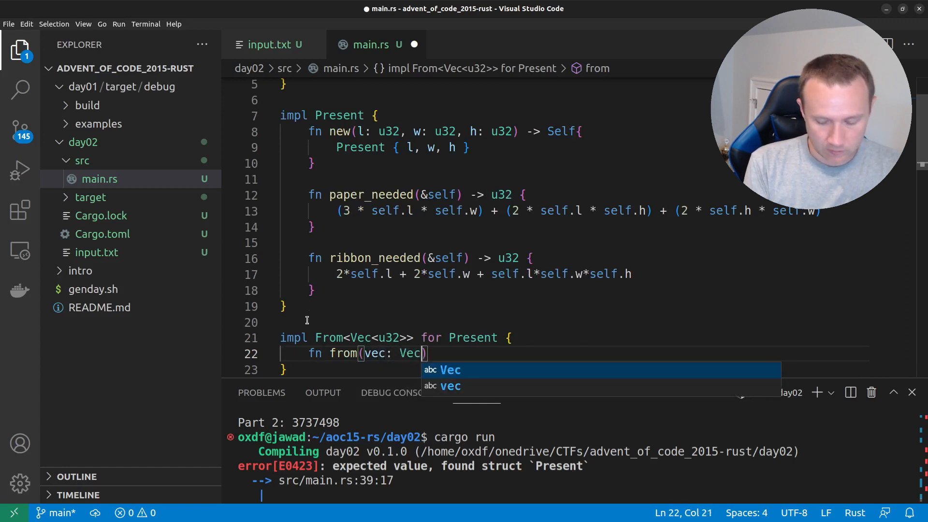
type("M<")
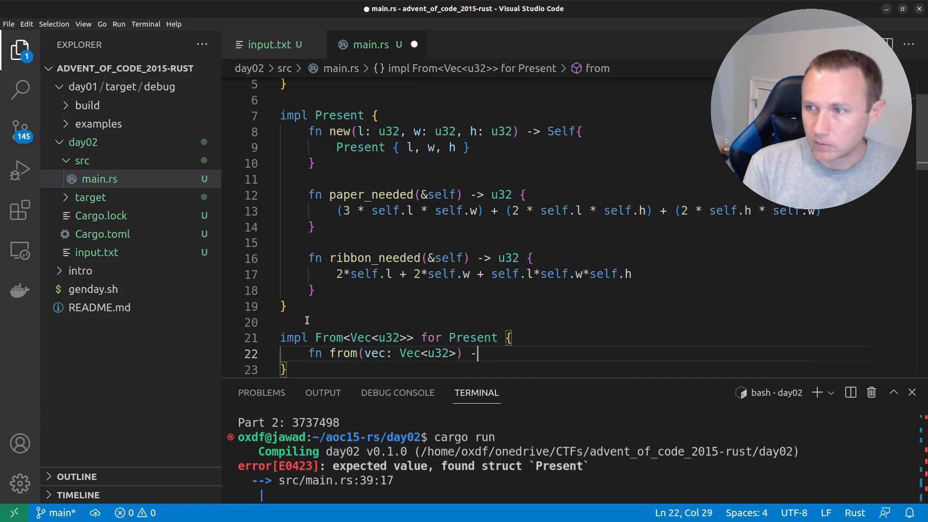
type("> Present {}")
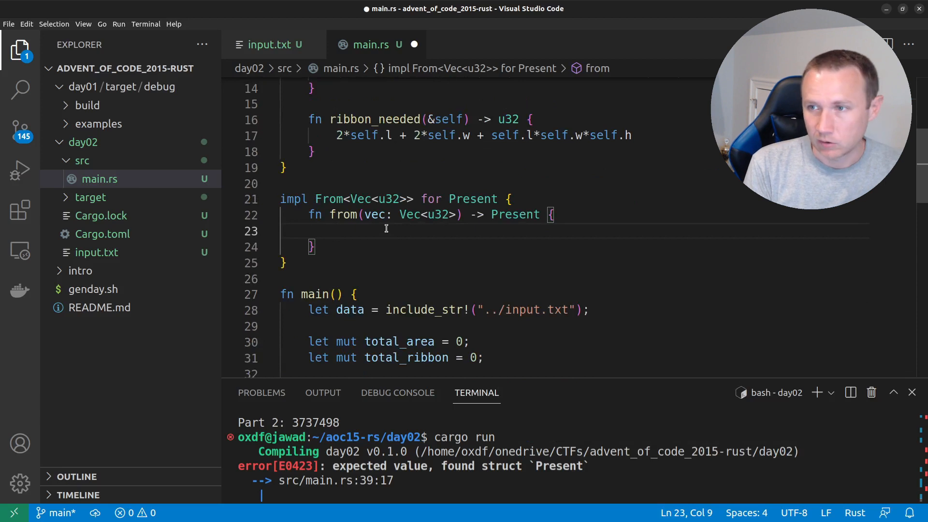
Return Present { l: vec[0], w: vec[1], h: vec[2] } from the conversion and save the file.
type("Present {}")
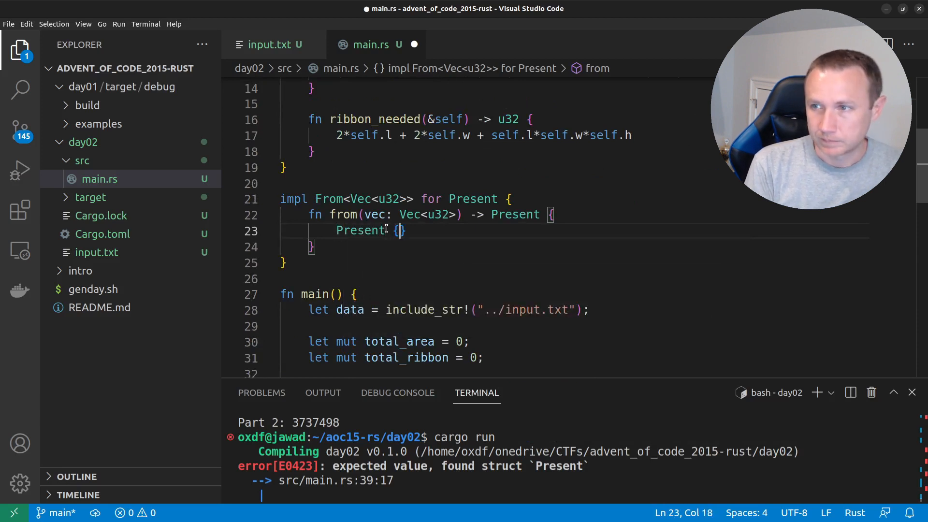
type("l")
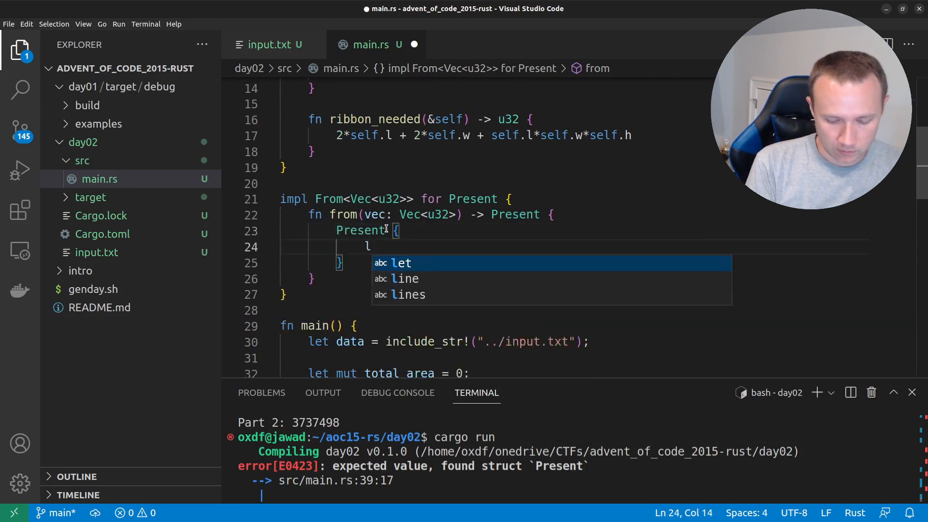
type(": vec[0],")
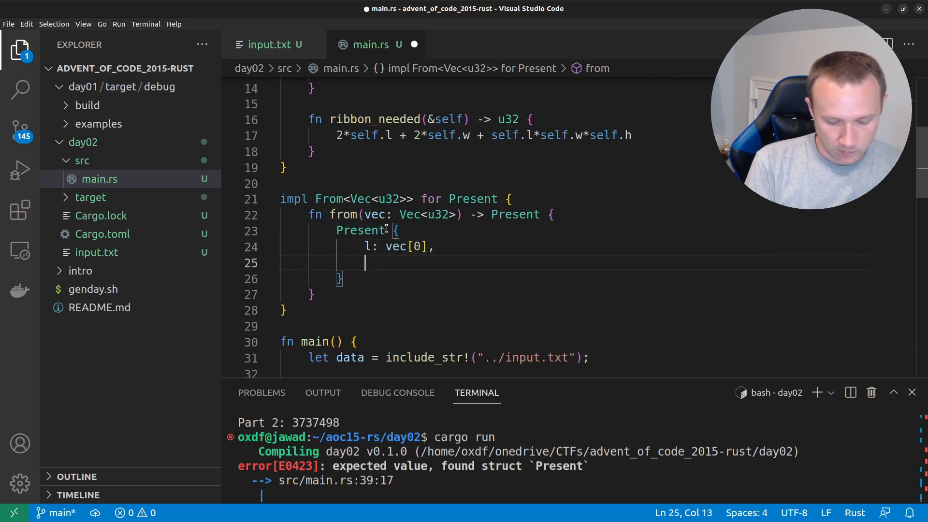
type("w: vec[1]")
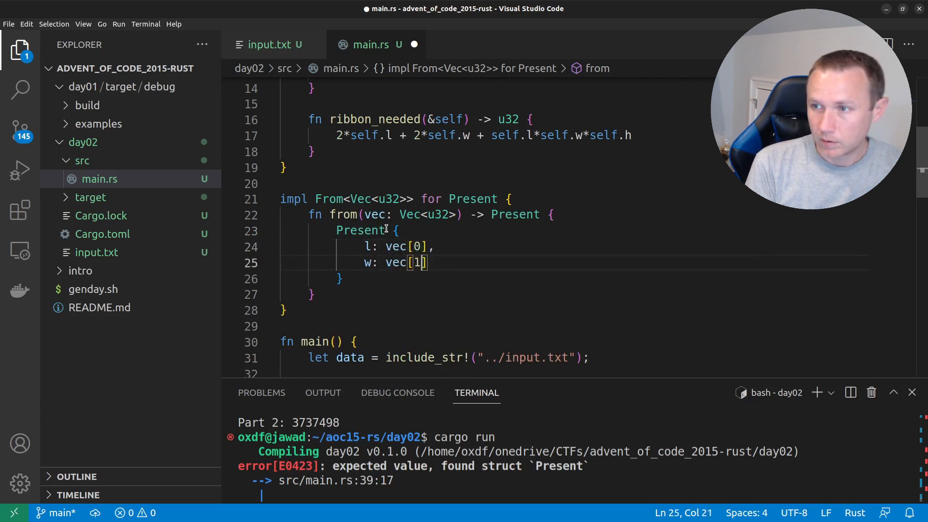
type(",")
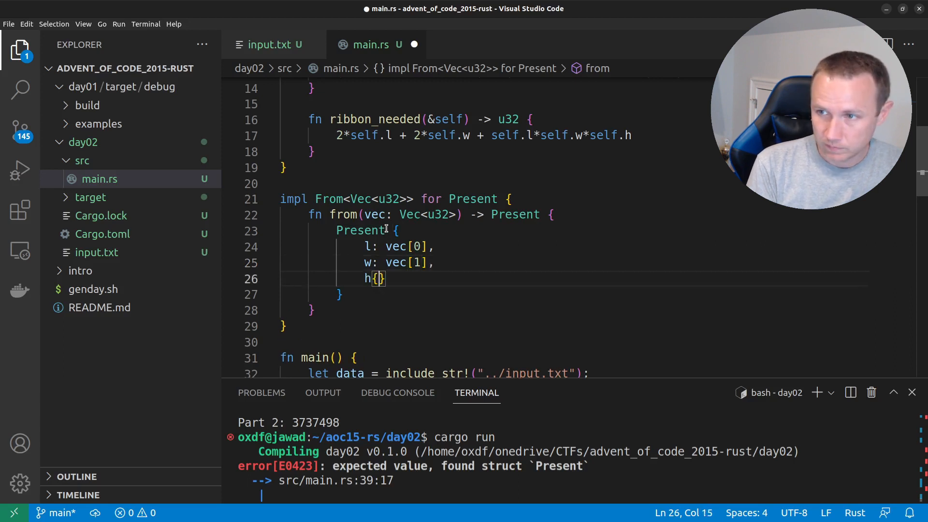
type(": vec")
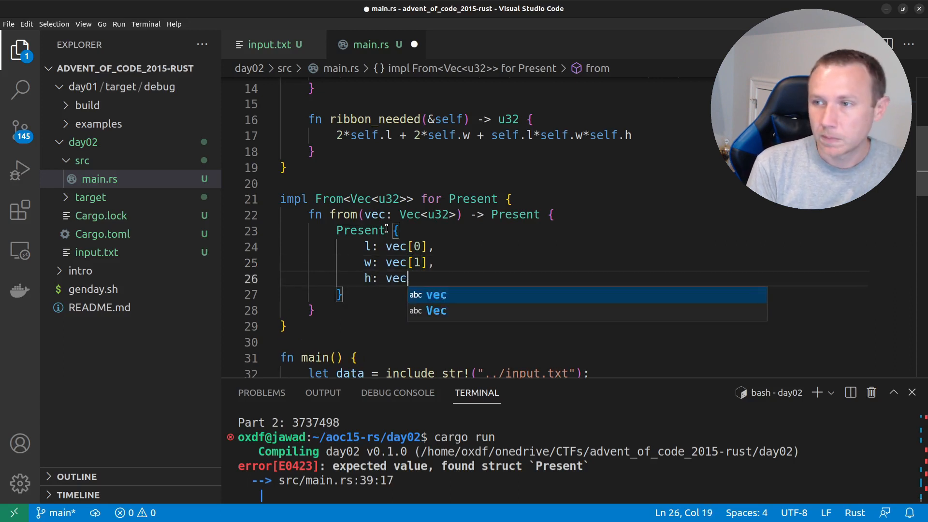
type("[2],")
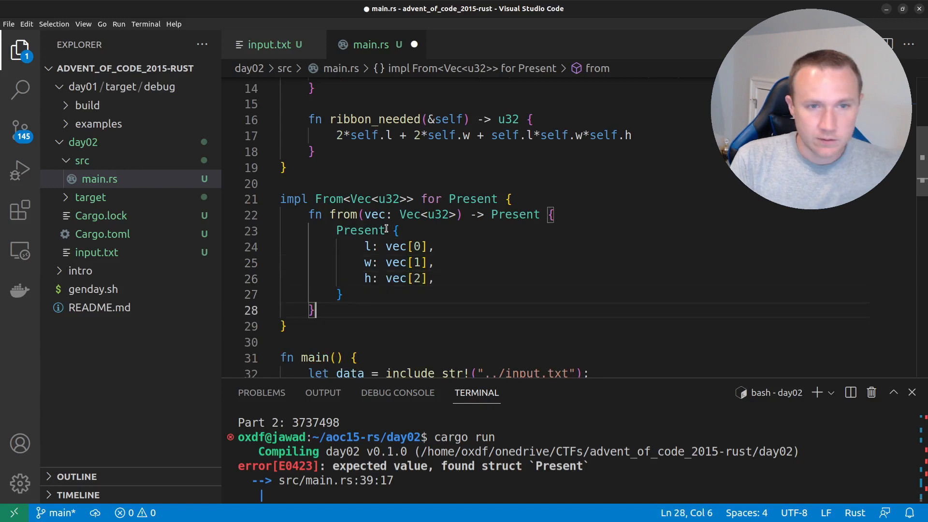
key("Ctrl+s")
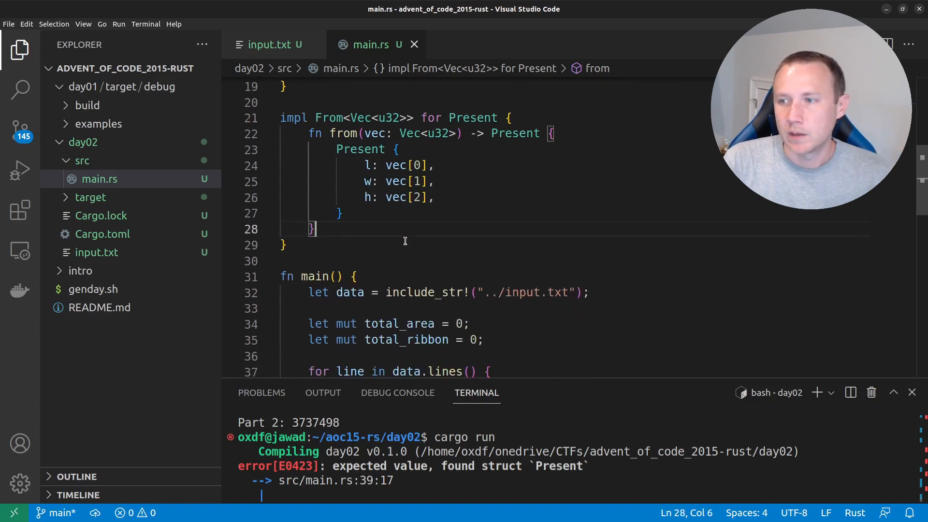
scroll("down", 3)
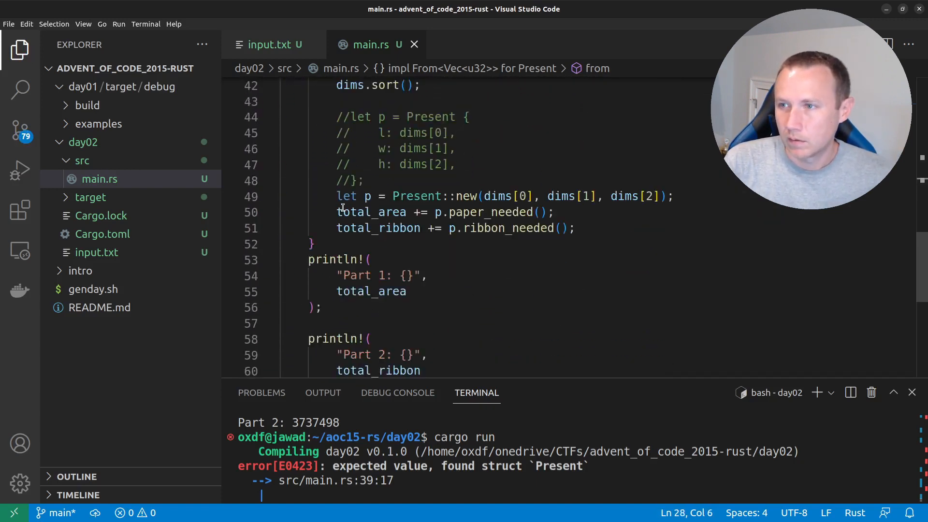
Comment out the Present::new line and add let p: Present = dims.into(); in the loop.
type("//")
type("let p")
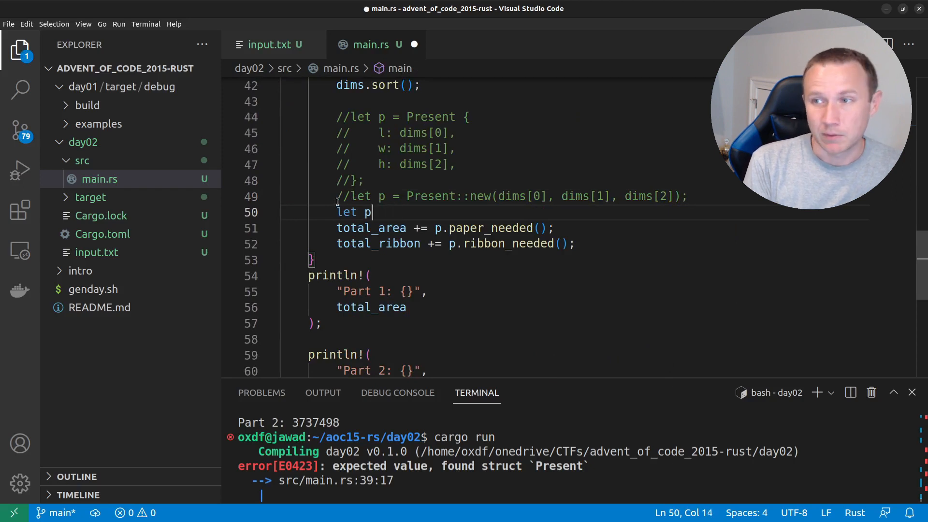
type(": Present =")
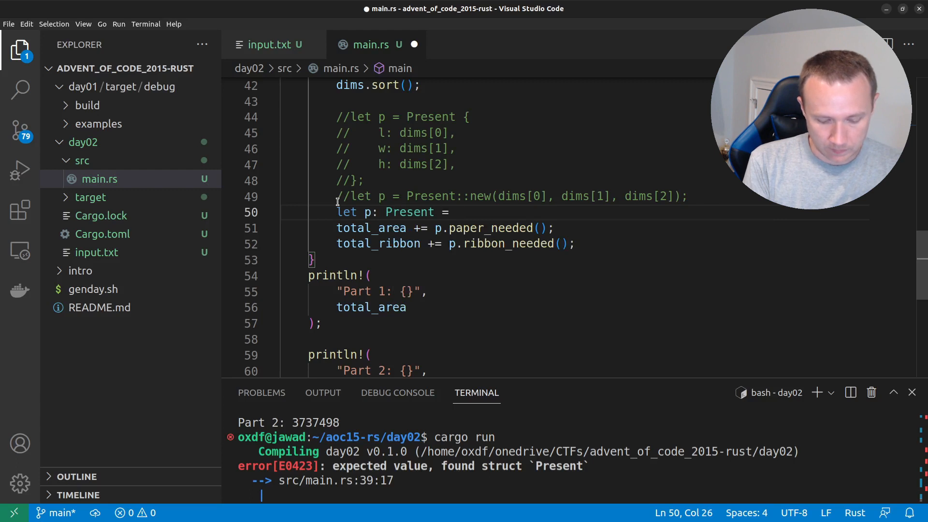
type("dims.into")
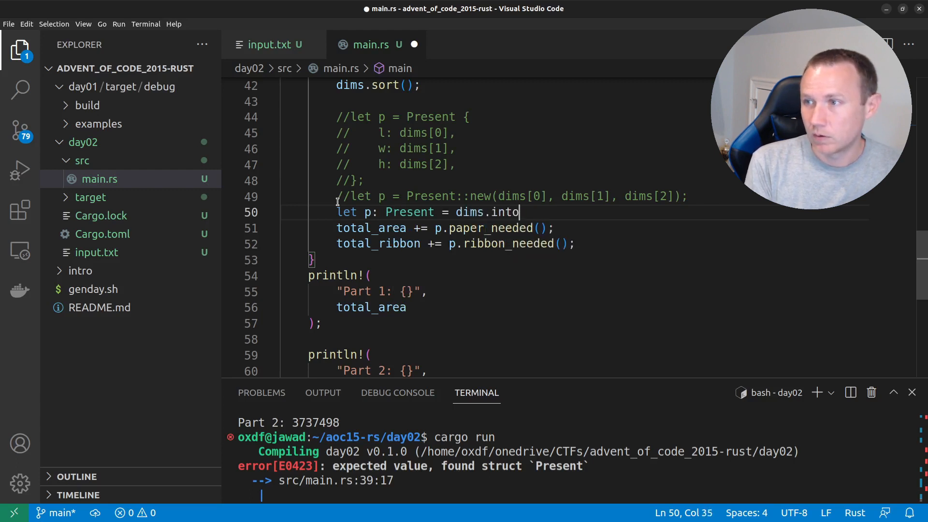
type("();")
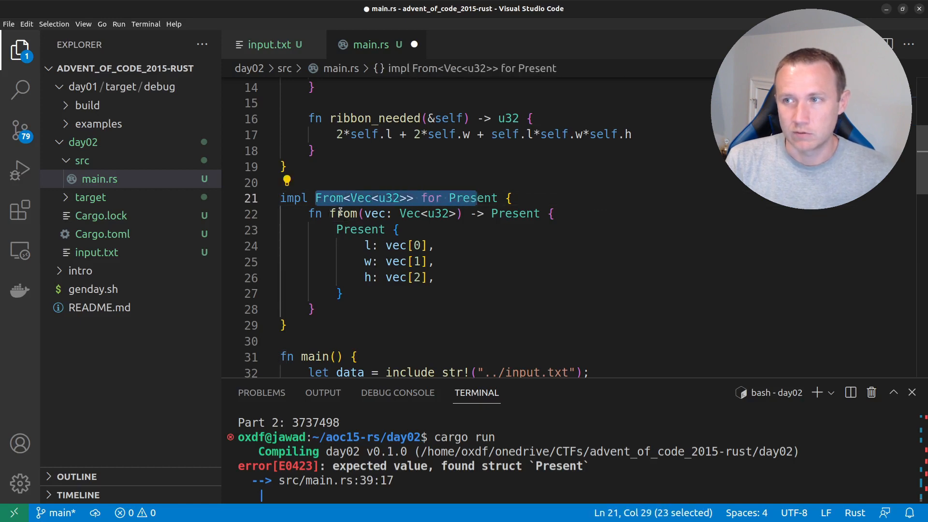
Rerun cargo run to confirm Part 1: 1586300 and Part 2: 3737498.
scroll("down", 3)
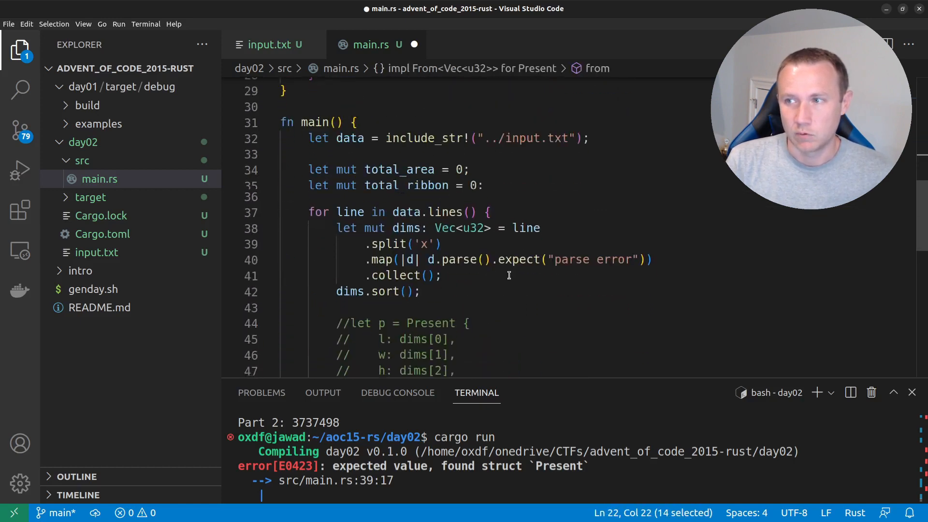
scroll("down", 3)
type("cargo run")
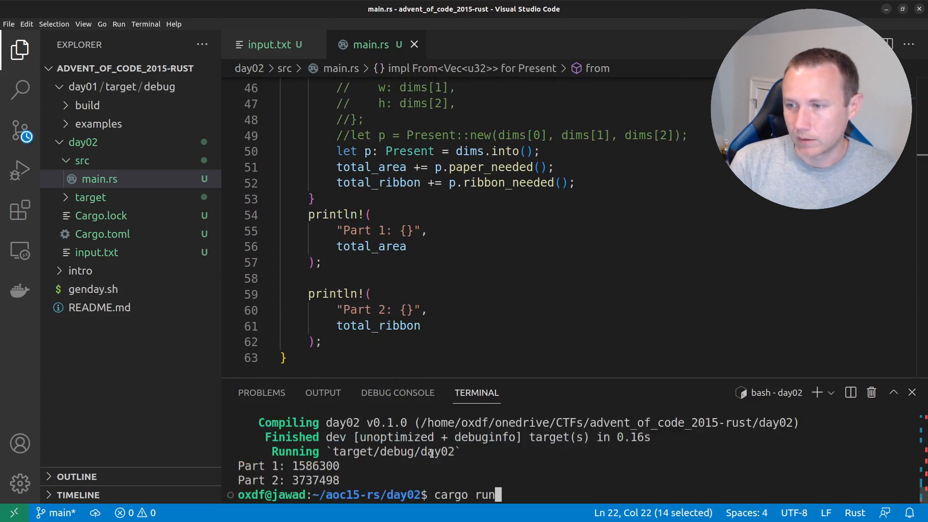
key("Enter")
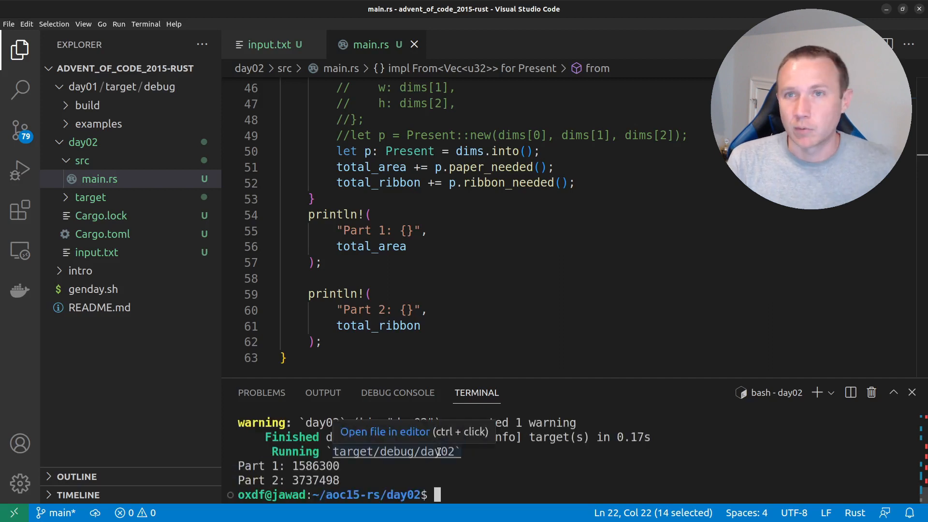
mouse_move(475, 281)
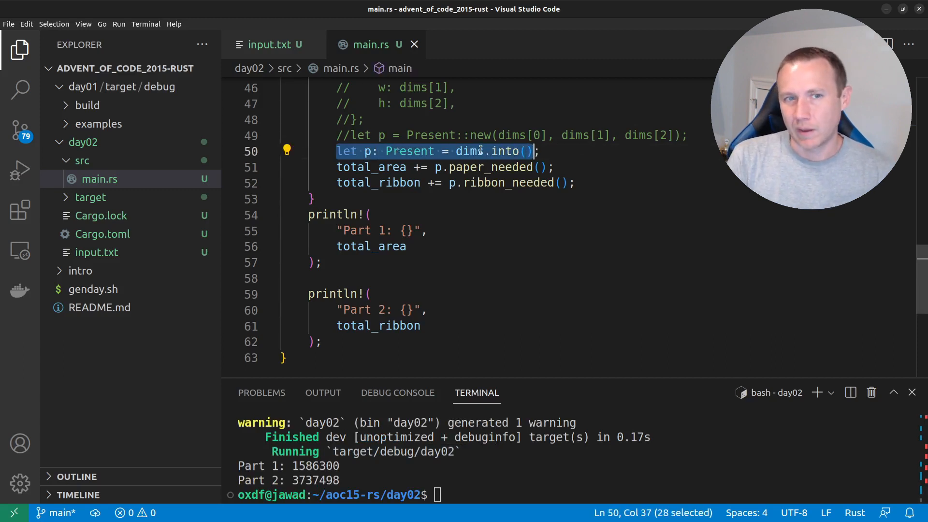
mouse_move(456, 187)
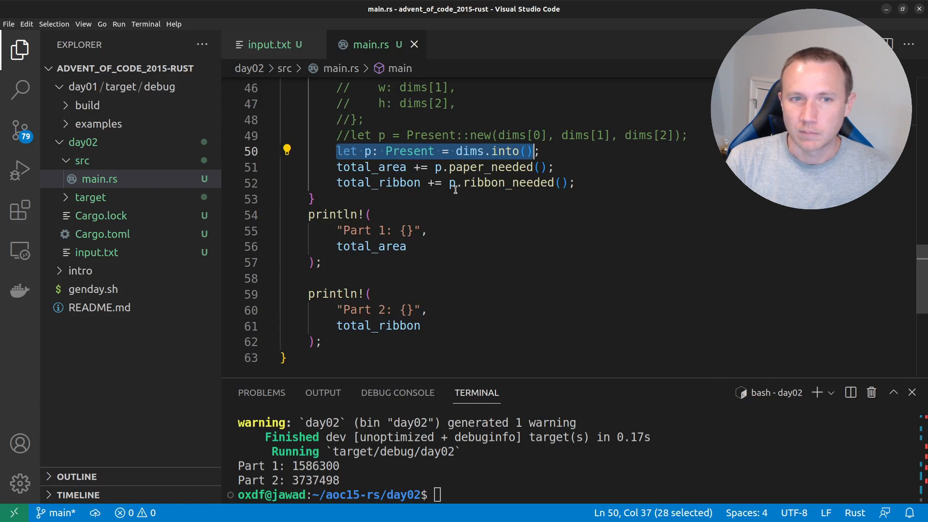